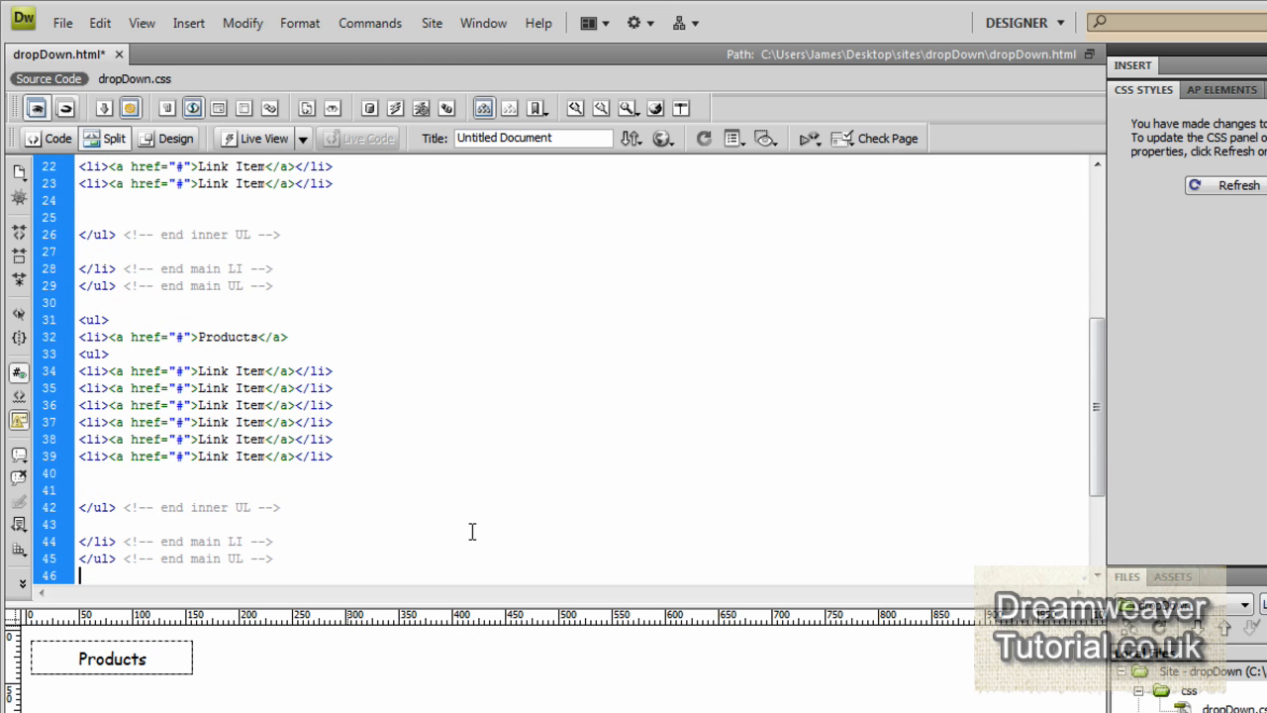
# - Review the duplicated Products menu code, refresh CSS Styles, and agree to save changes
pyautogui.scroll(-3)
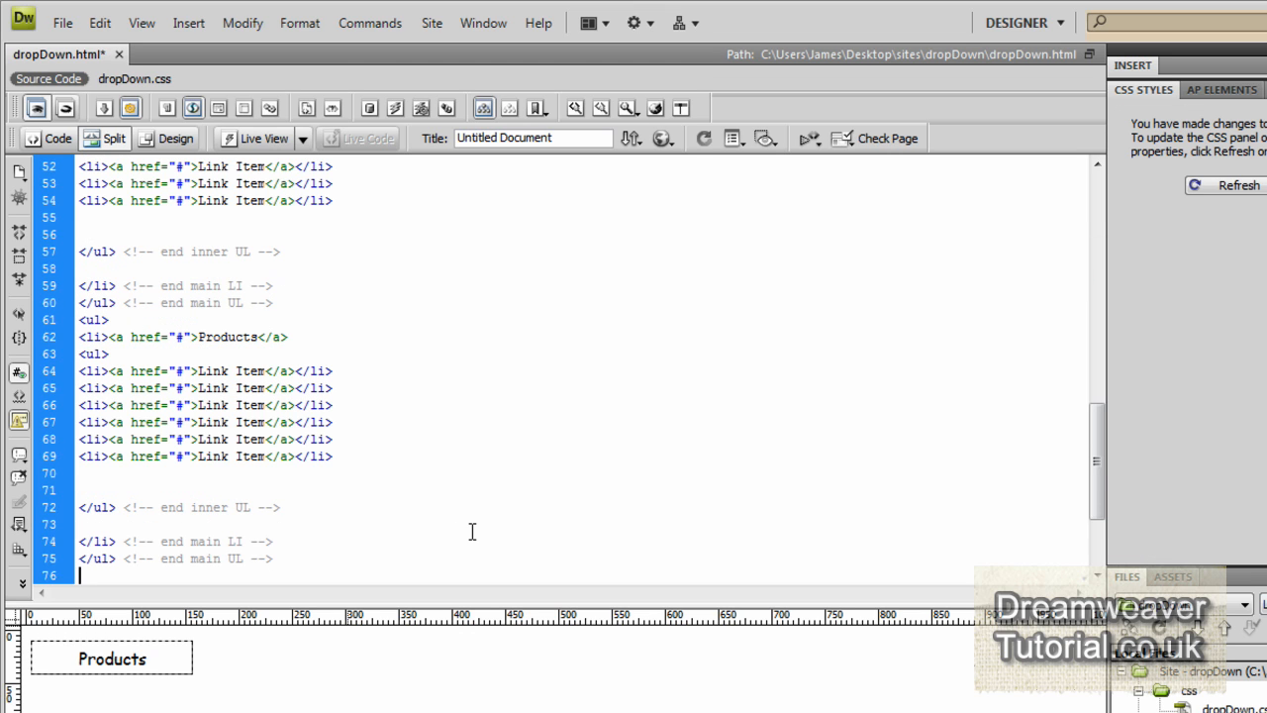
pyautogui.scroll(-3)
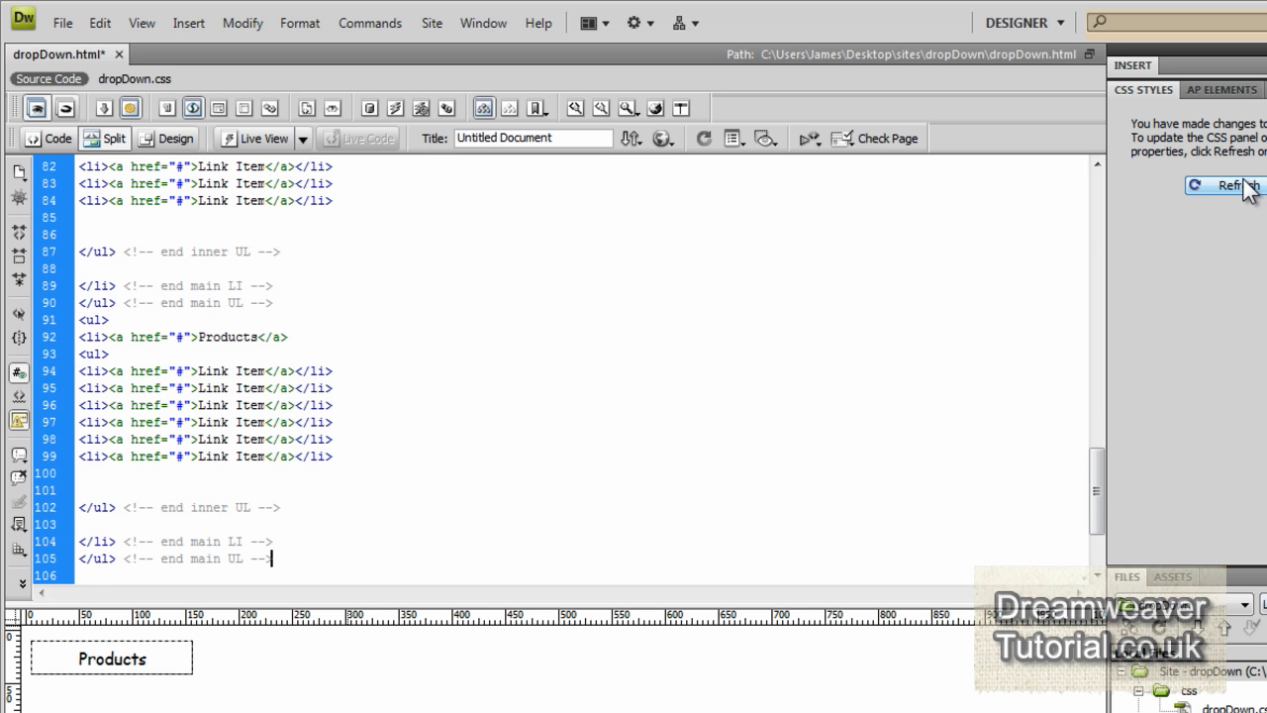
pyautogui.click(1227, 186)
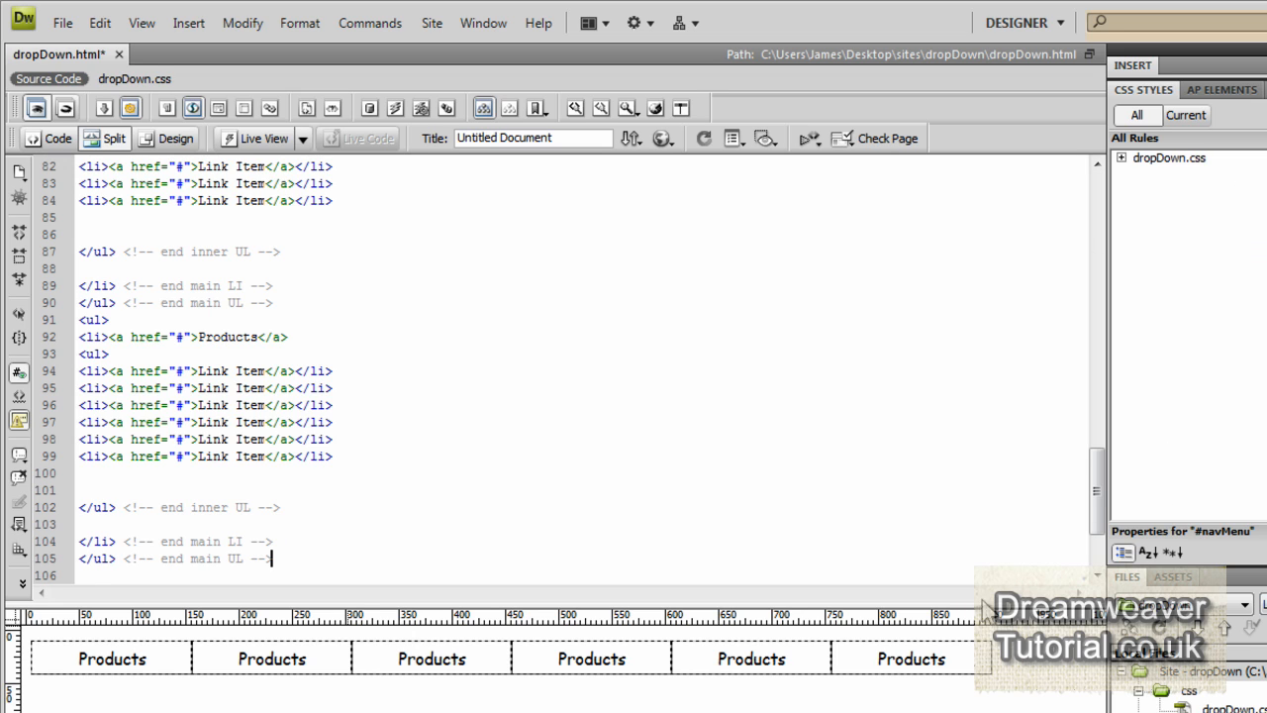
pyautogui.click(661, 138)
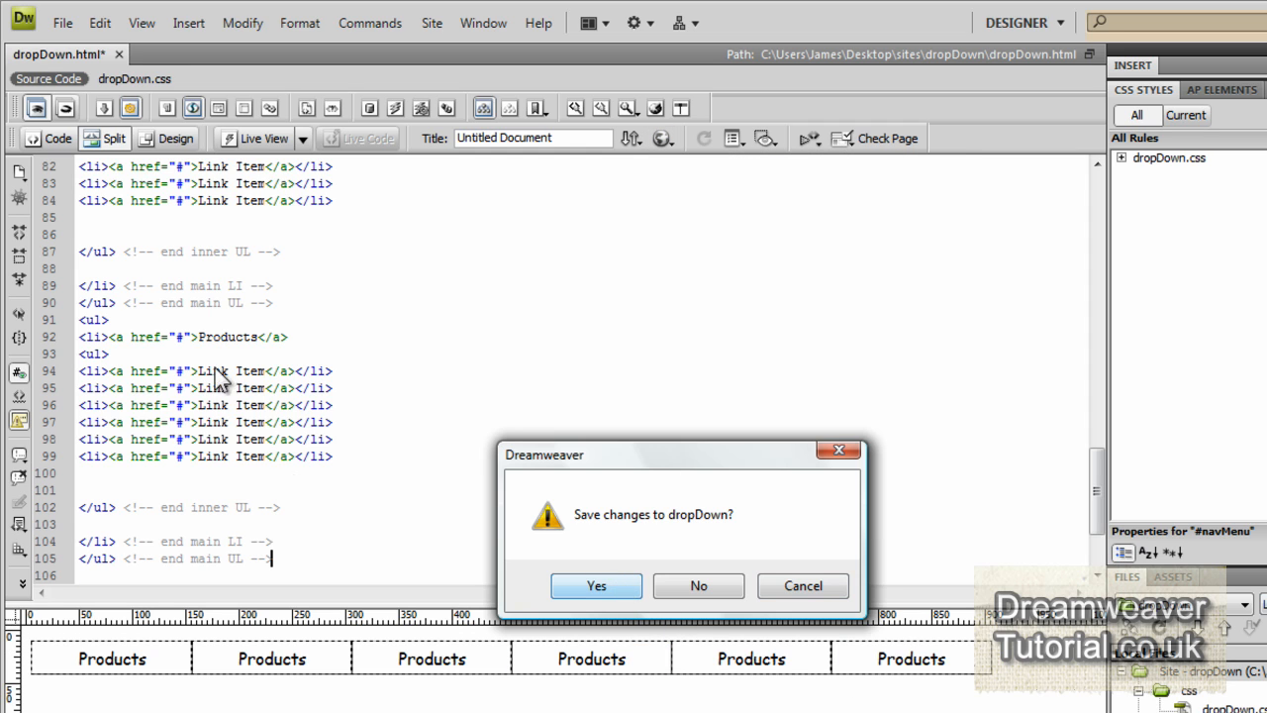
# - Save the page and preview the six Products items in Safari
pyautogui.click(596, 585)
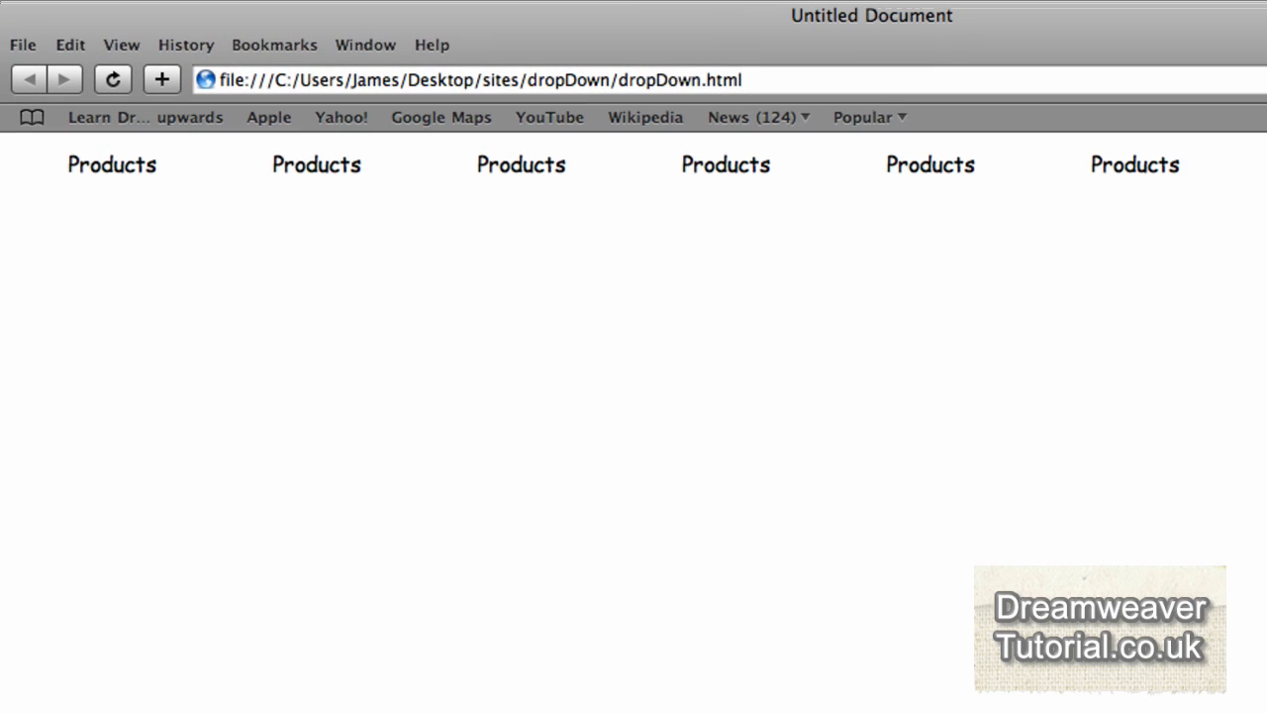
pyautogui.moveTo(457, 644)
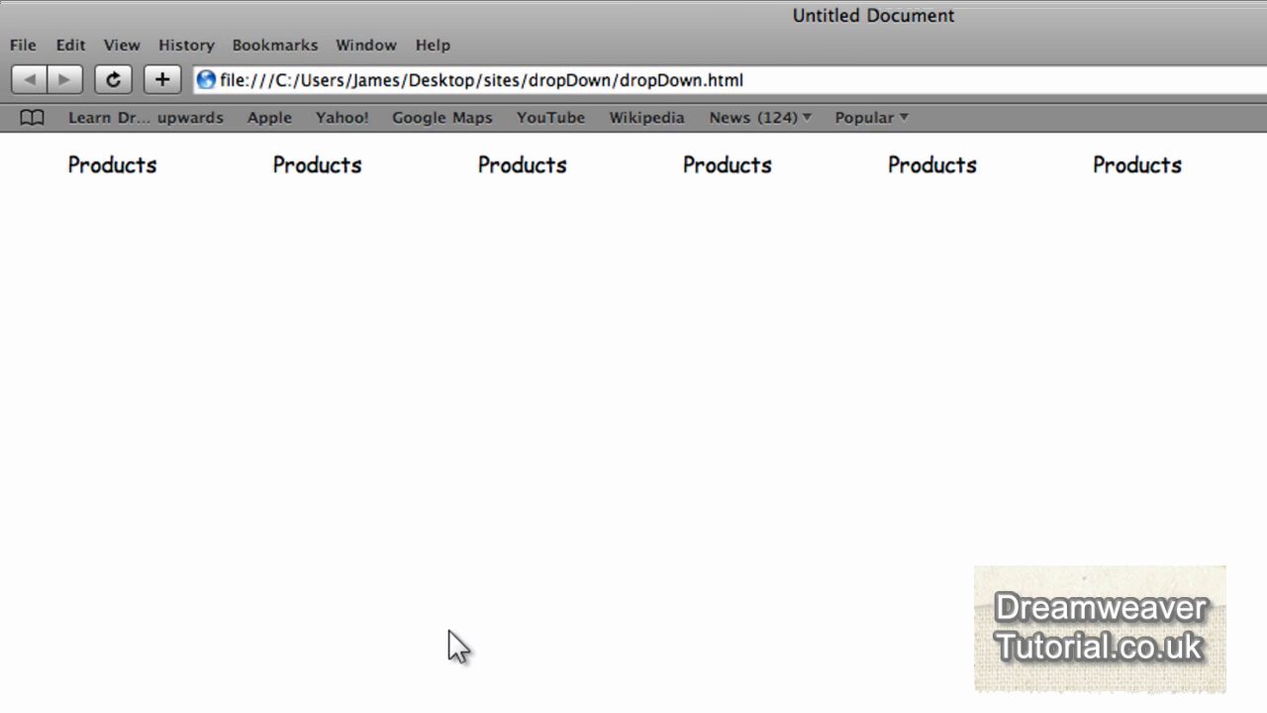
pyautogui.moveTo(522, 164)
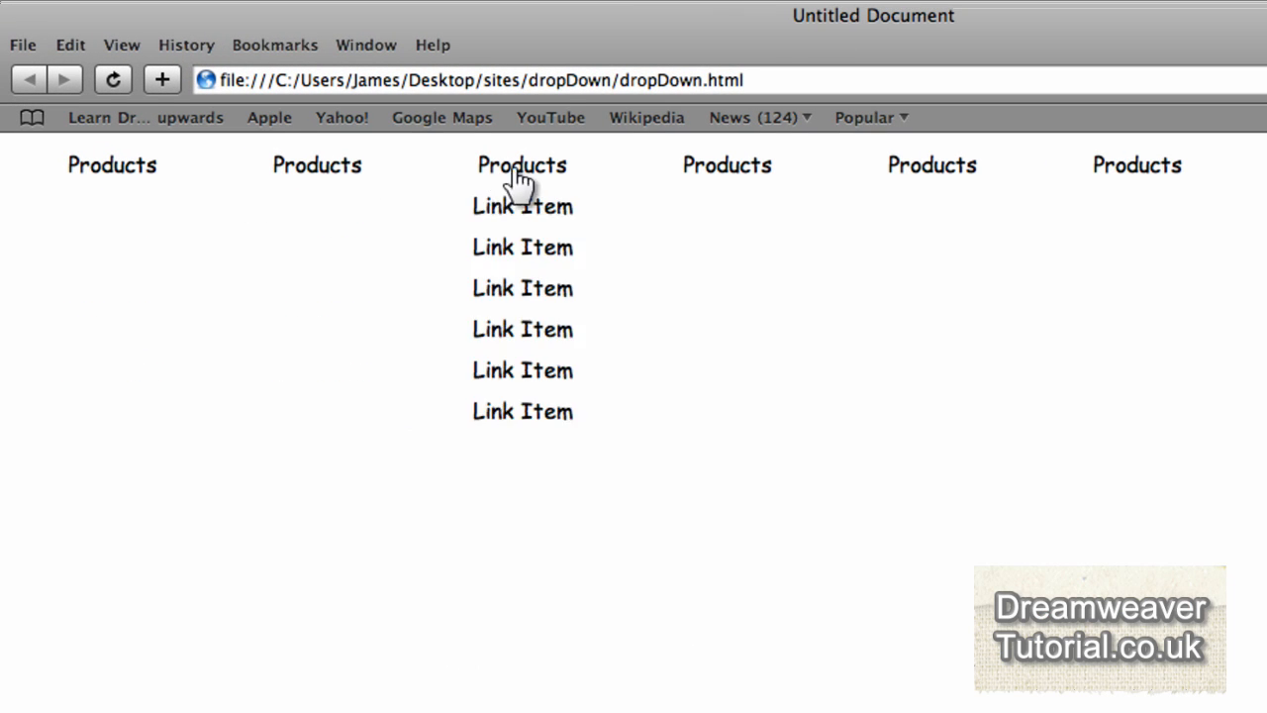
pyautogui.moveTo(930, 165)
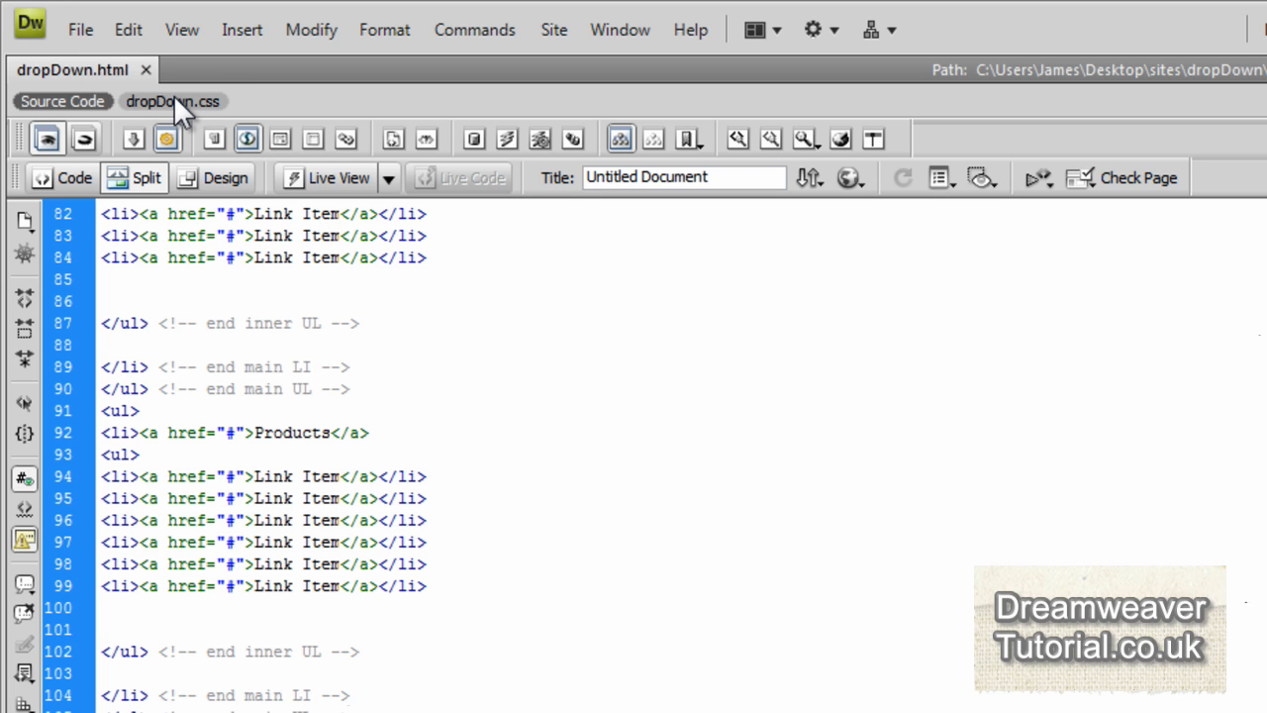
# - Add background:#999 to #navMenu li in dropDown.css and choose a preview browser
pyautogui.click(172, 100)
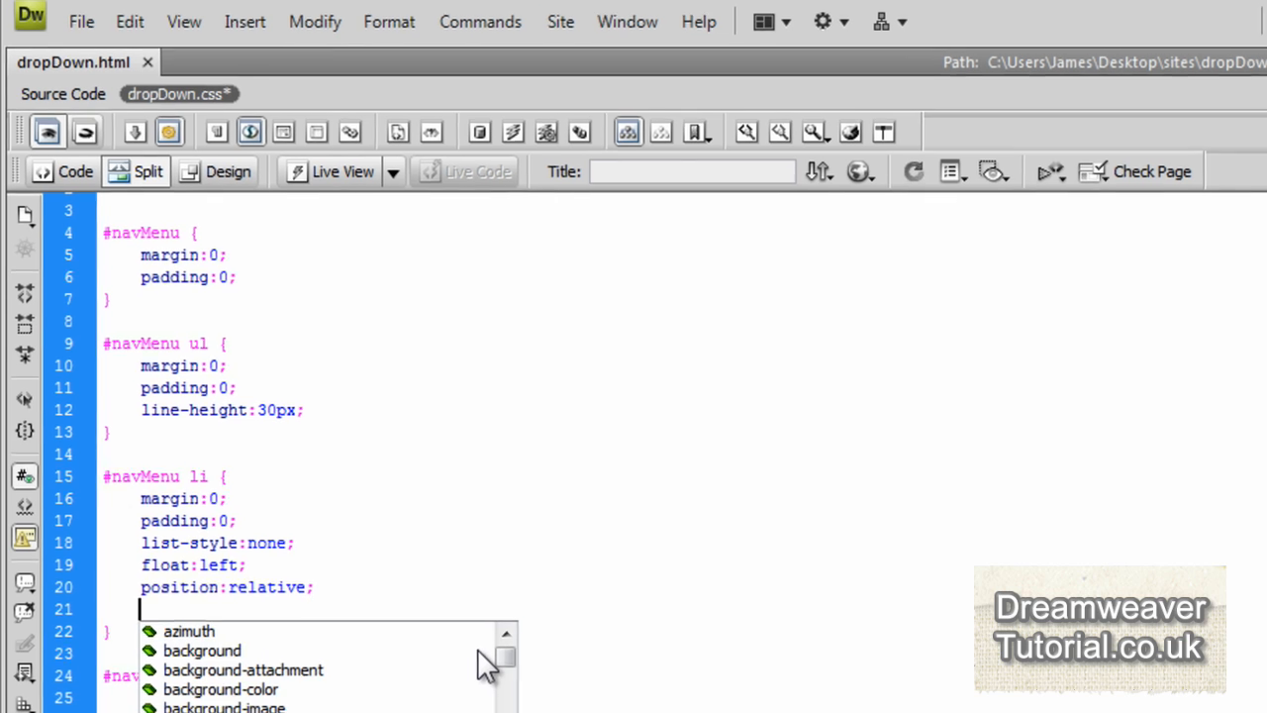
pyautogui.write('background')
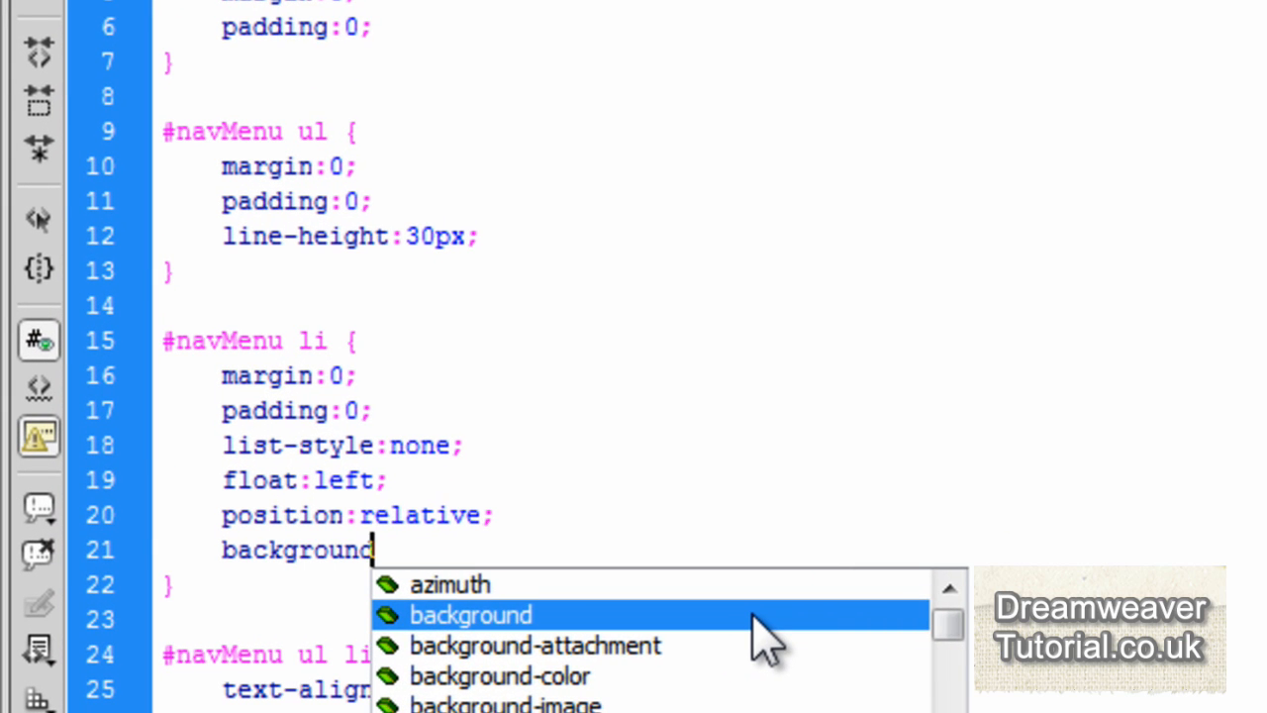
pyautogui.click(470, 613)
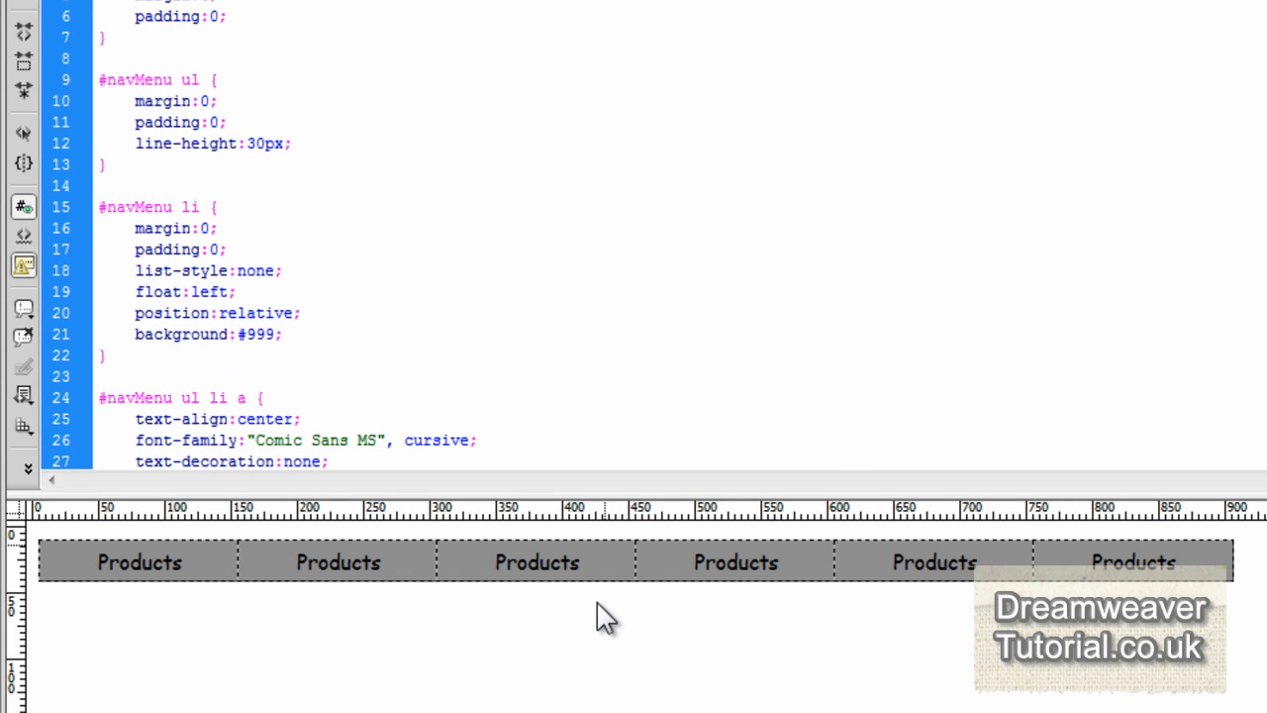
pyautogui.click(282, 334)
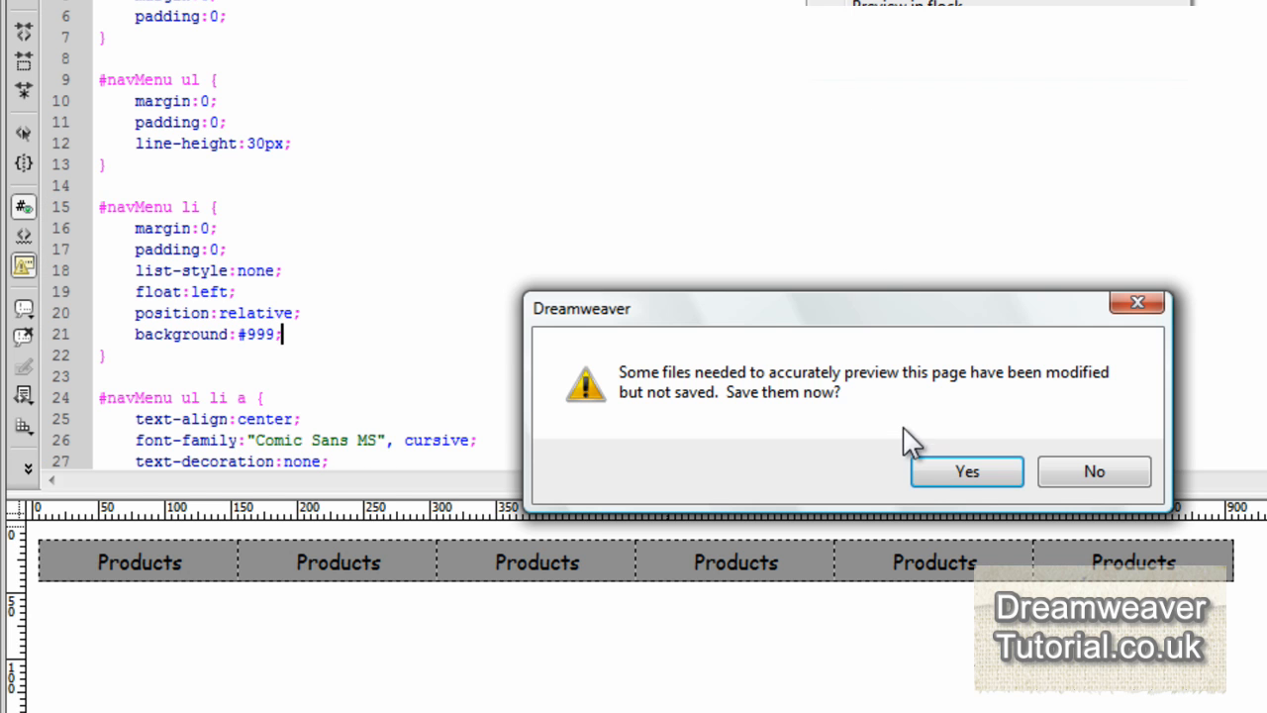
# - Save the modified files and view the gray menu bar in Safari
pyautogui.click(966, 471)
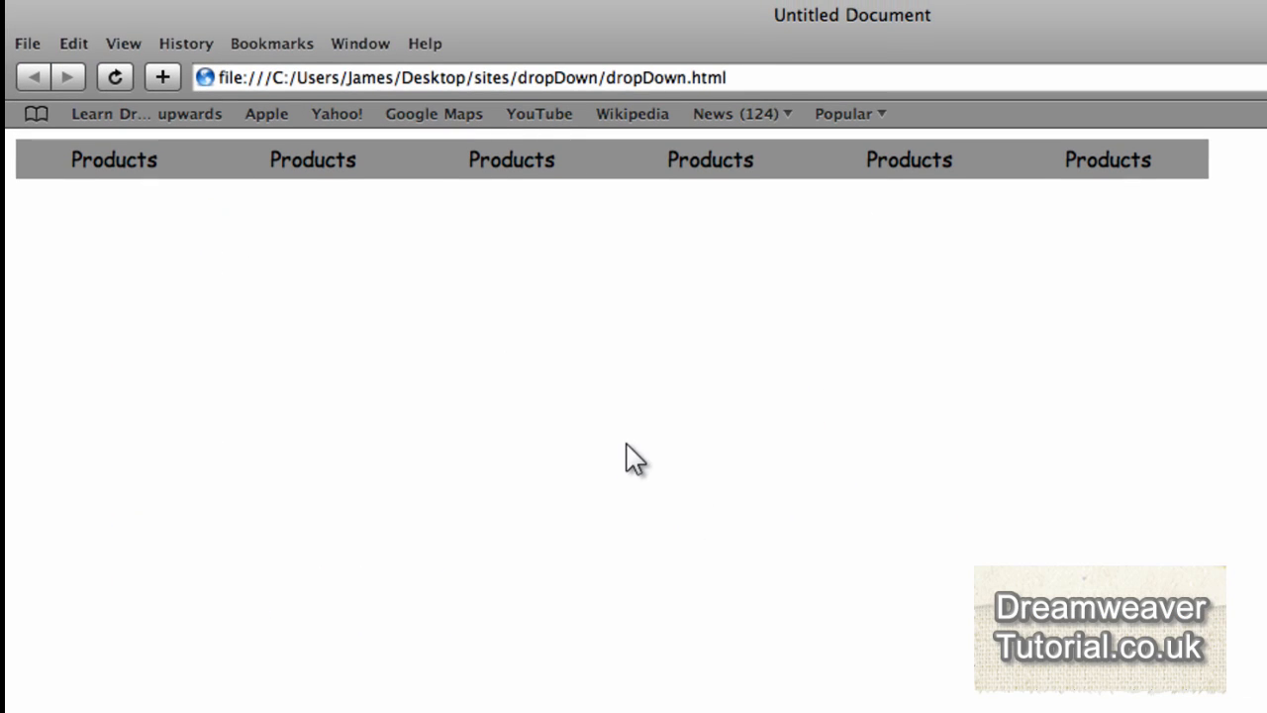
pyautogui.moveTo(512, 160)
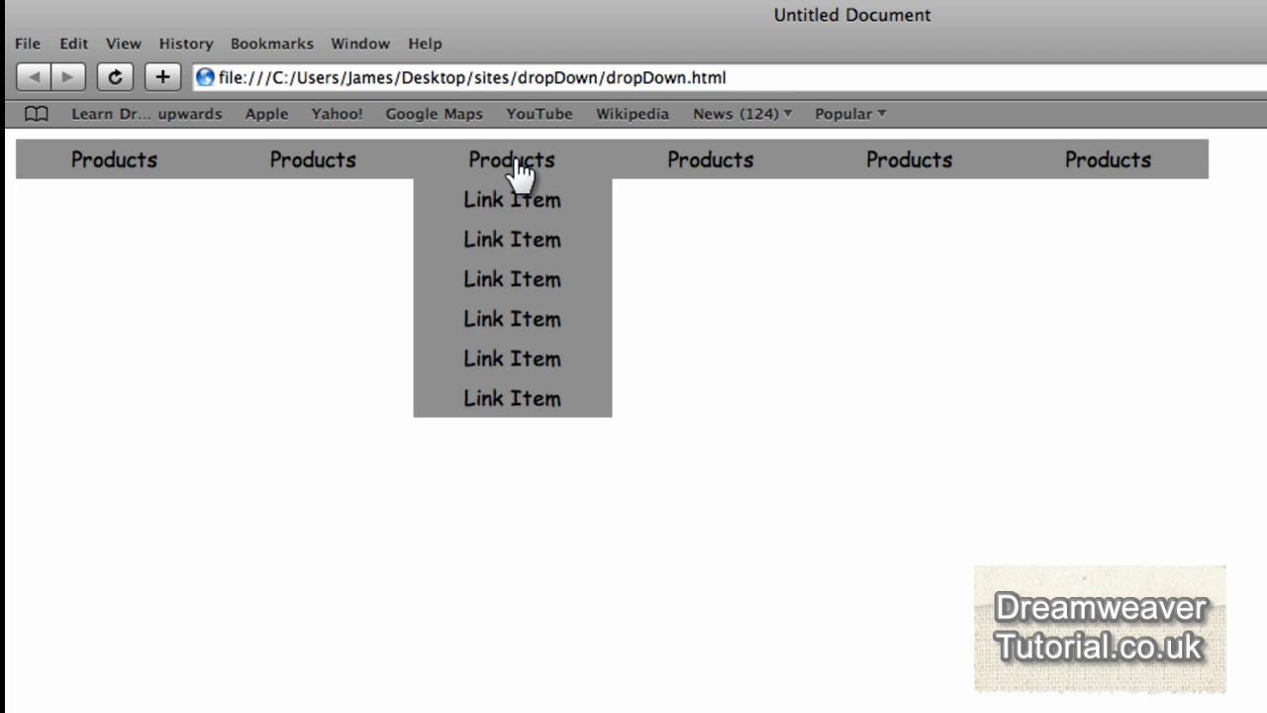
pyautogui.moveTo(312, 159)
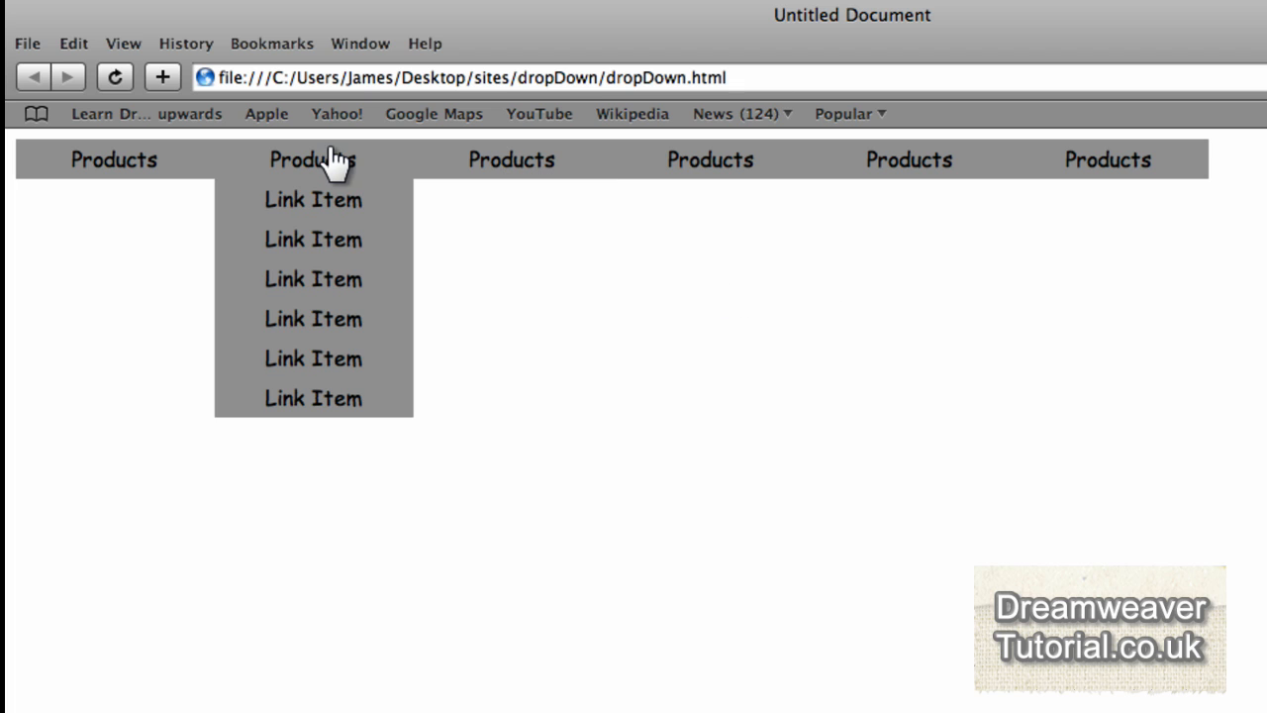
pyautogui.moveTo(710, 159)
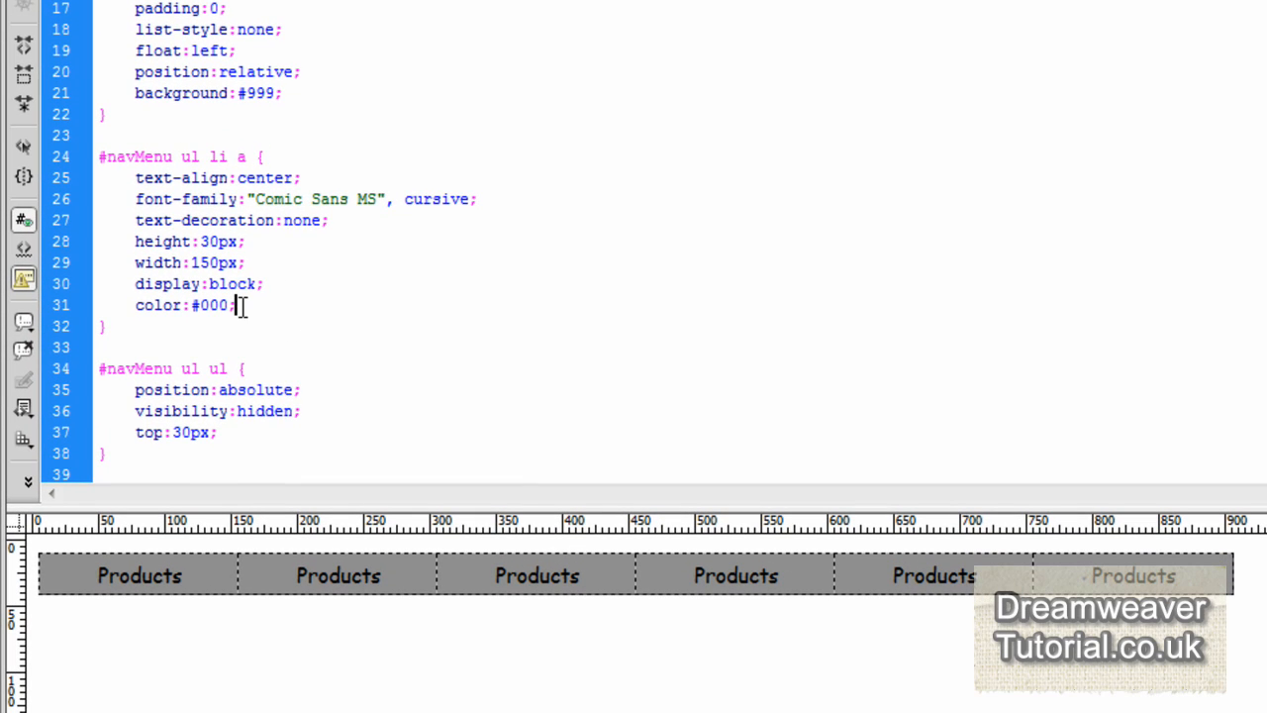
# - Give menu links #FFF text and a 1px solid black border, then choose a preview browser
pyautogui.doubleClick(211, 305)
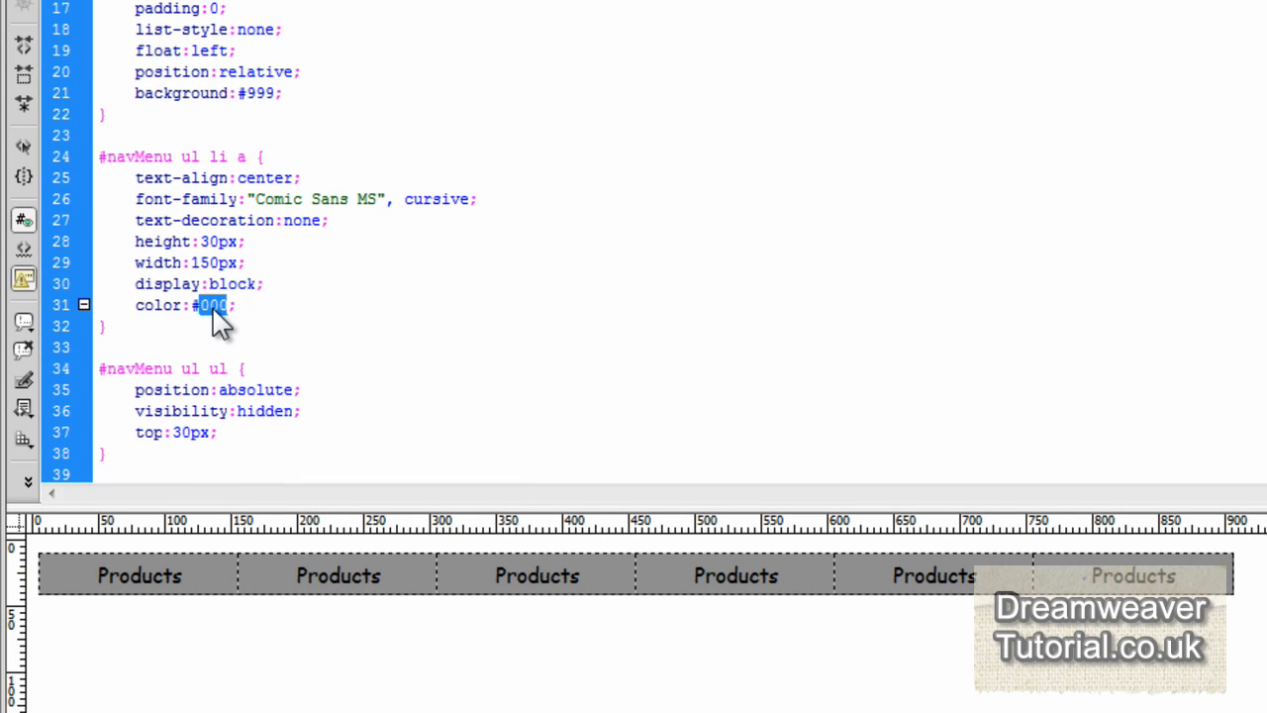
pyautogui.write('FFF')
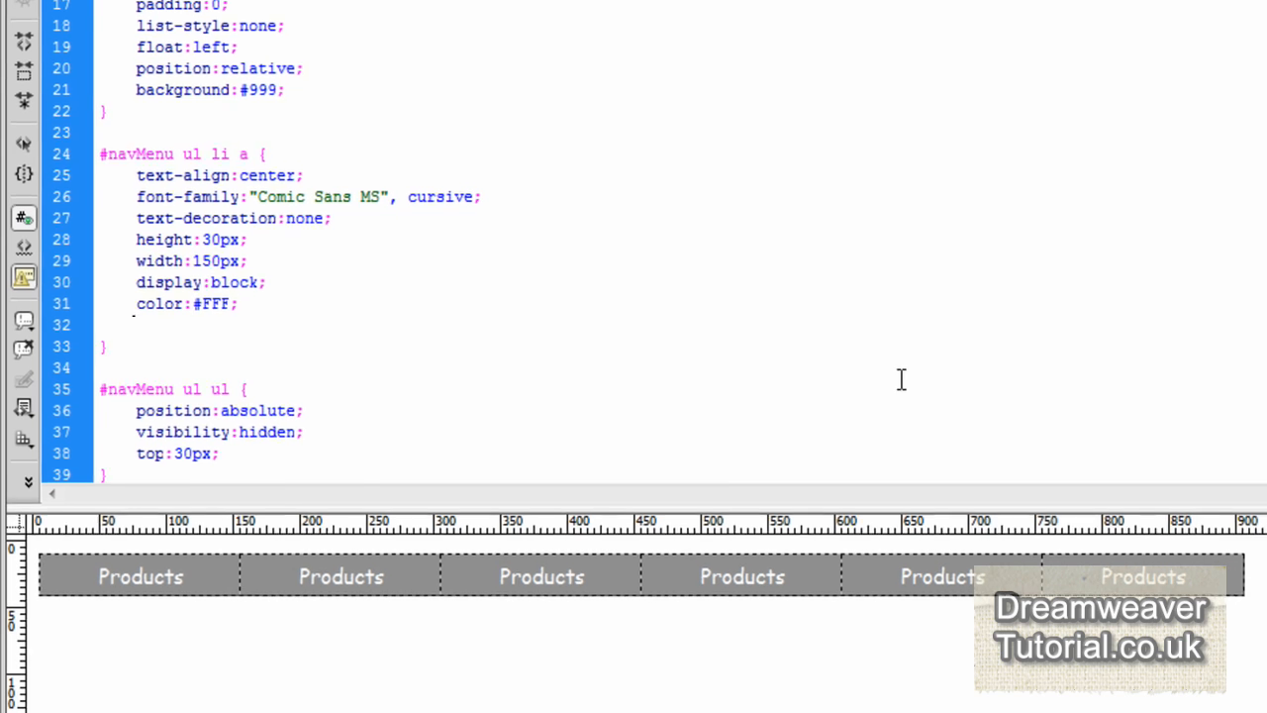
pyautogui.write('bc')
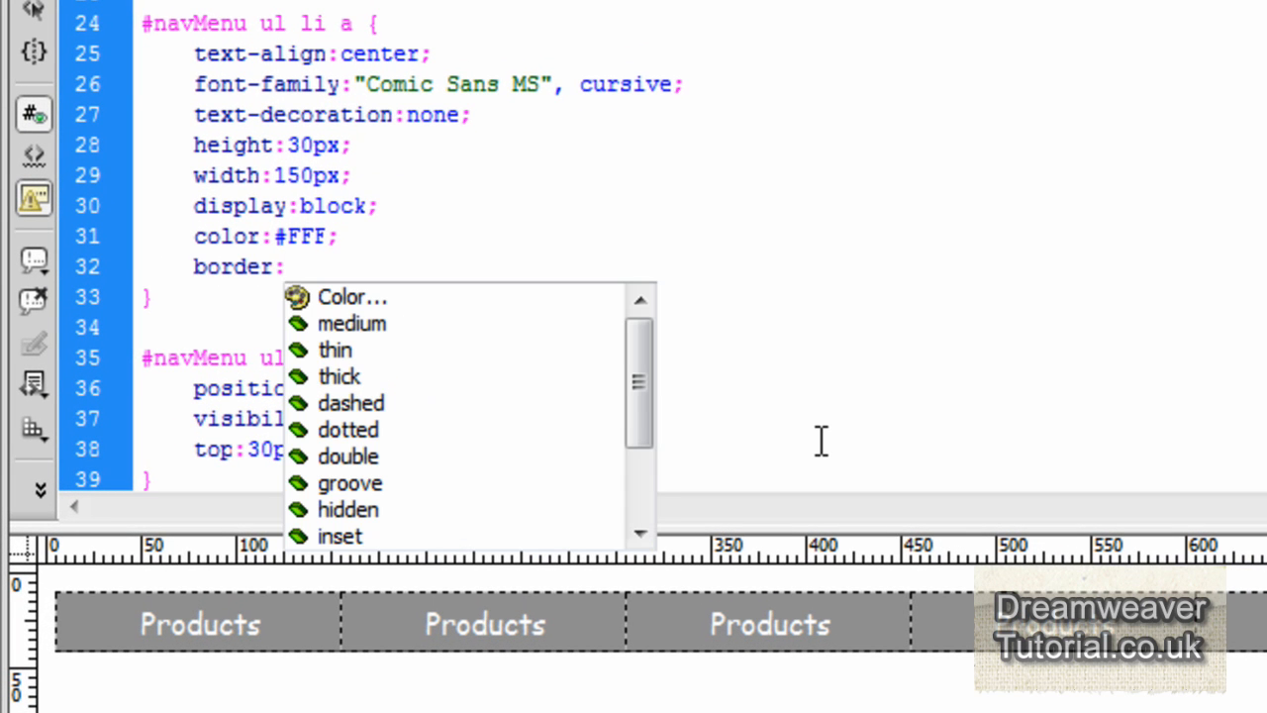
pyautogui.write('1px')
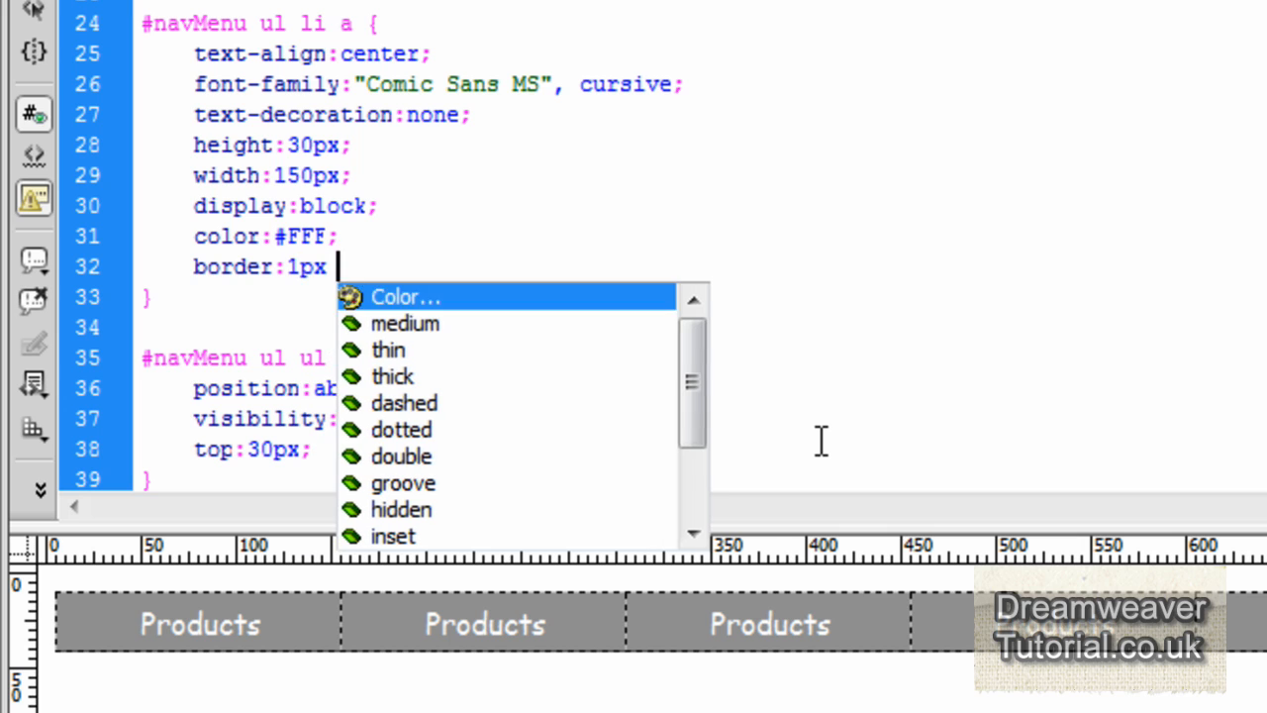
pyautogui.write('solid')
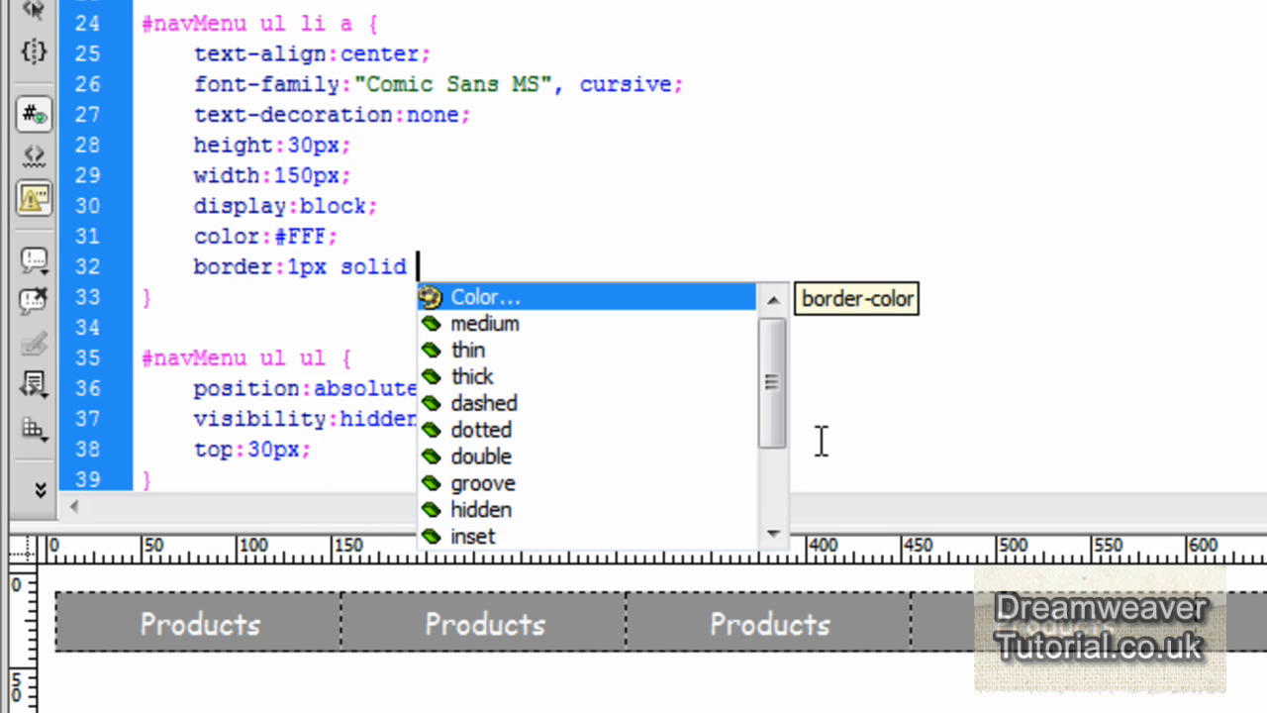
pyautogui.click(484, 296)
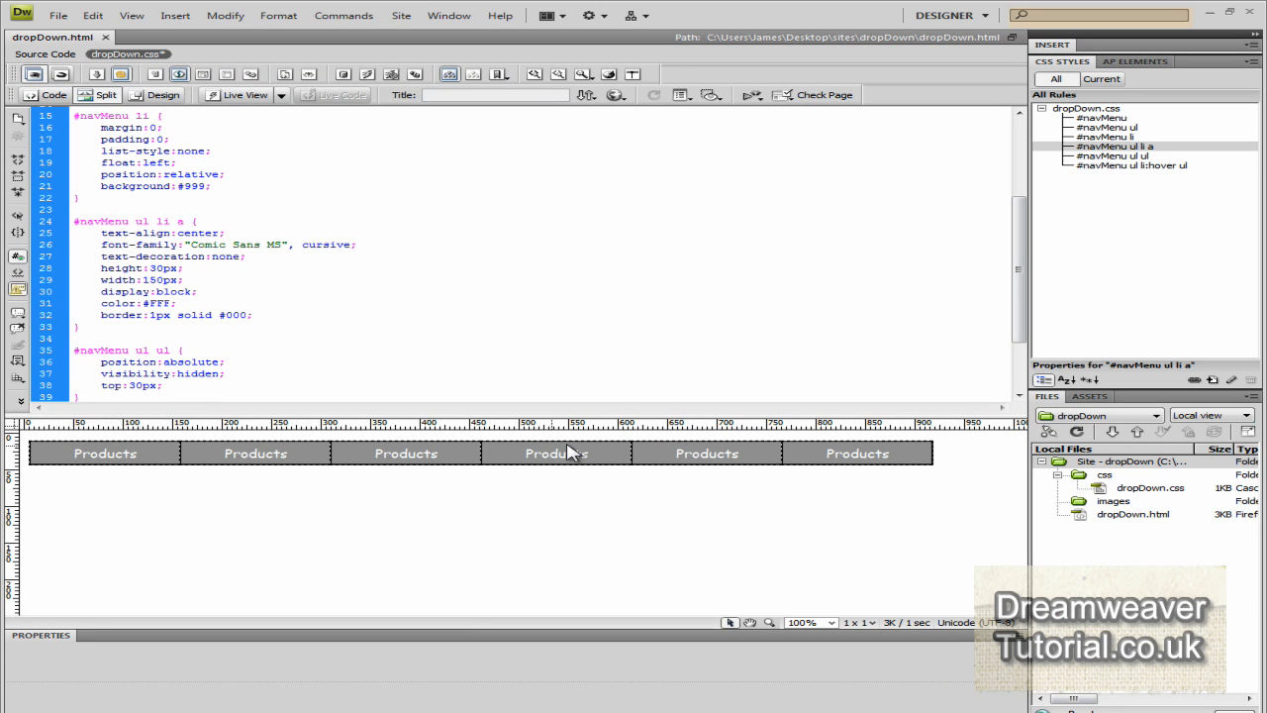
pyautogui.click(616, 95)
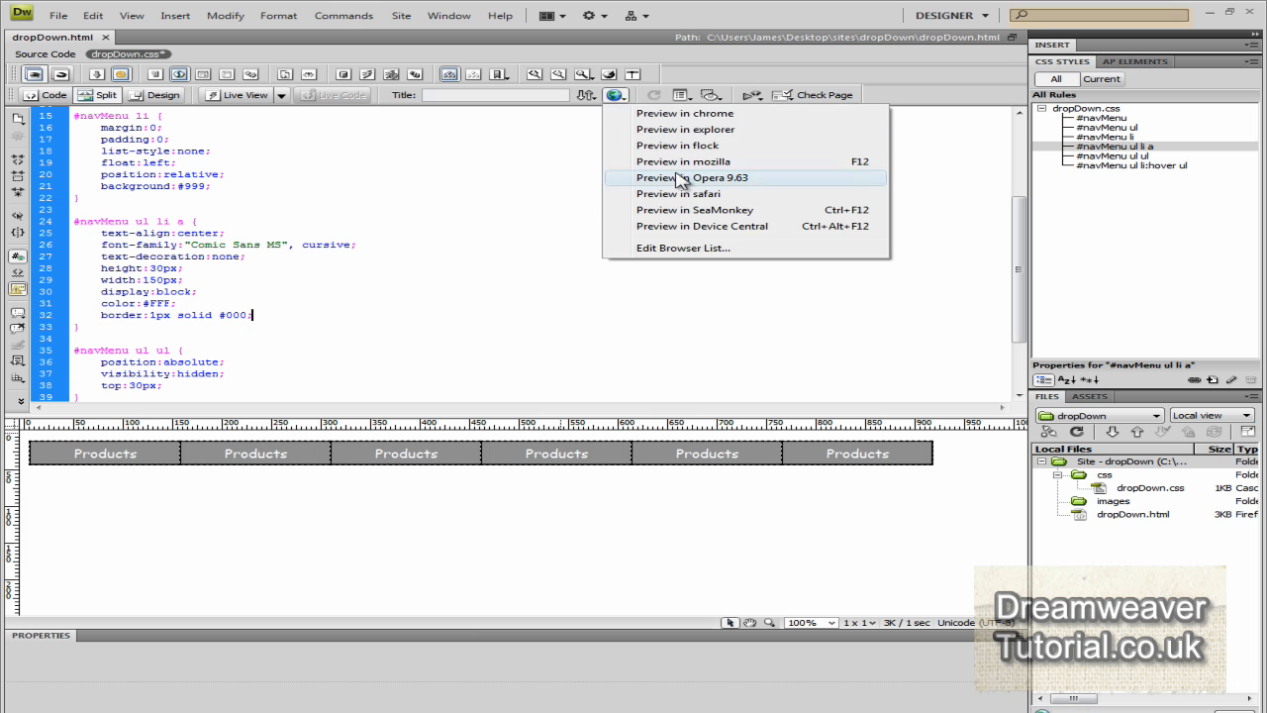
# - Preview the white-text, black-bordered menu in Safari
pyautogui.click(695, 177)
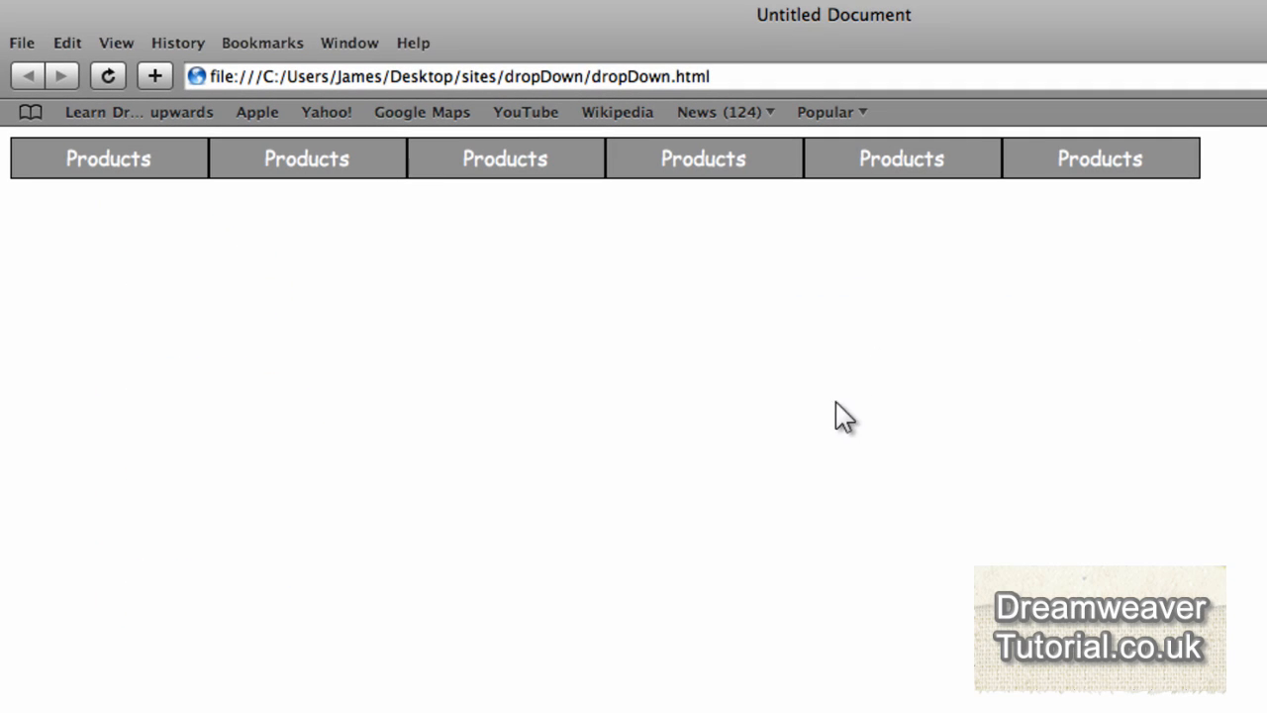
pyautogui.moveTo(398, 349)
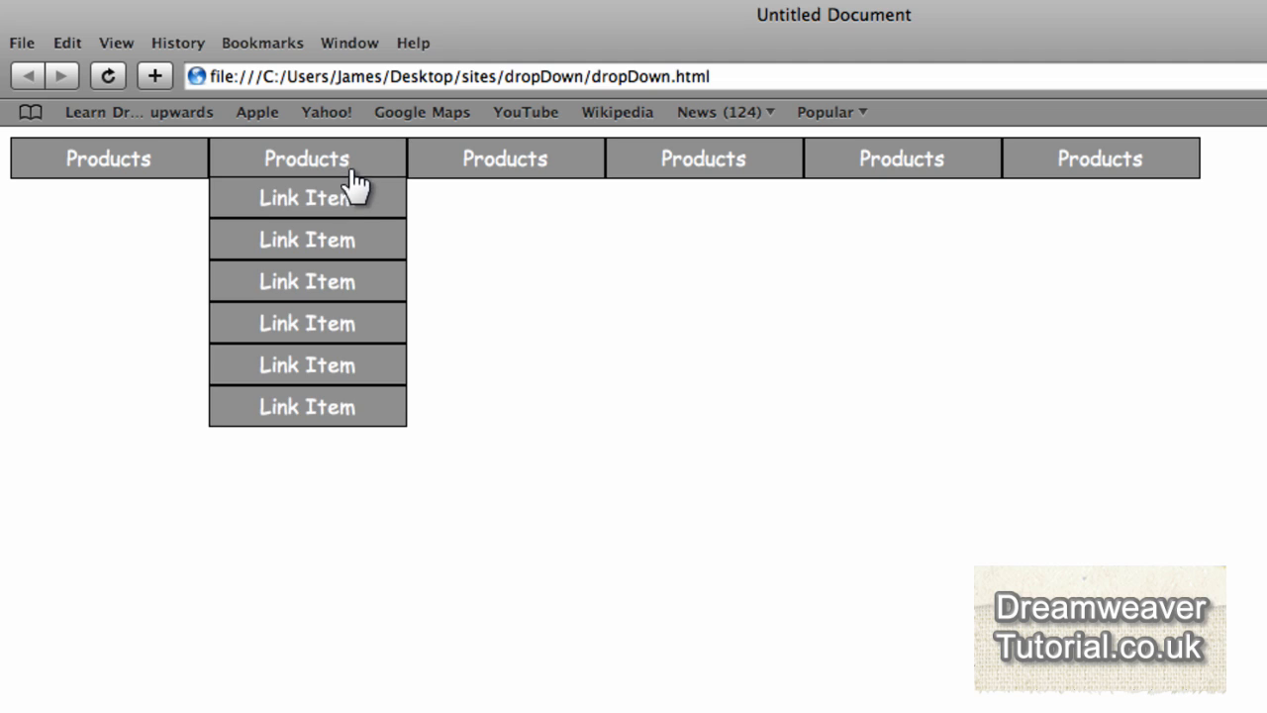
pyautogui.moveTo(346, 421)
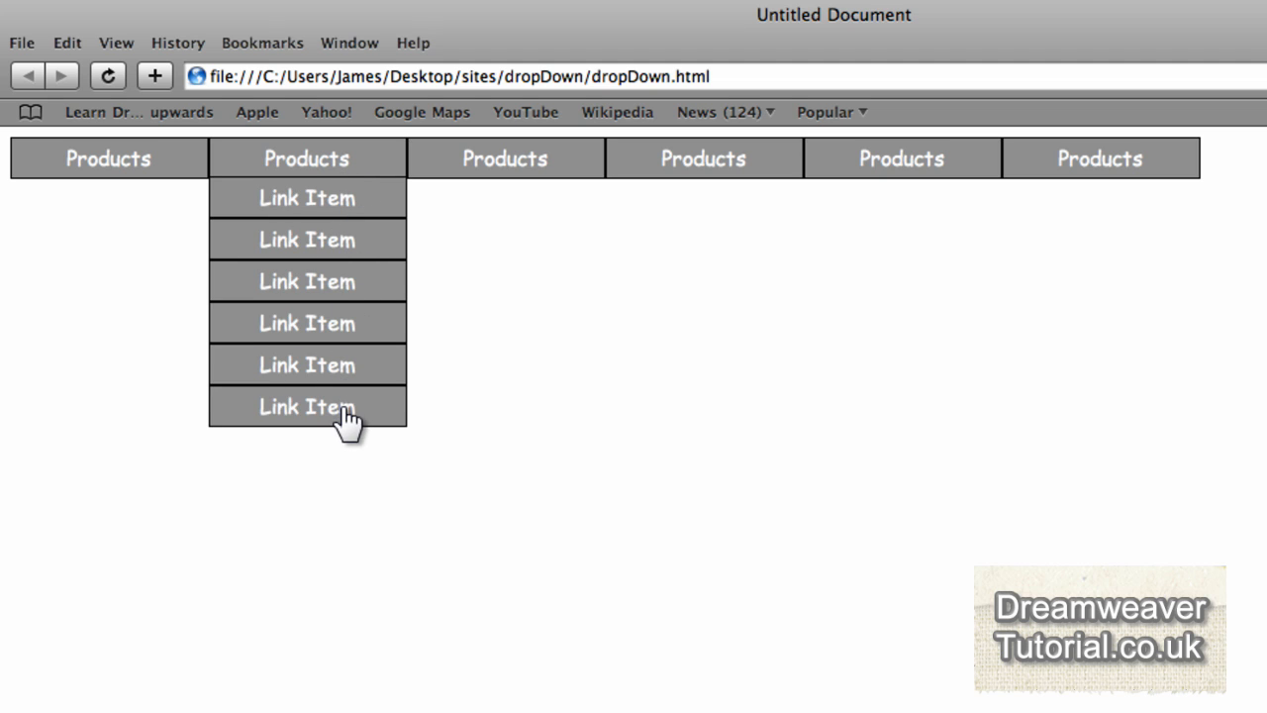
pyautogui.moveTo(506, 158)
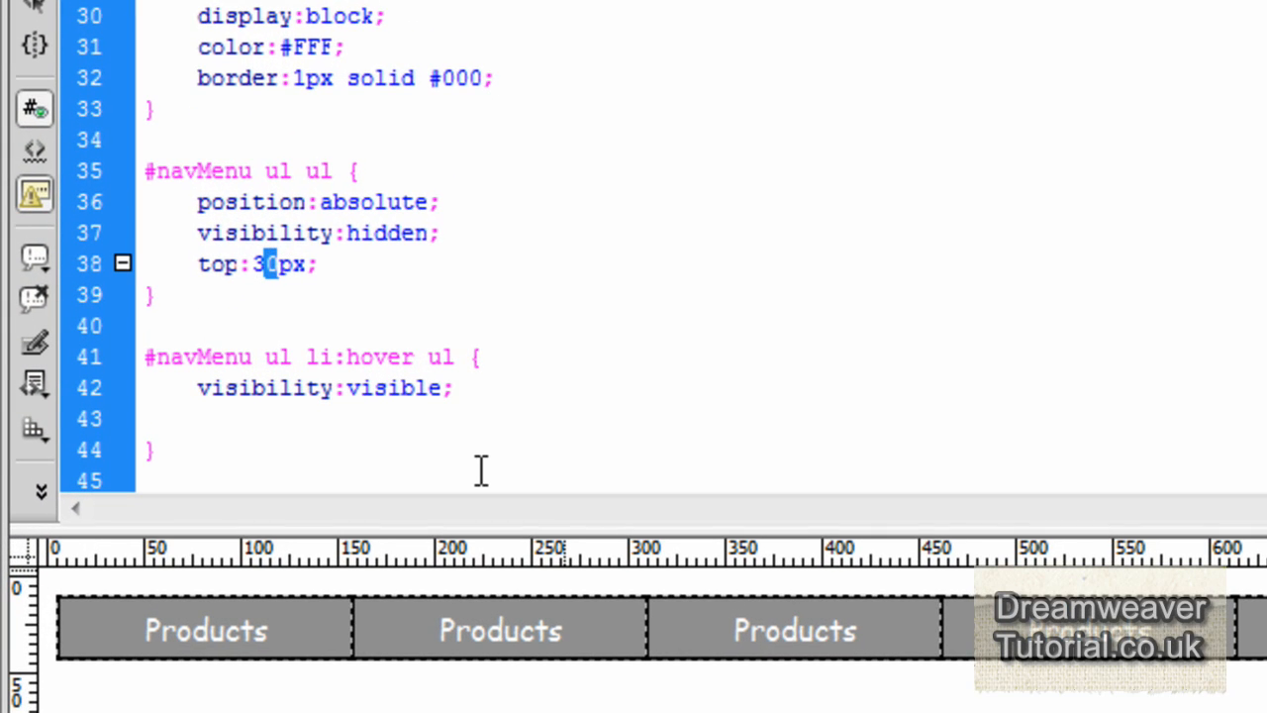
# - Change the #navMenu ul ul top offset from 30px to 32px
pyautogui.write('2')
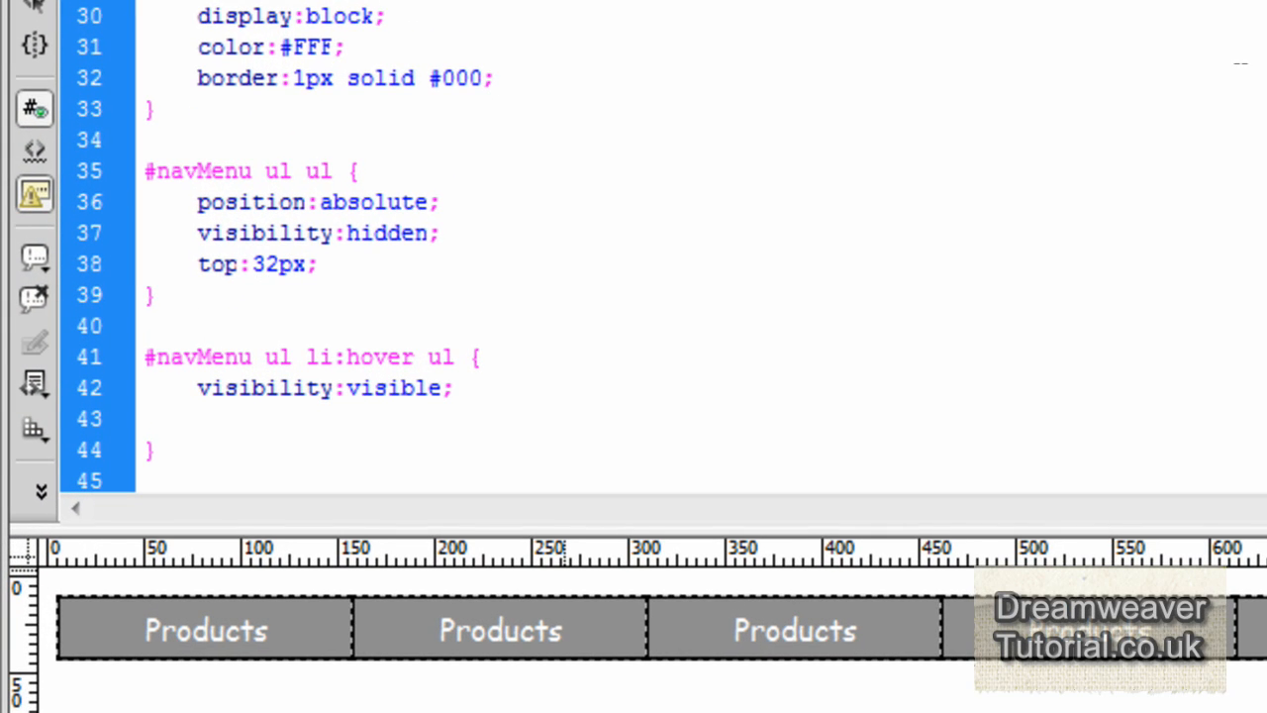
pyautogui.click(57, 15)
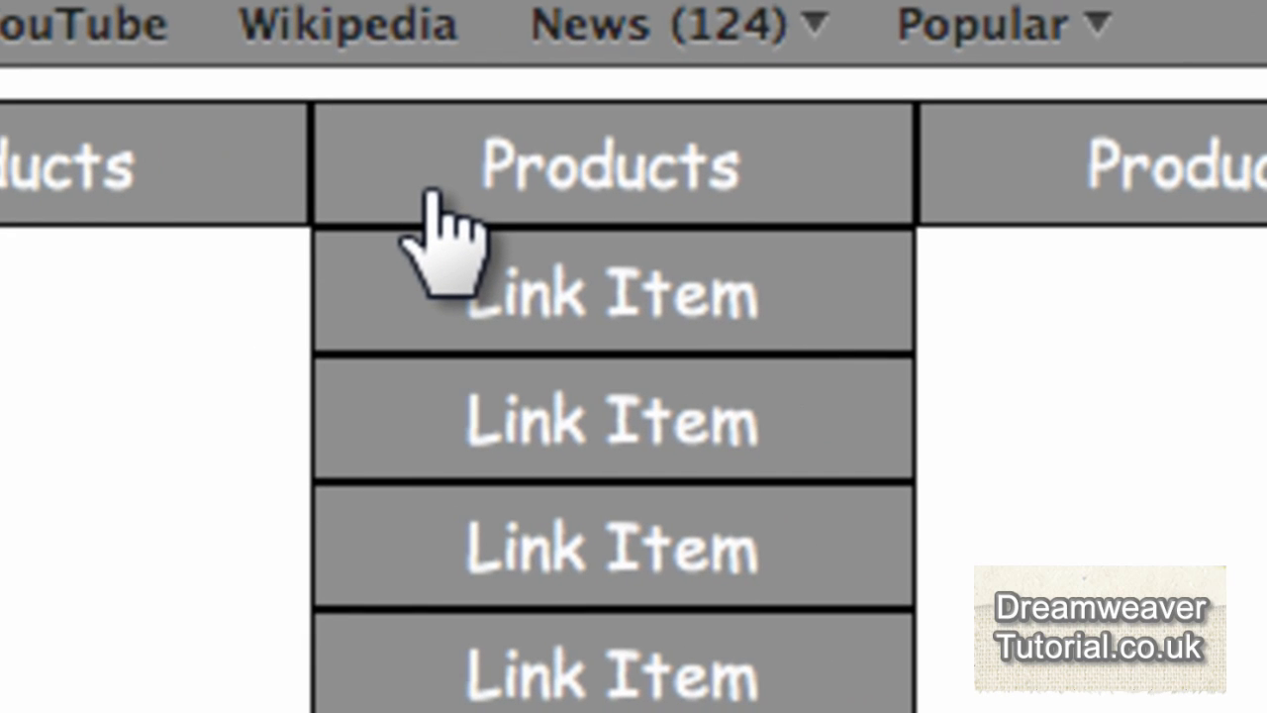
pyautogui.moveTo(440, 248)
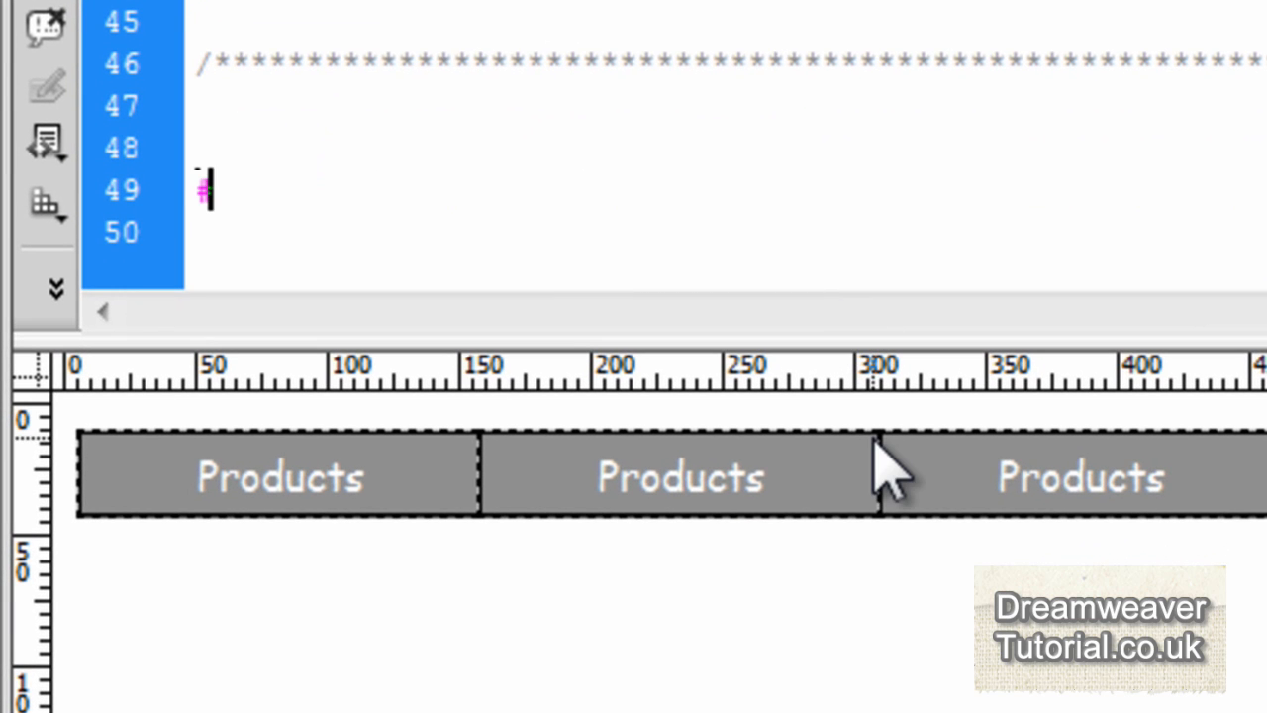
# - Add a #navMenu li:hover rule with a bright blue #09F background, then preview
pyautogui.write('navM')
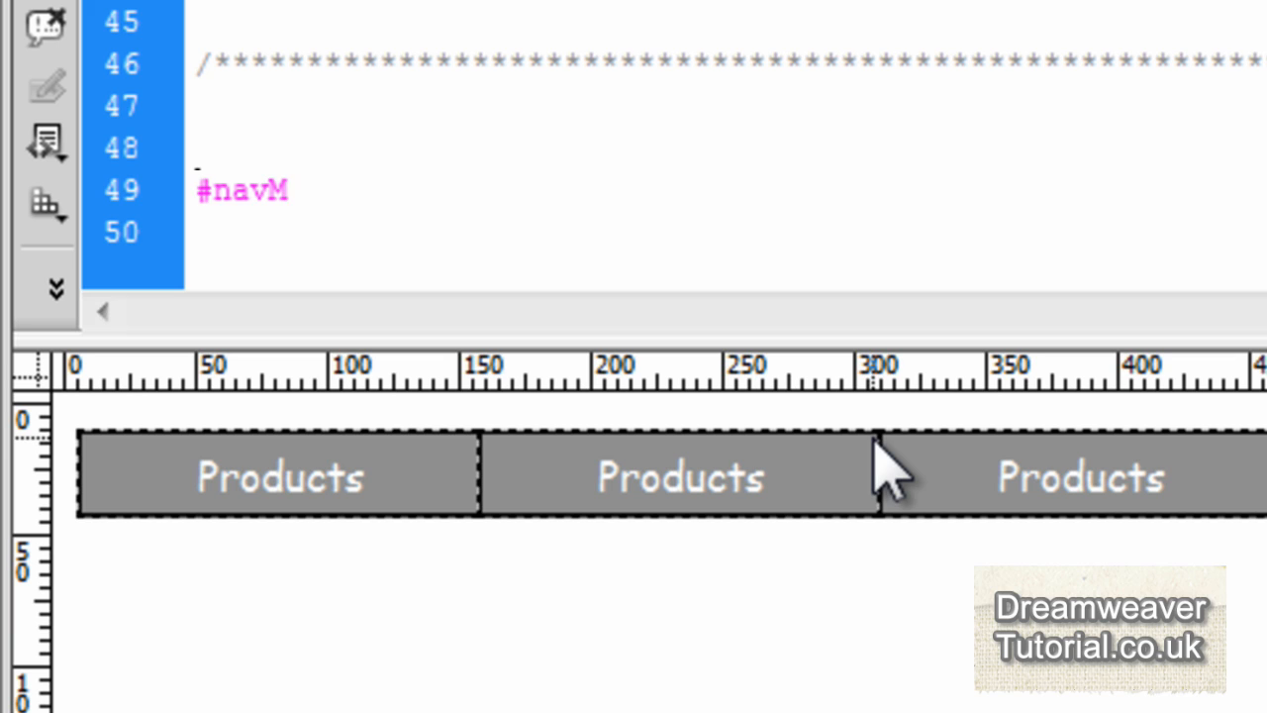
pyautogui.write('enu li')
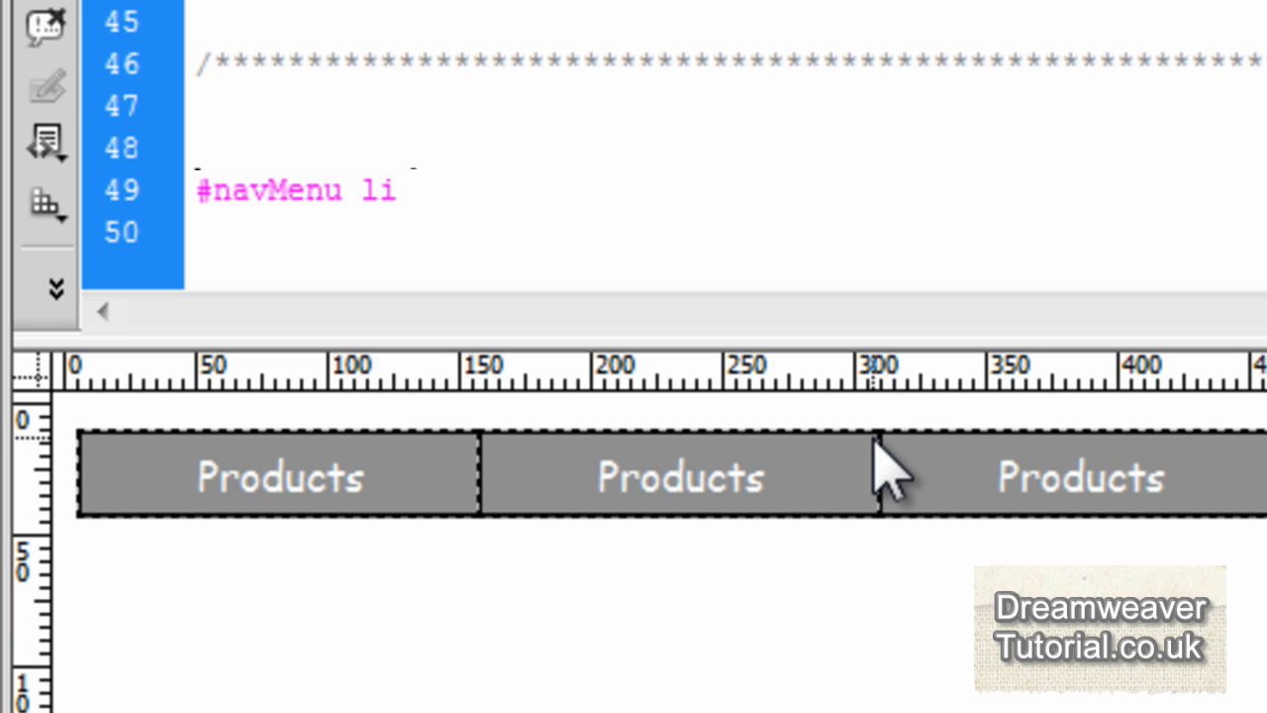
pyautogui.write(':hover {')
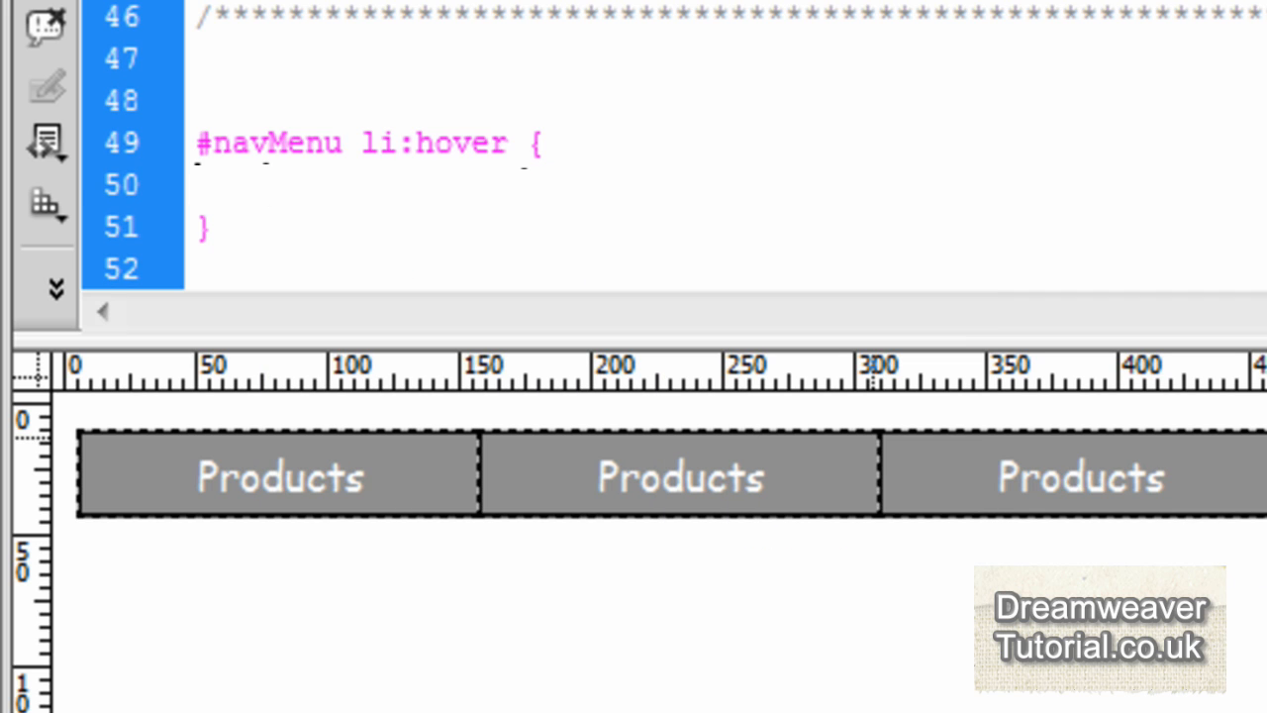
pyautogui.write('backgro')
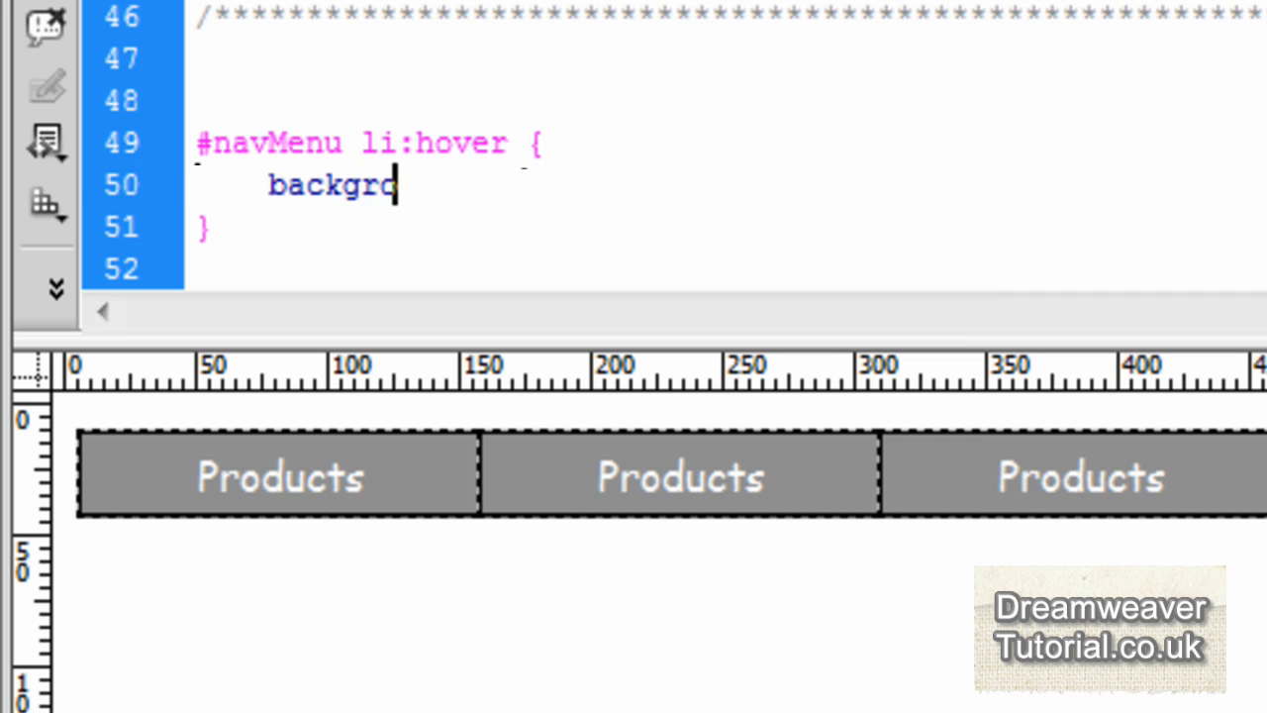
pyautogui.write('und:')
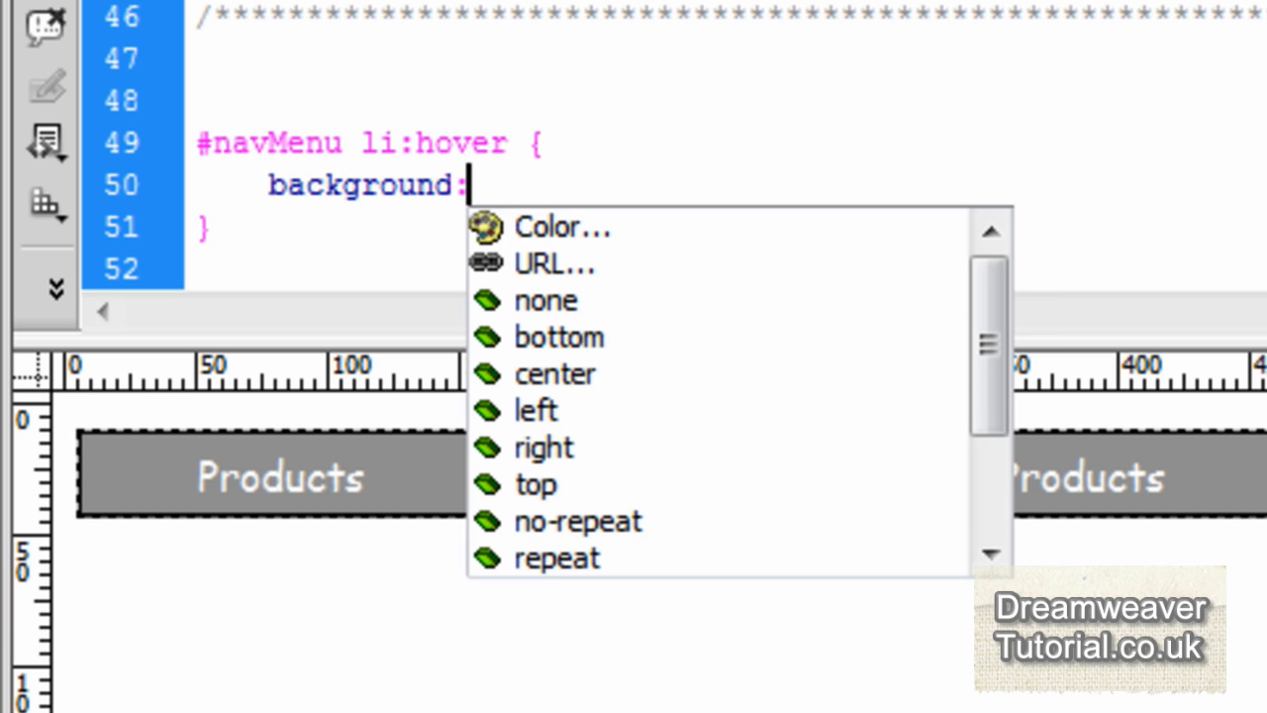
pyautogui.click(562, 226)
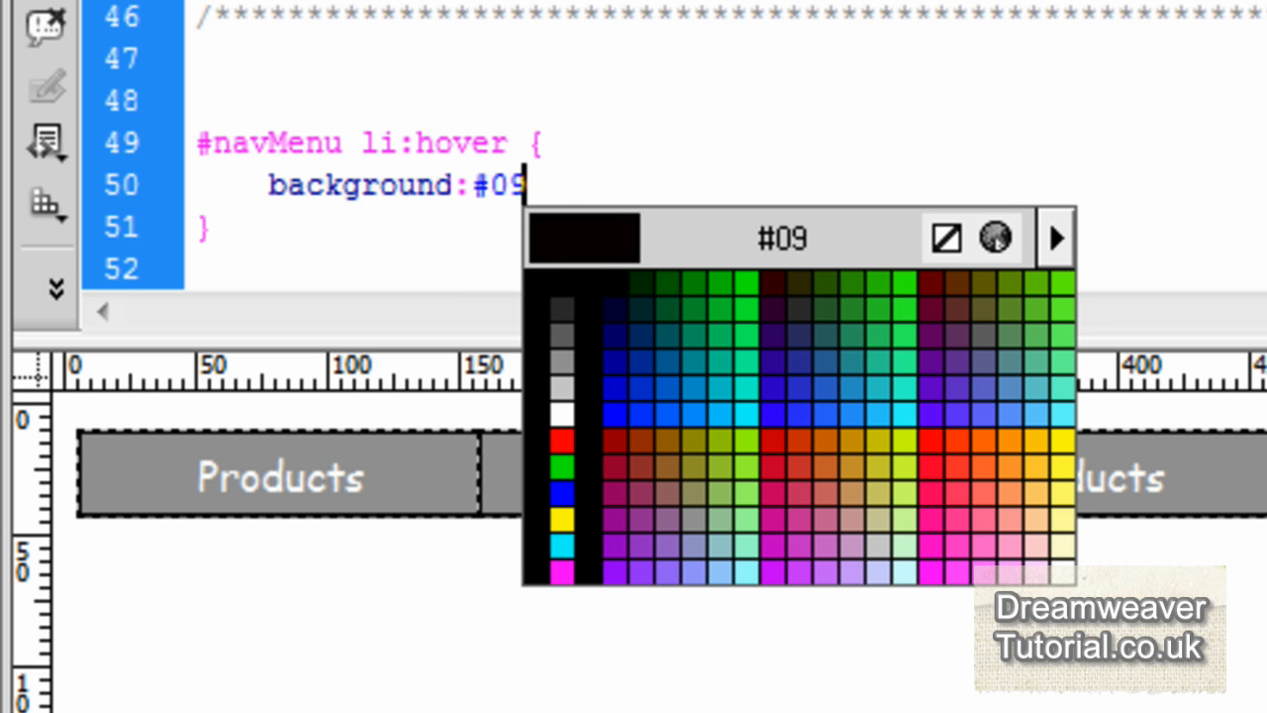
pyautogui.click(711, 414)
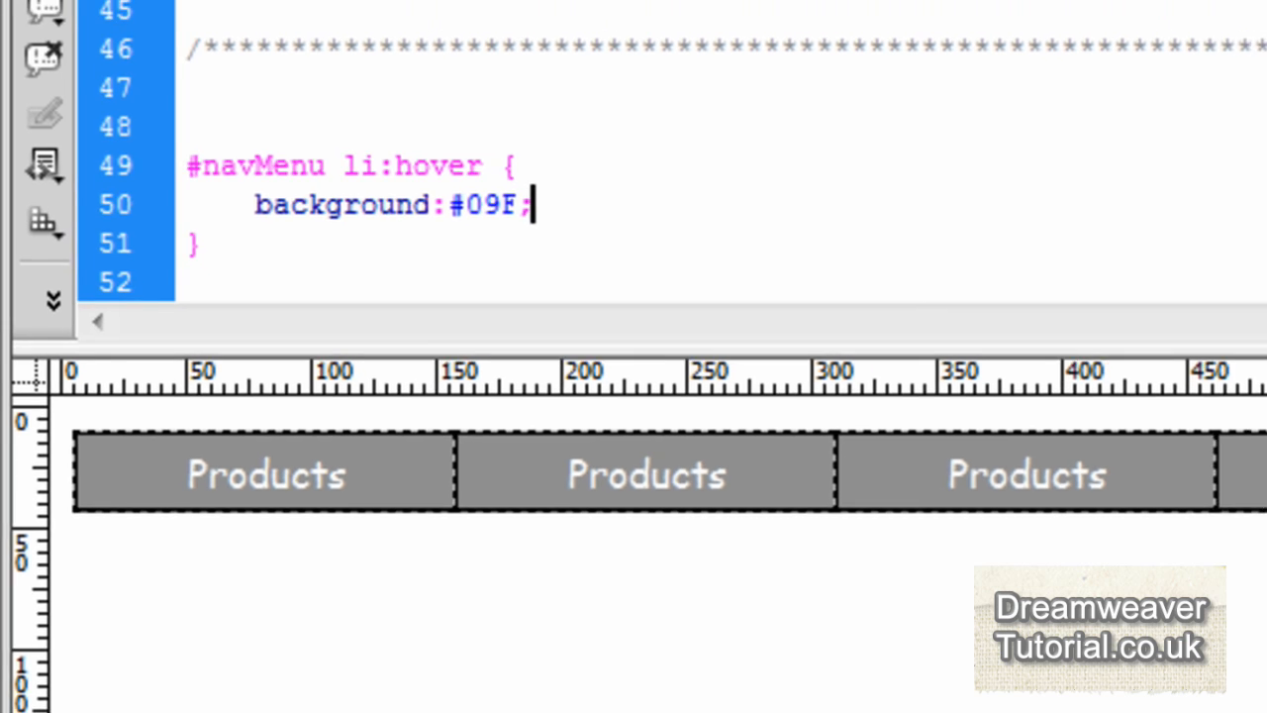
pyautogui.click(615, 94)
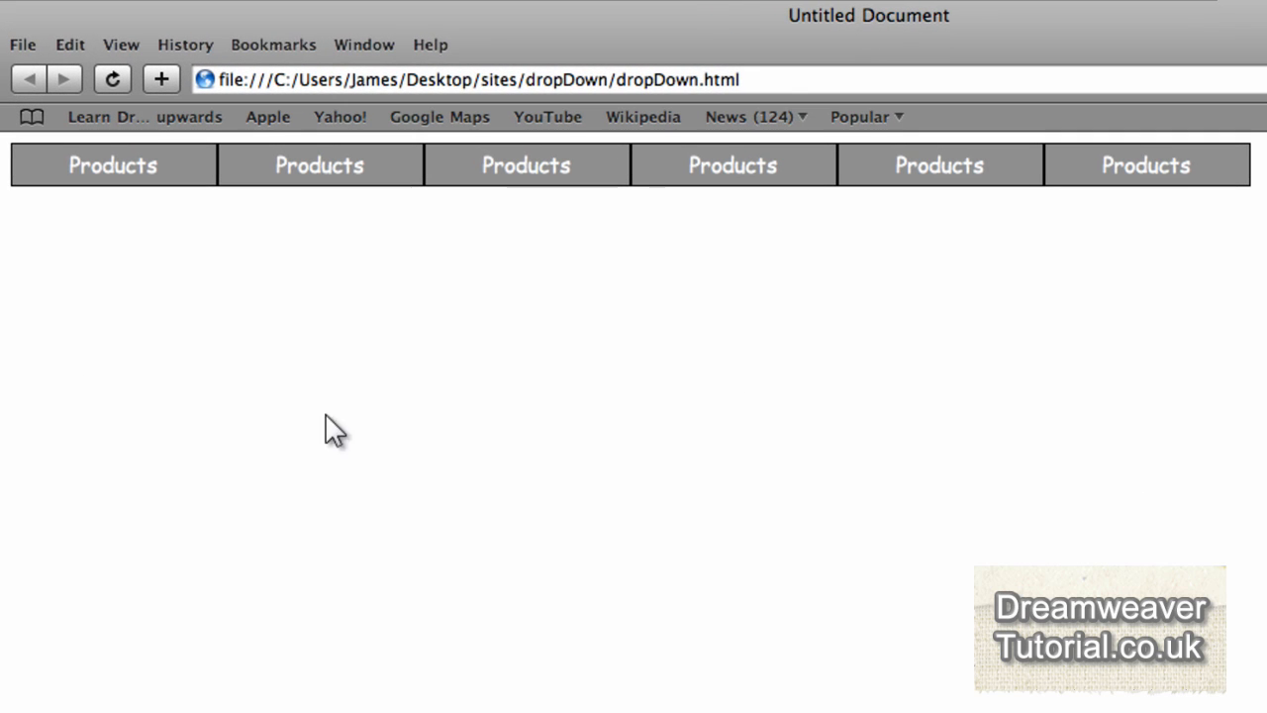
pyautogui.moveTo(111, 165)
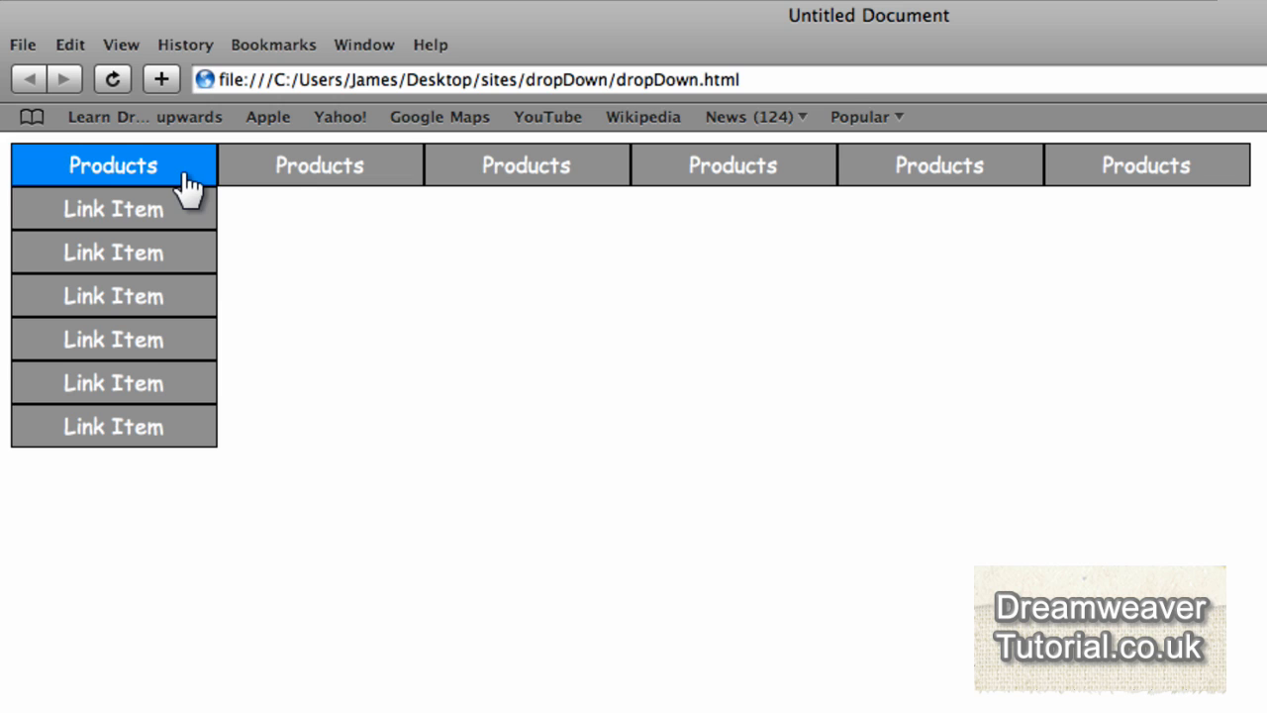
pyautogui.moveTo(112, 296)
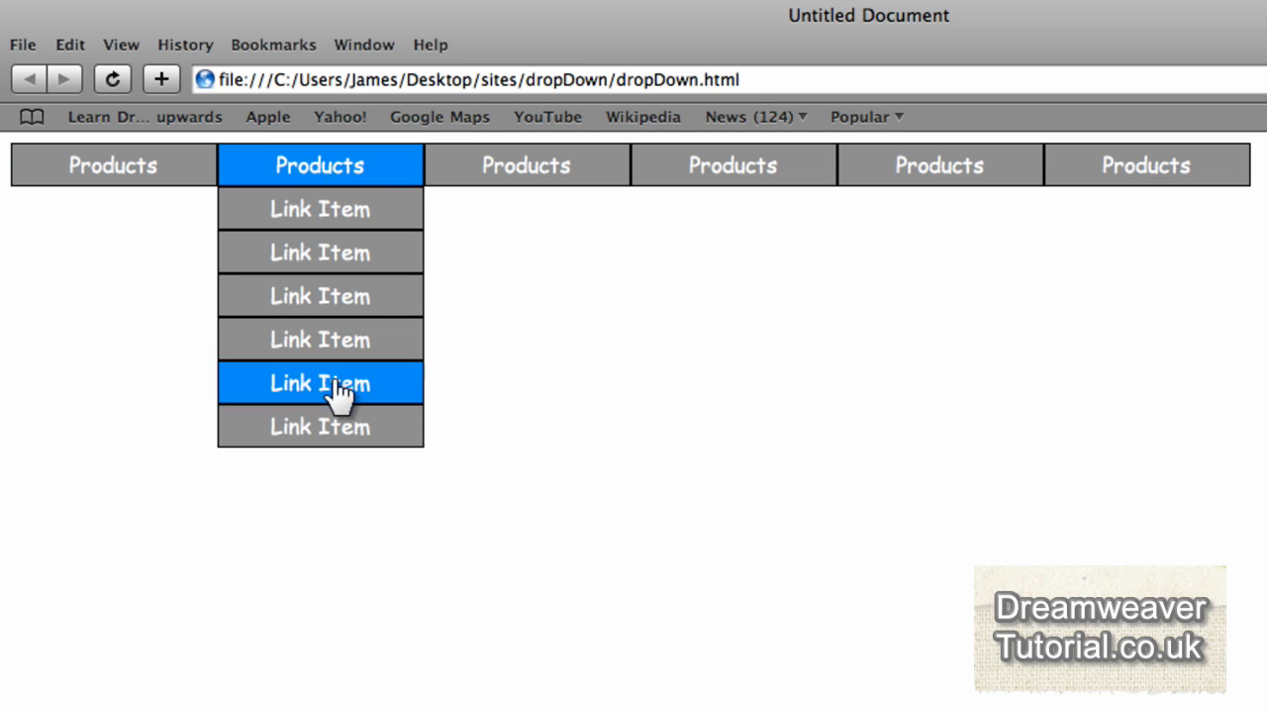
pyautogui.moveTo(526, 165)
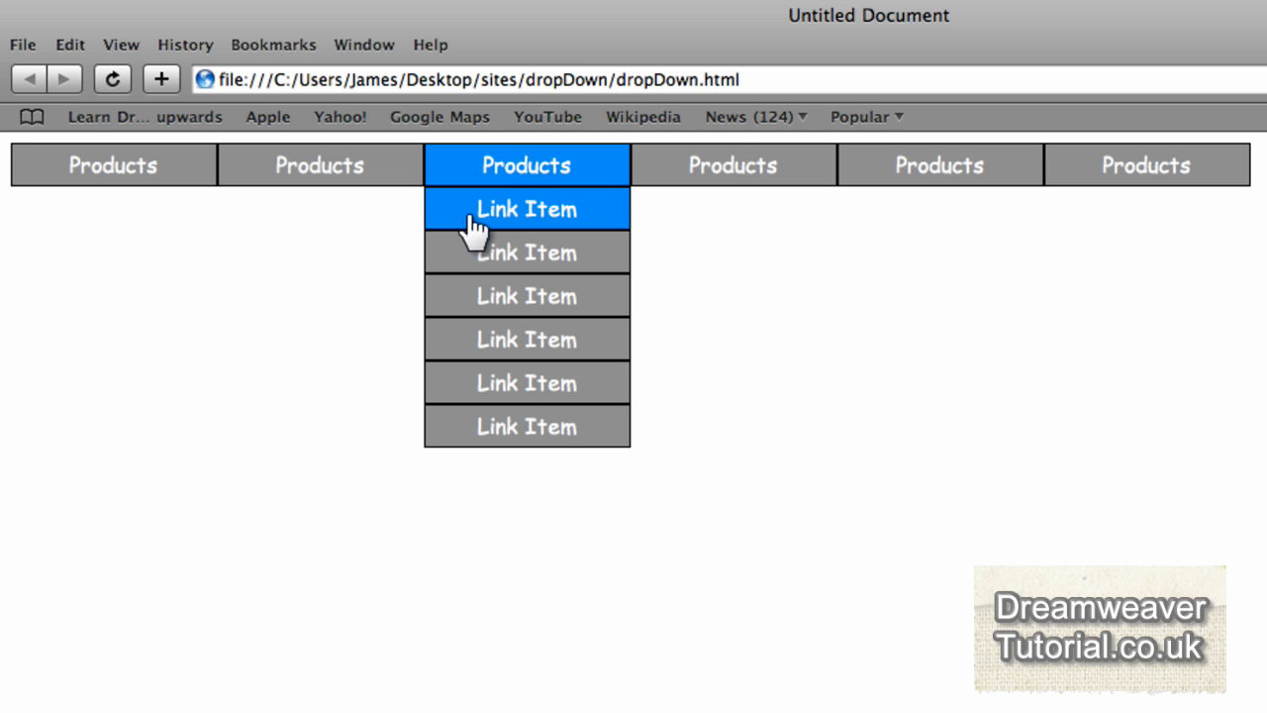
pyautogui.moveTo(525, 383)
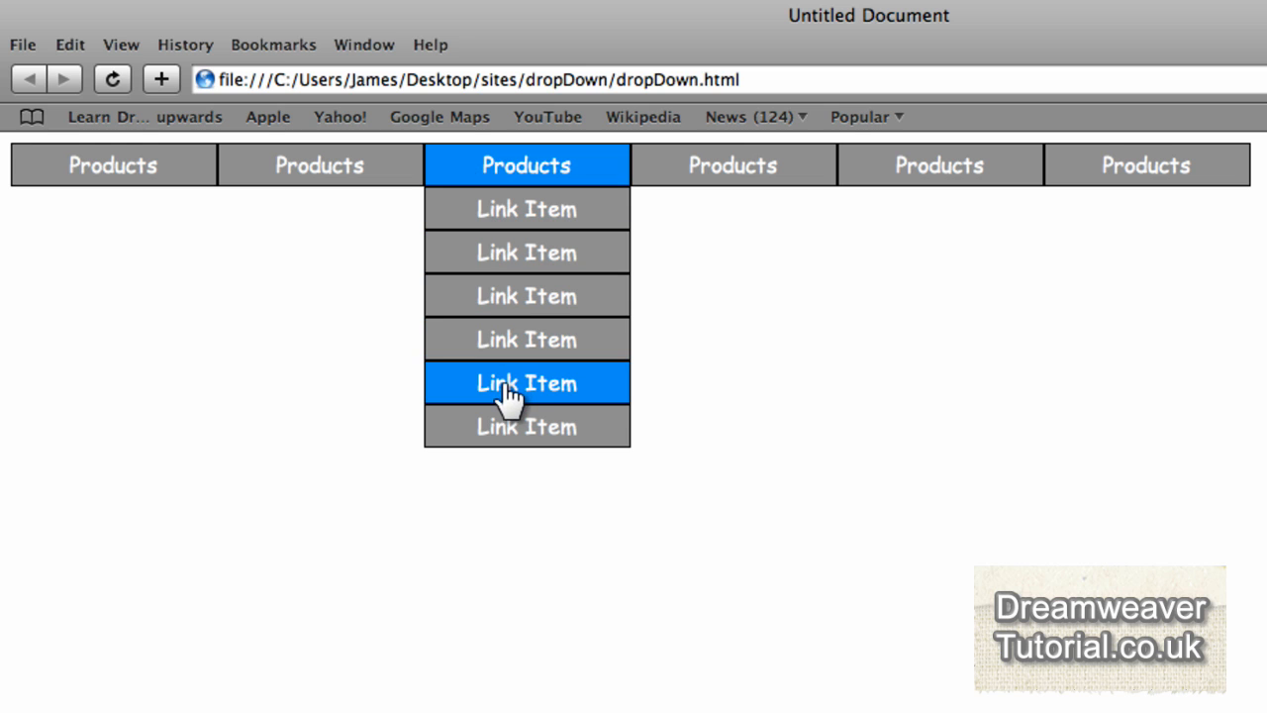
pyautogui.moveTo(594, 374)
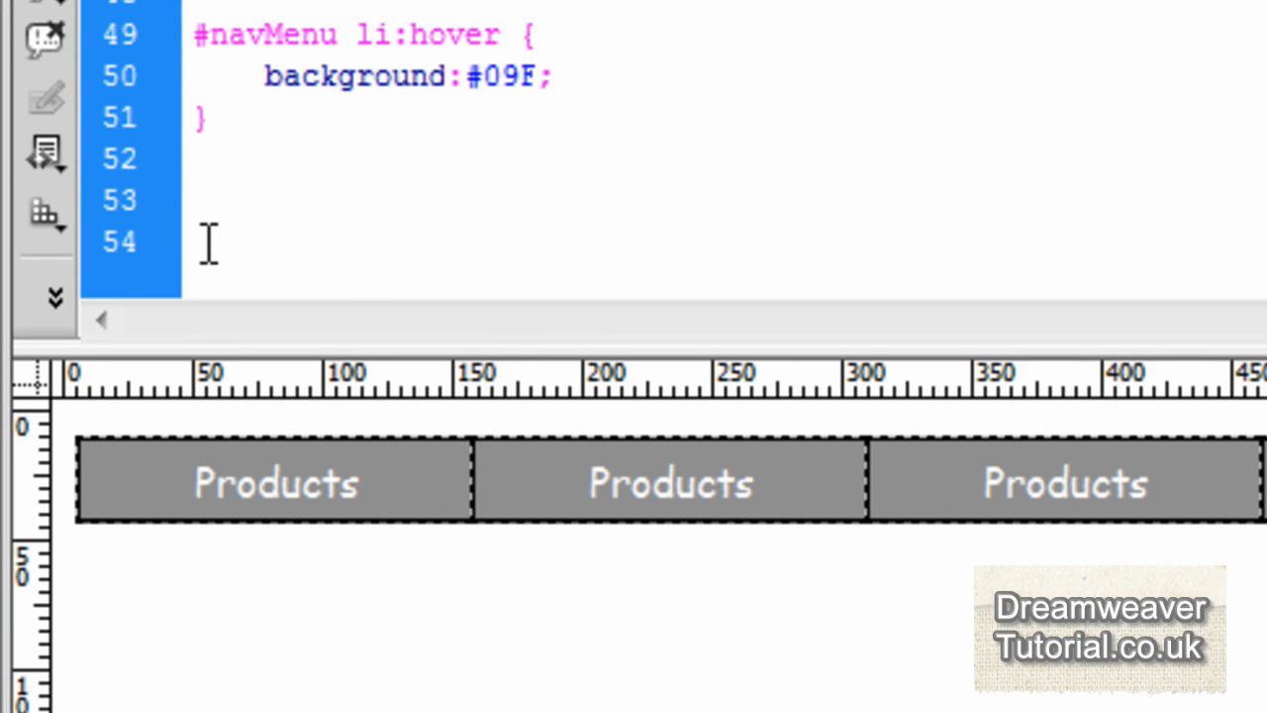
# - On line 54, type the #navMenu ul li:hover ul li a:hover selector and begin a background property
pyautogui.click(198, 242)
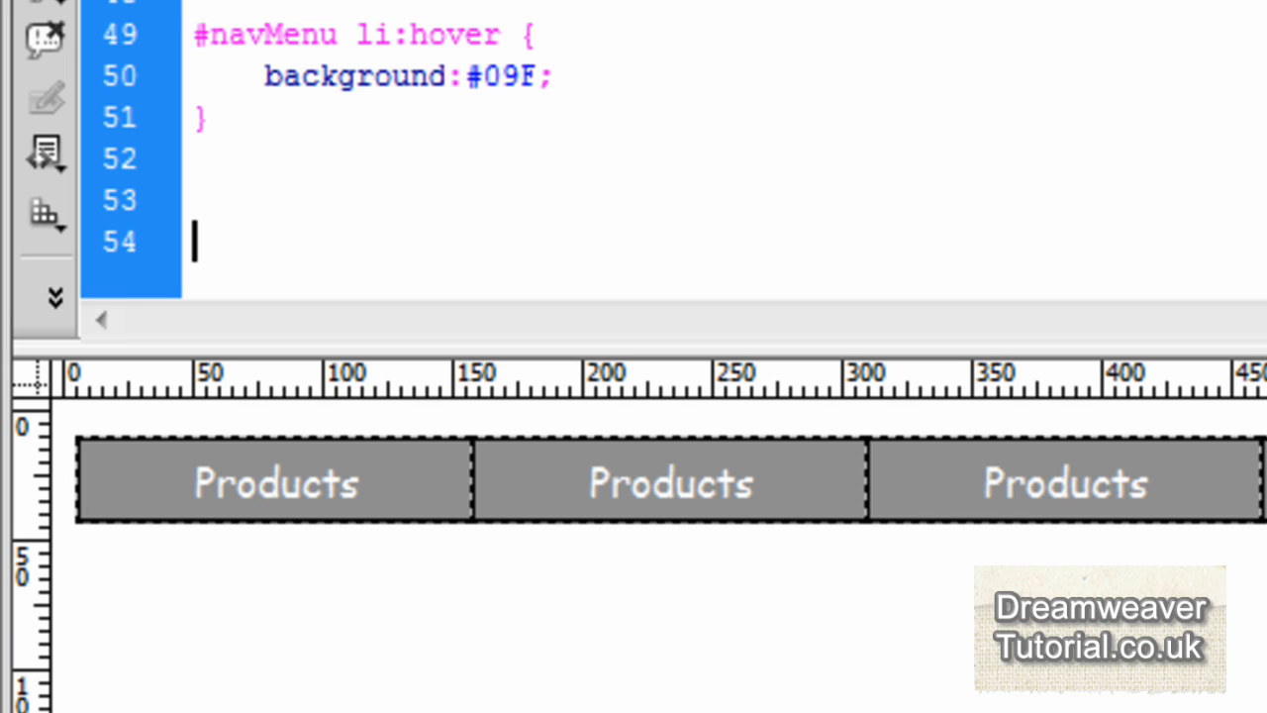
pyautogui.write('#n')
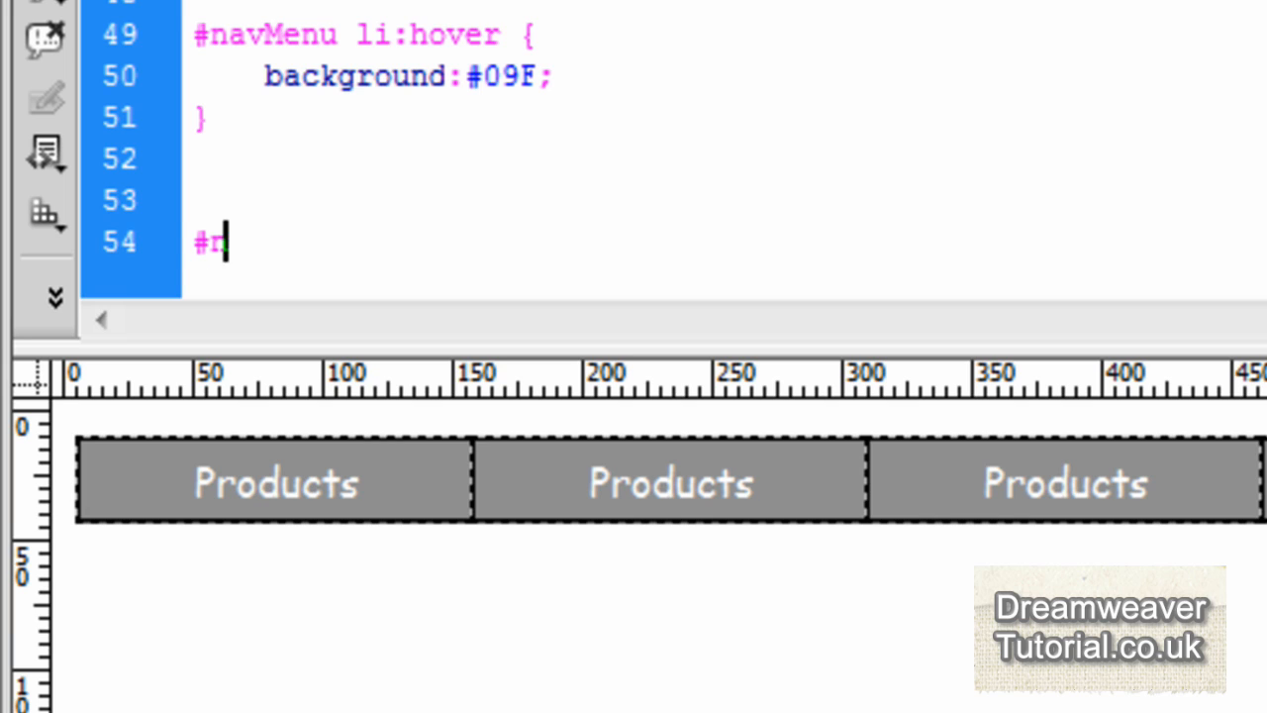
pyautogui.write('navMenu')
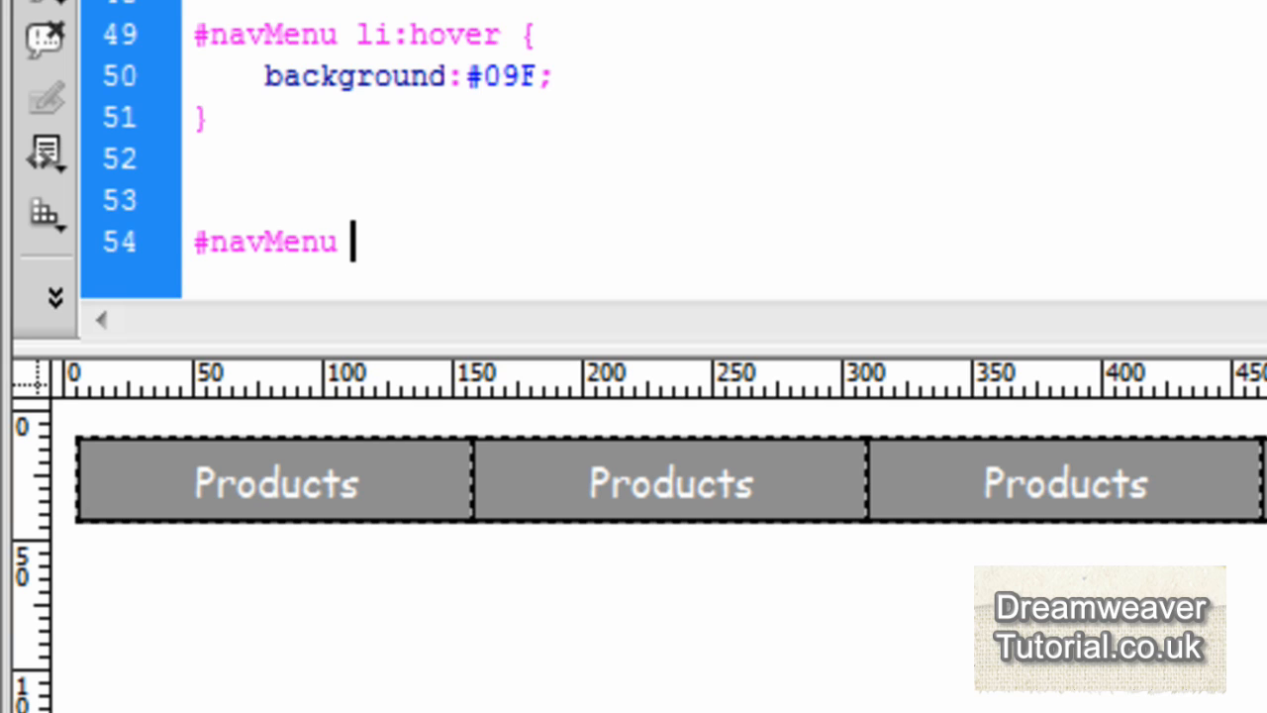
pyautogui.write('ul li')
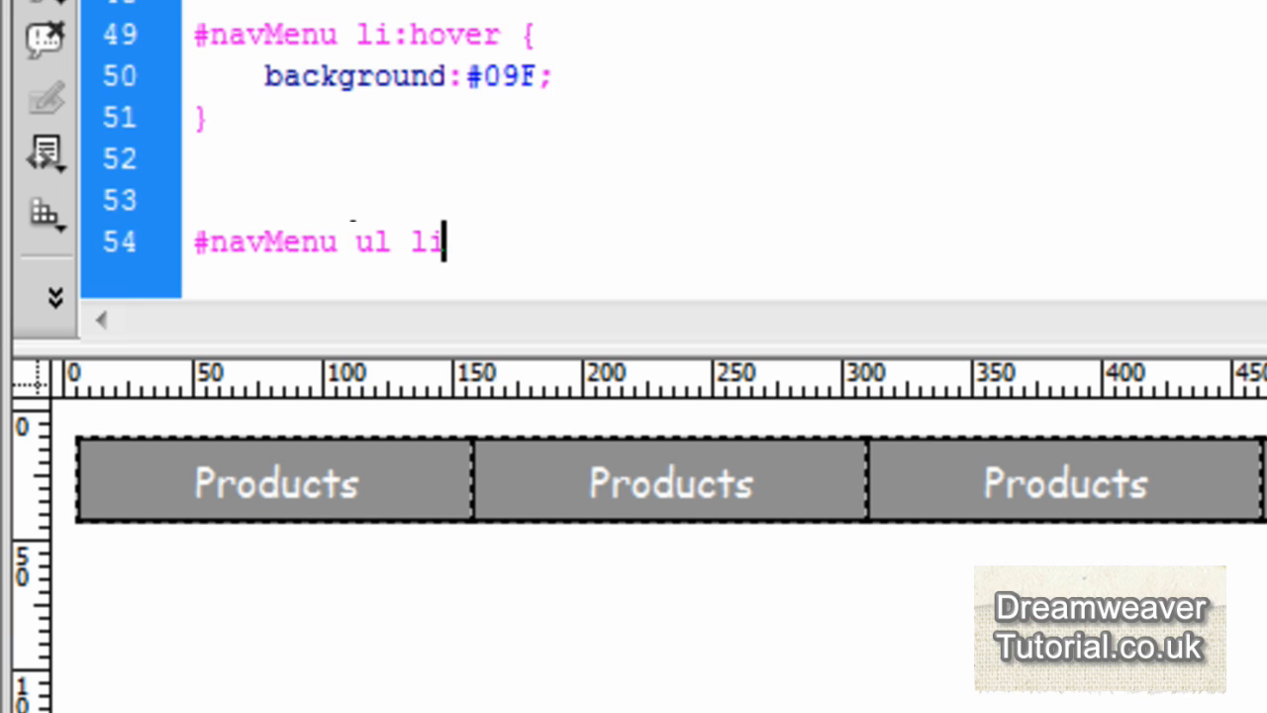
pyautogui.write(':hover ul li a')
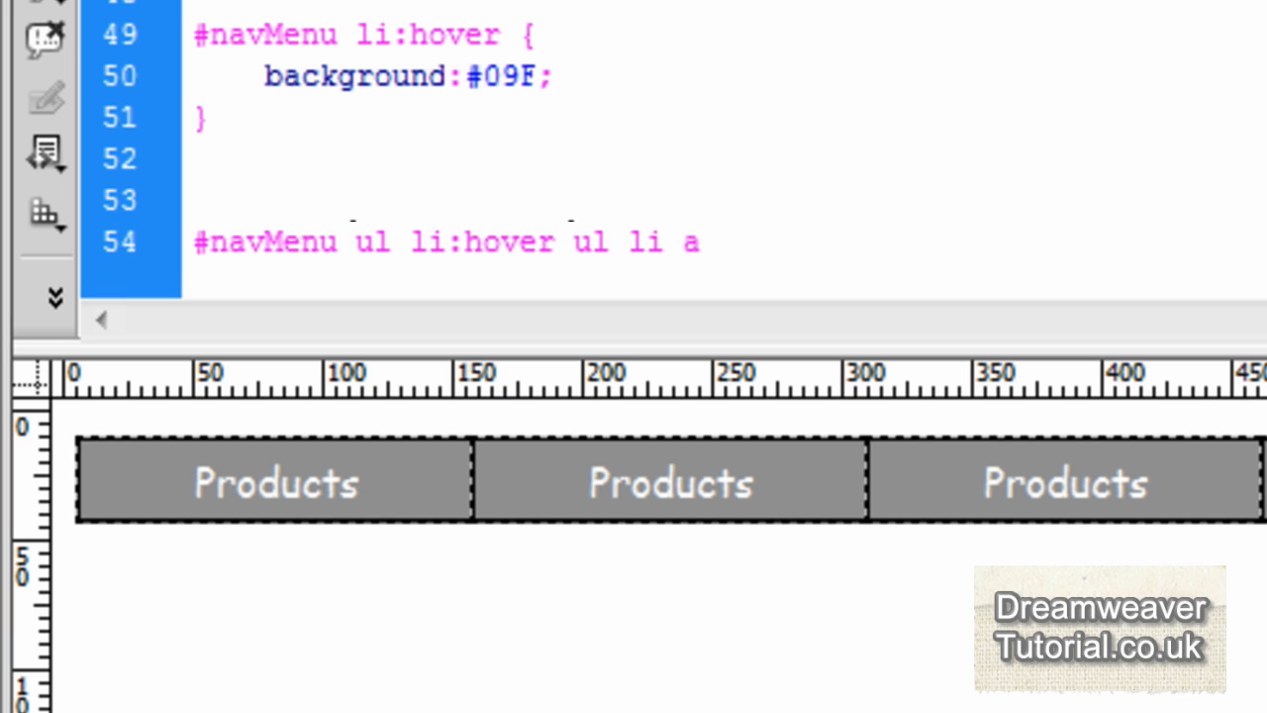
pyautogui.write(':hover {')
pyautogui.write('}')
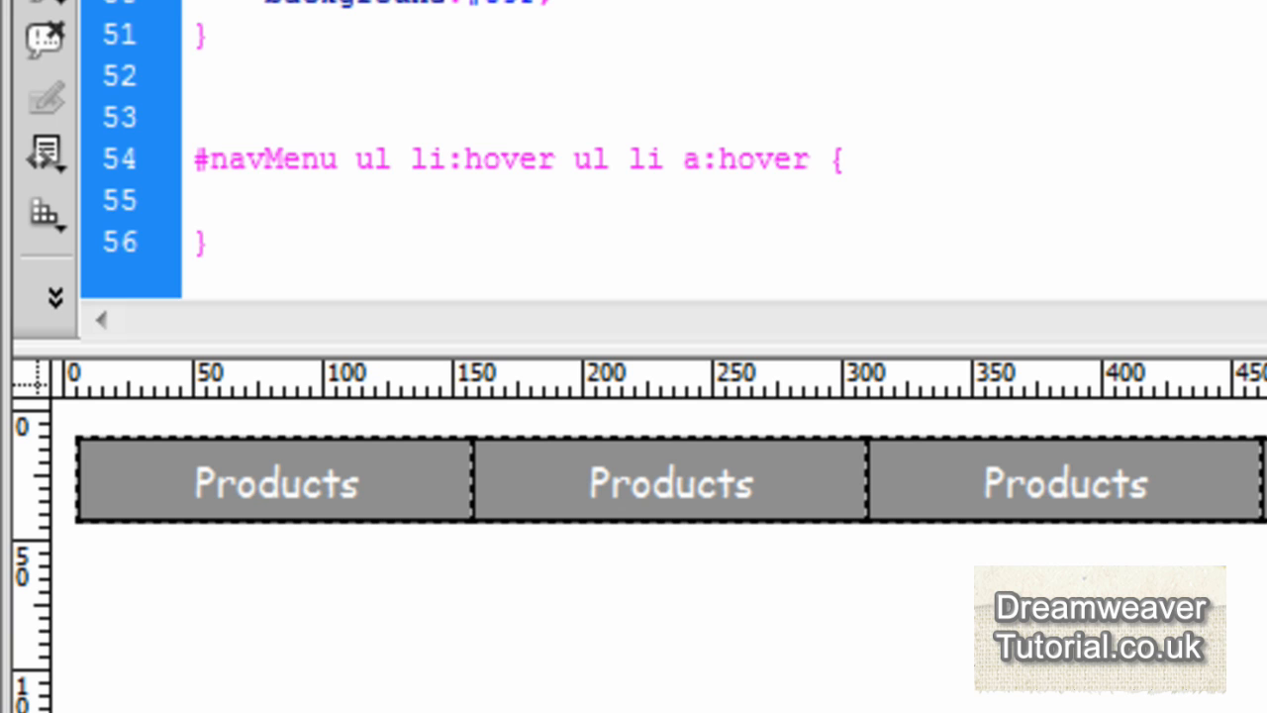
pyautogui.write('background')
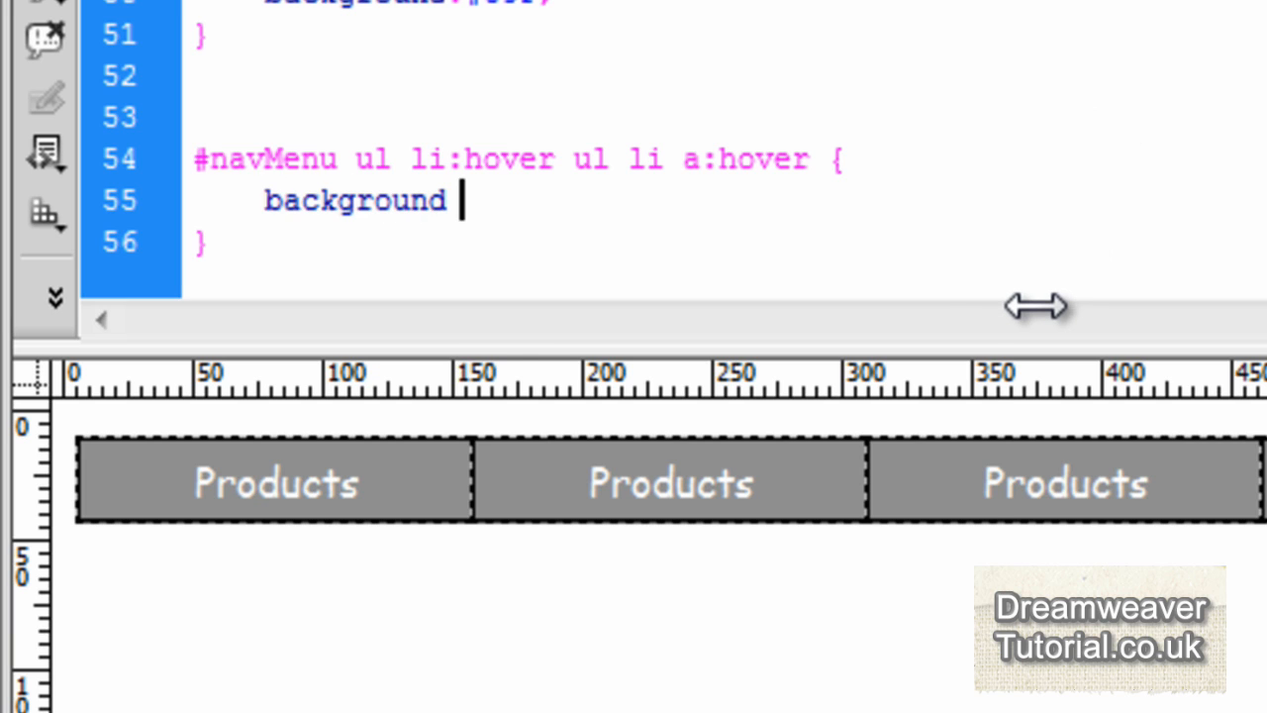
pyautogui.write(':')
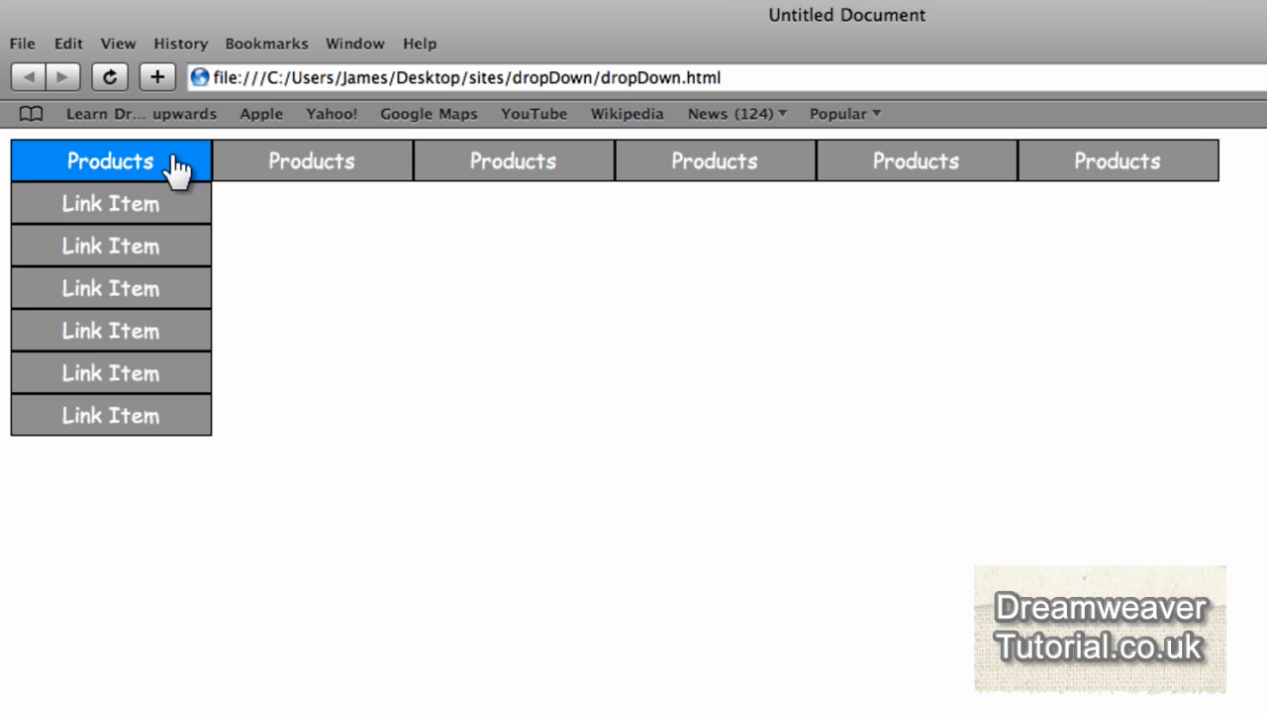
pyautogui.moveTo(312, 161)
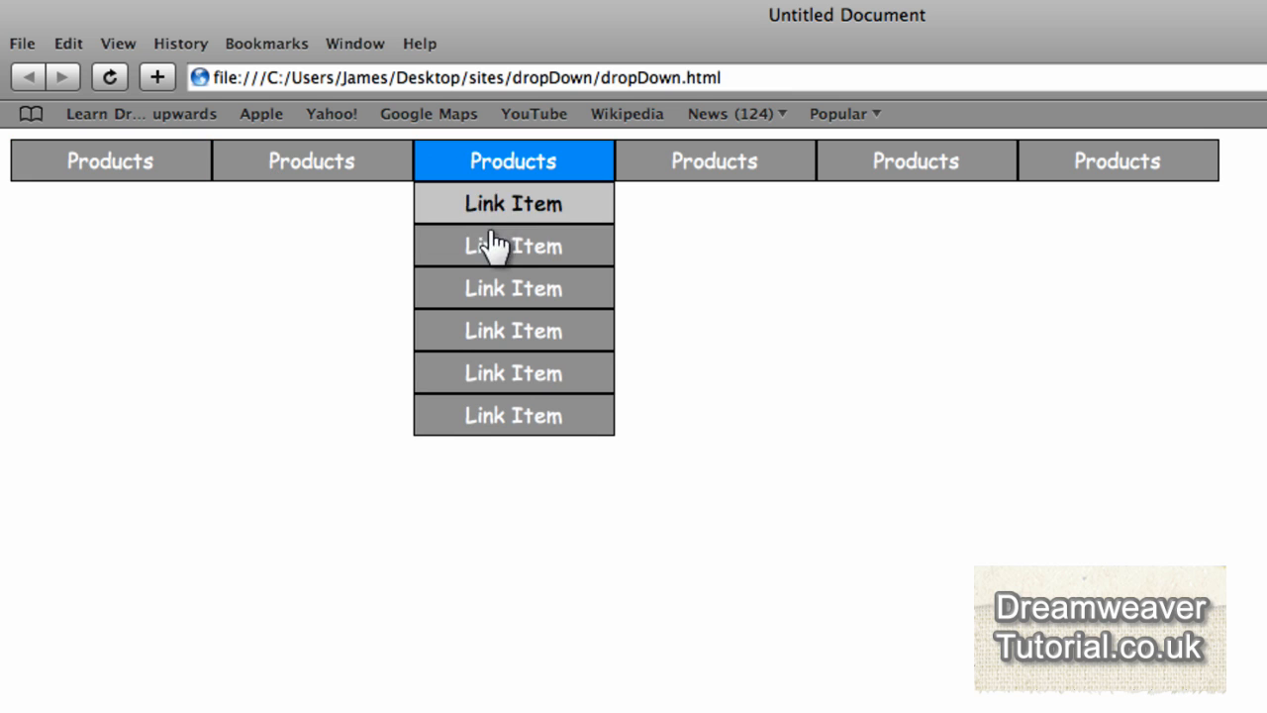
pyautogui.moveTo(589, 188)
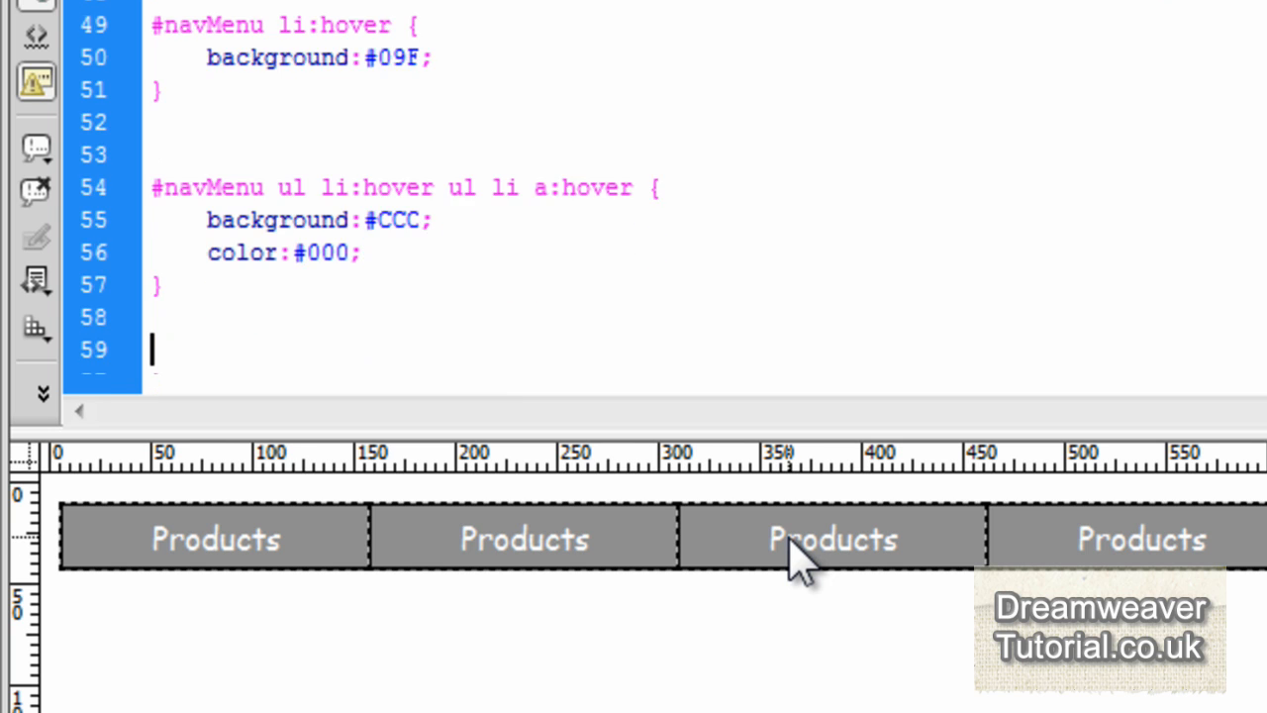
# - Add #navMenu a:hover with color #000, save the files, and preview in Safari
pyautogui.write('#navMenu a:h')
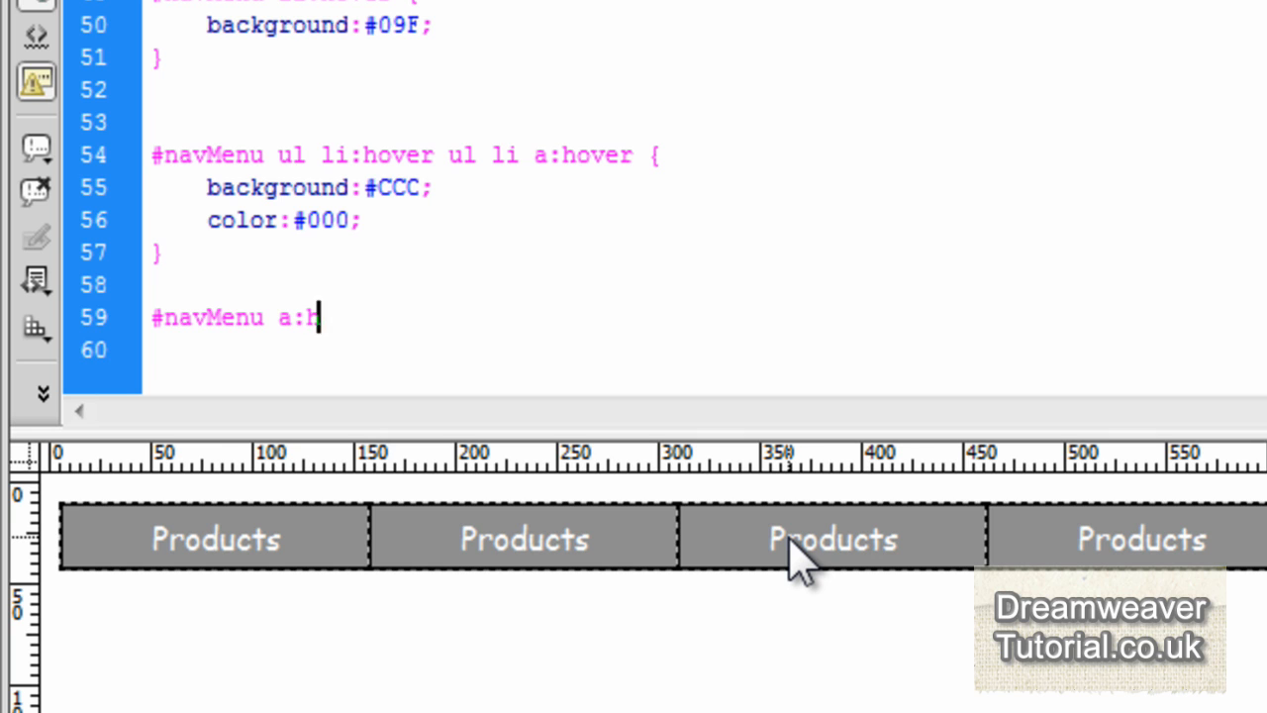
pyautogui.write('over {')
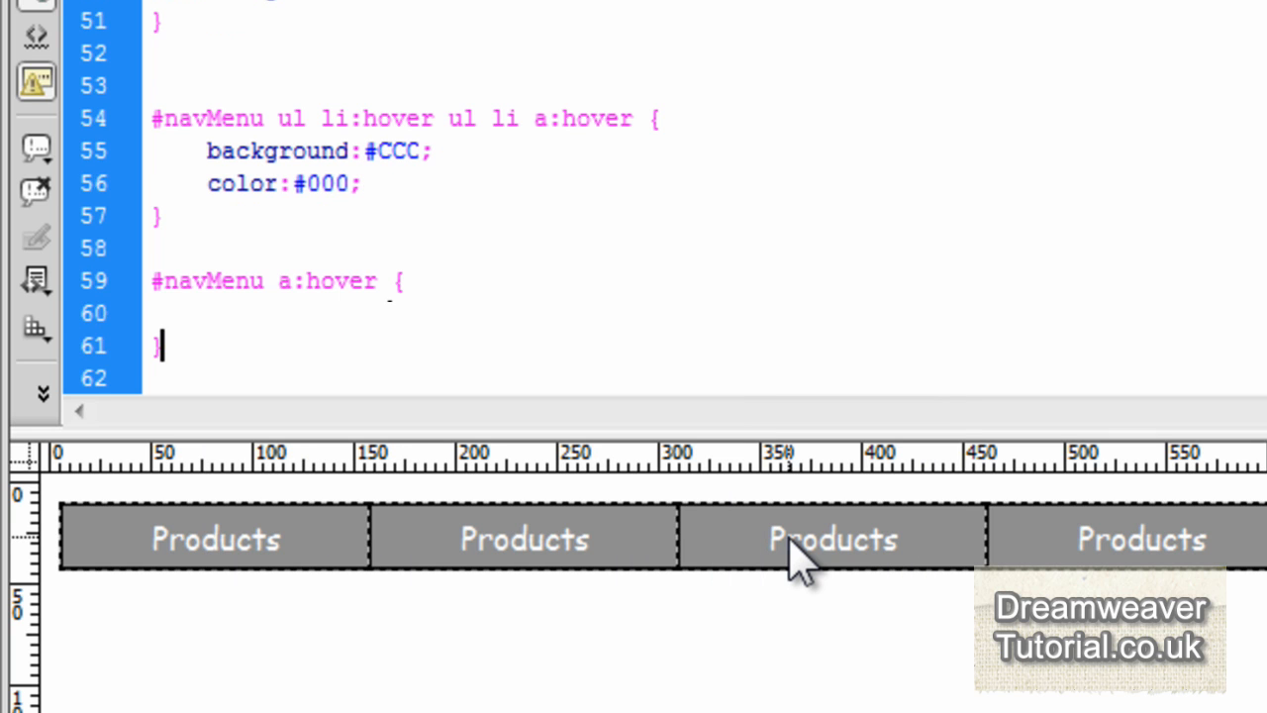
pyautogui.write('color:')
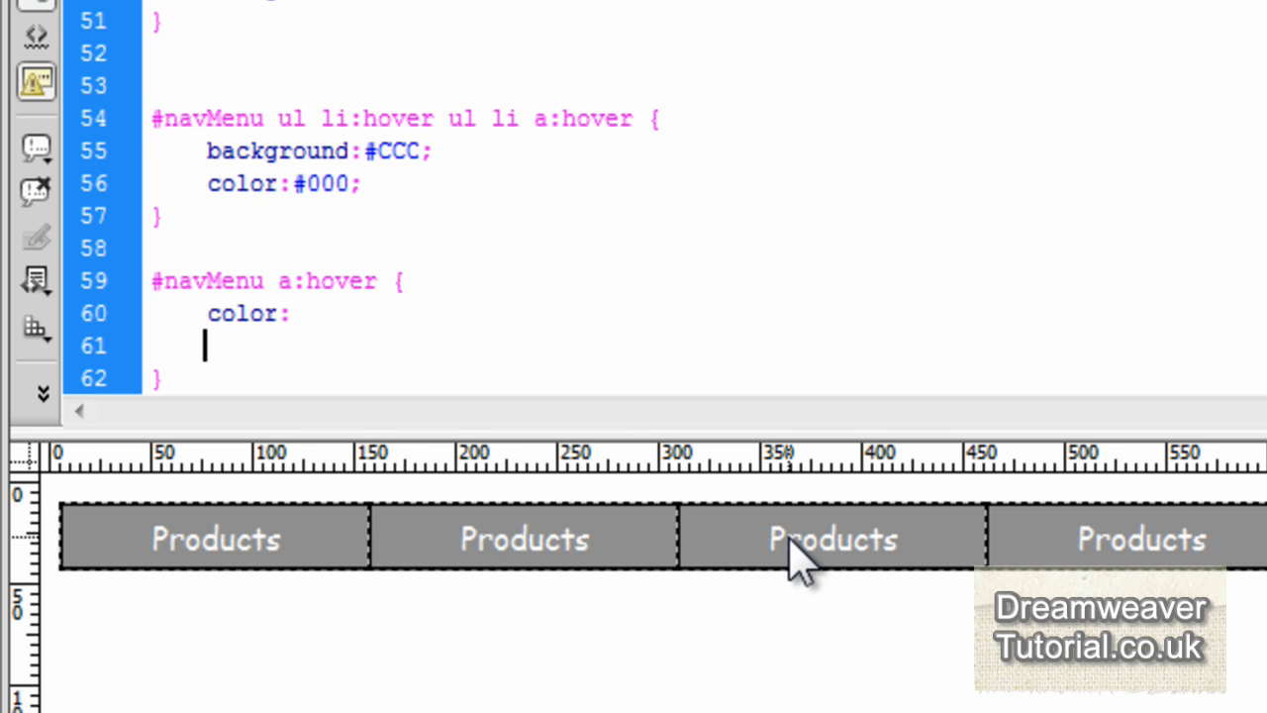
pyautogui.click(297, 313)
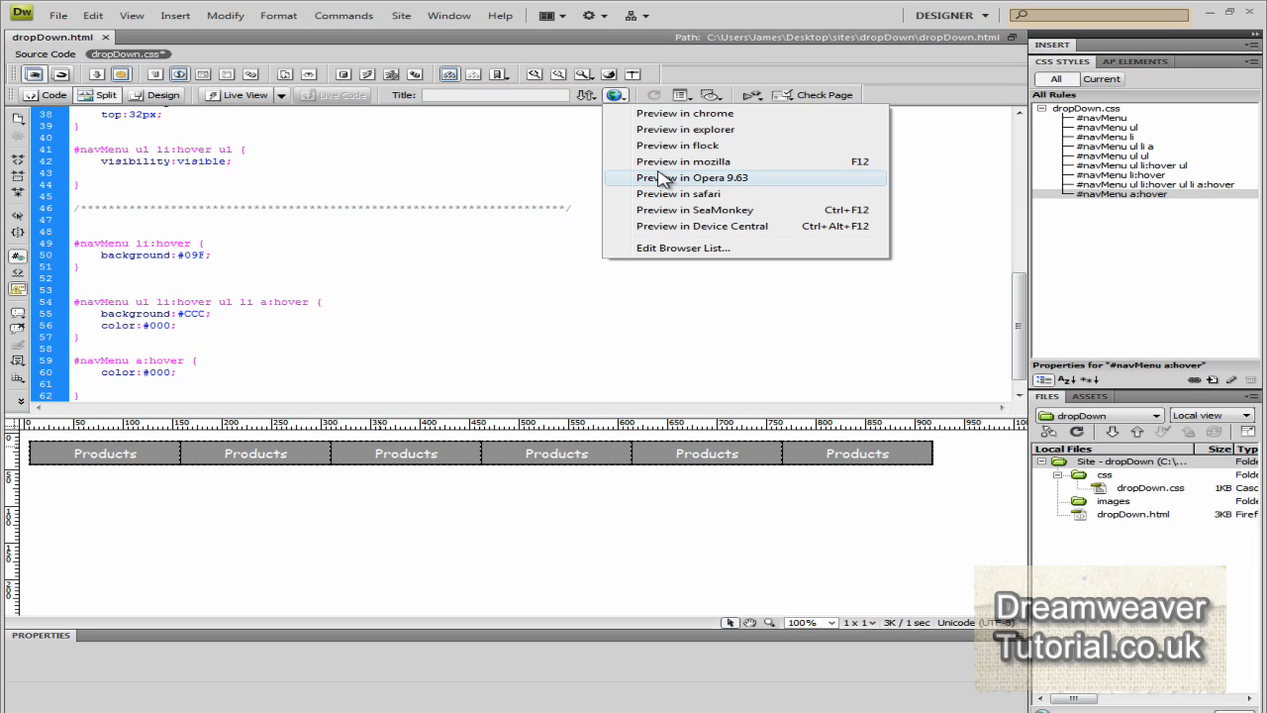
pyautogui.click(706, 177)
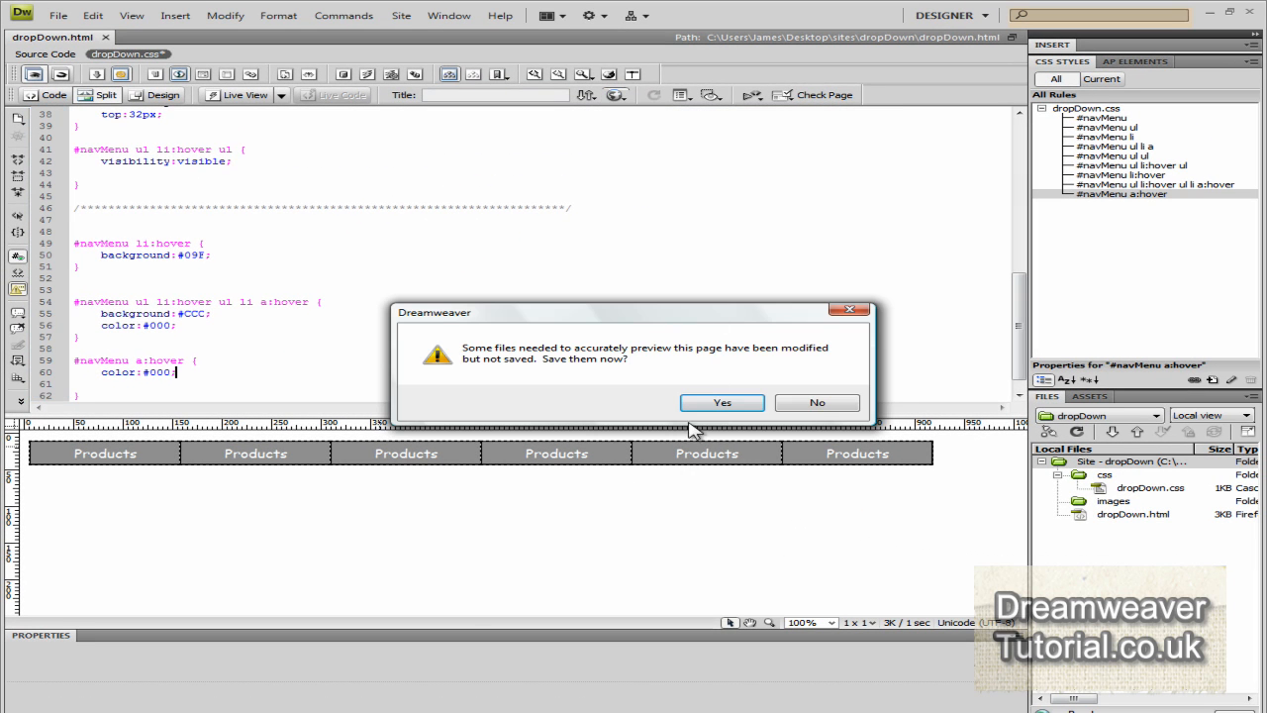
pyautogui.click(722, 402)
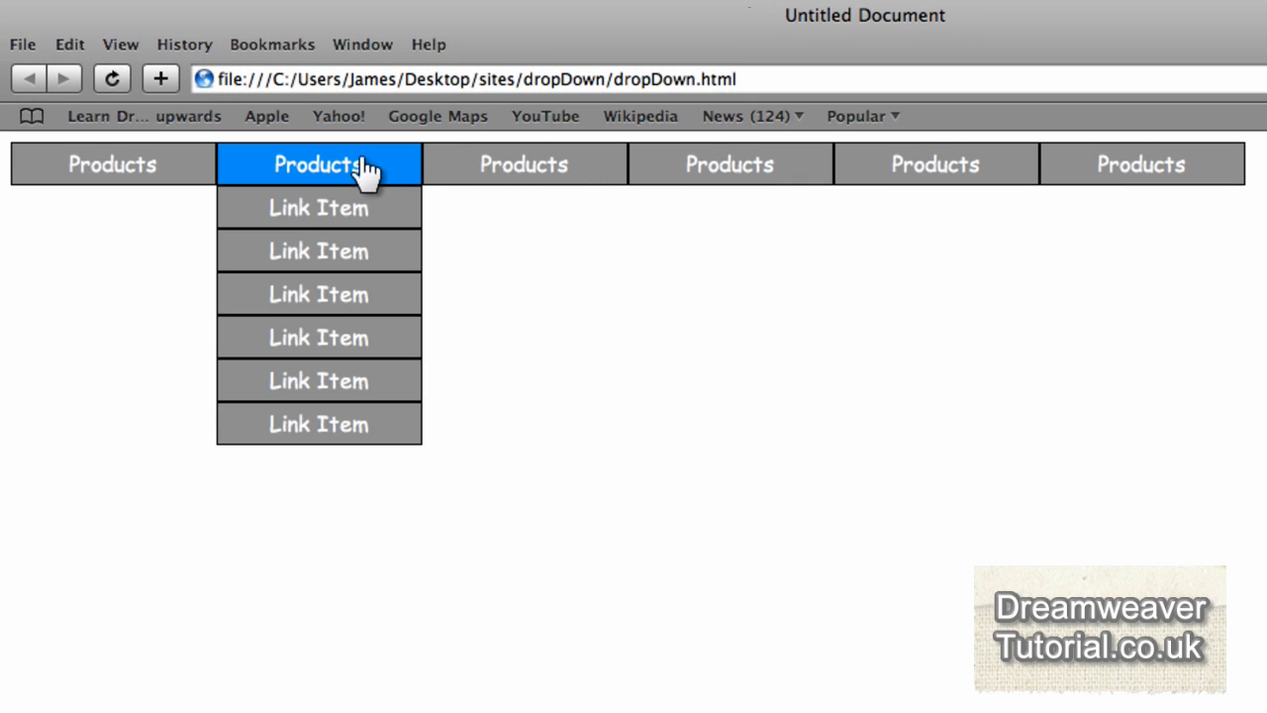
pyautogui.click(112, 78)
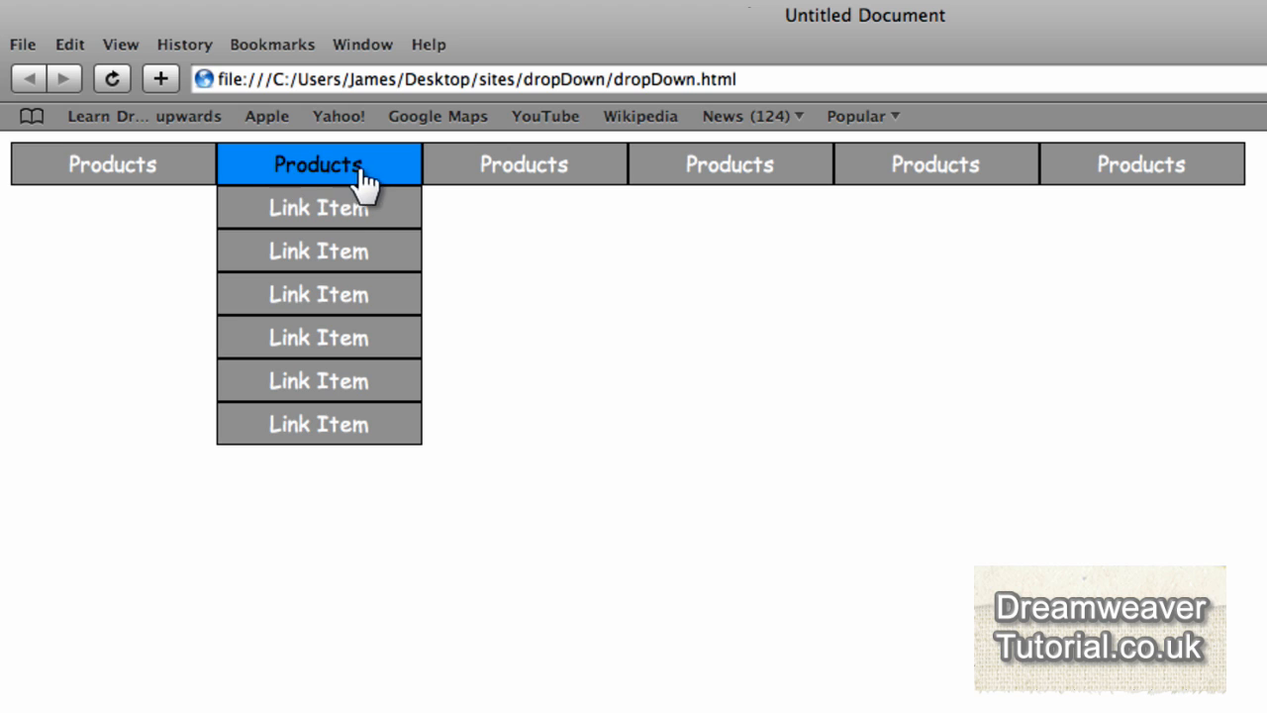
pyautogui.moveTo(442, 187)
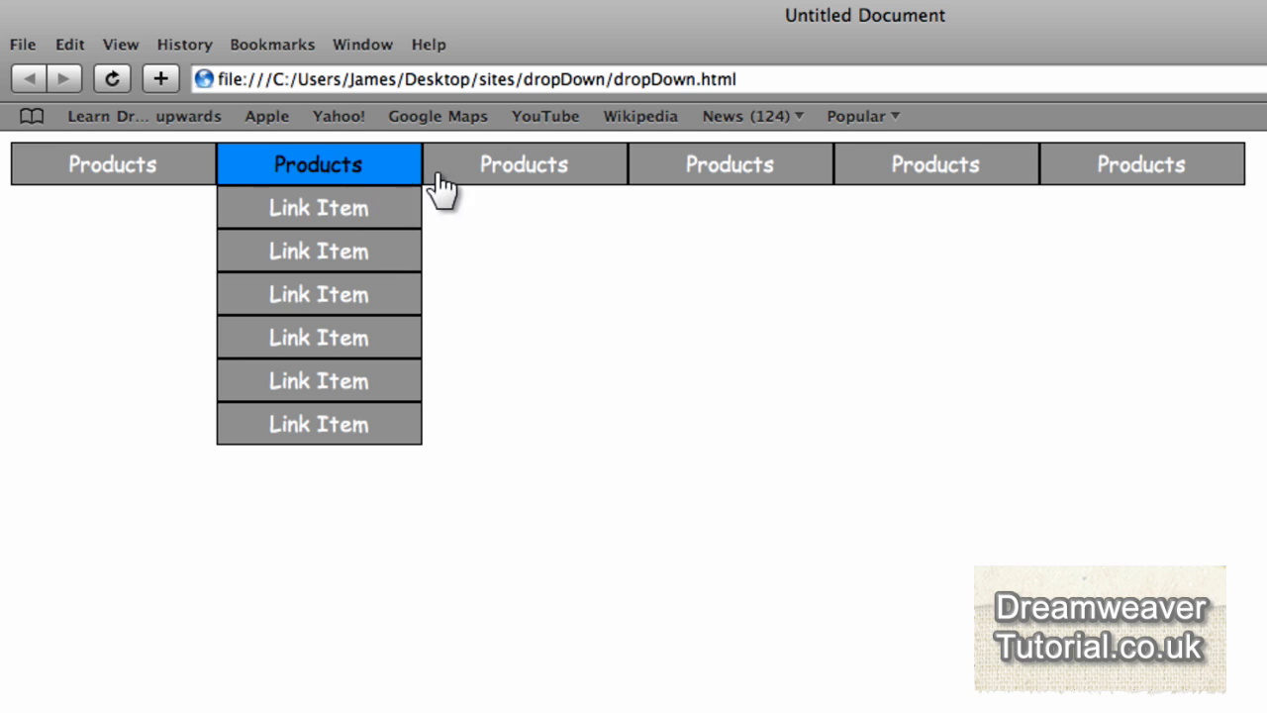
pyautogui.moveTo(523, 164)
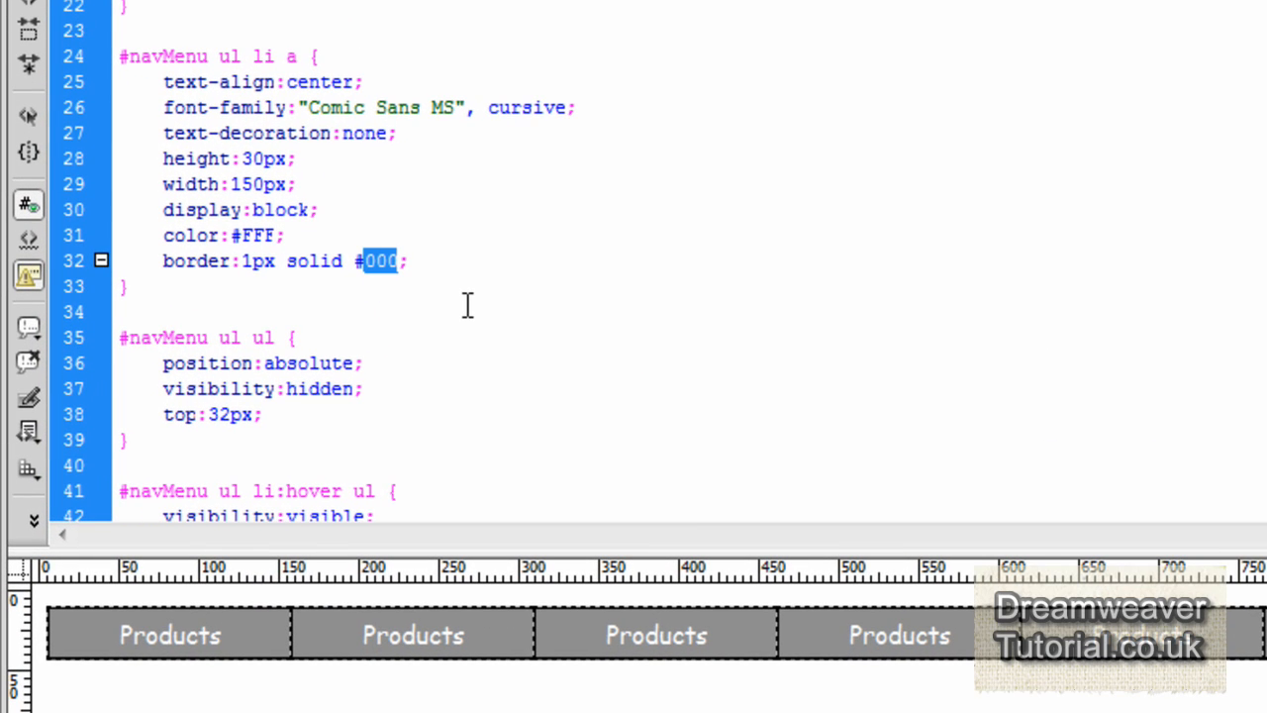
# - Make link borders #FFF, add a 1px 1px 1px #000 text-shadow, then save and preview
pyautogui.write('FFF')
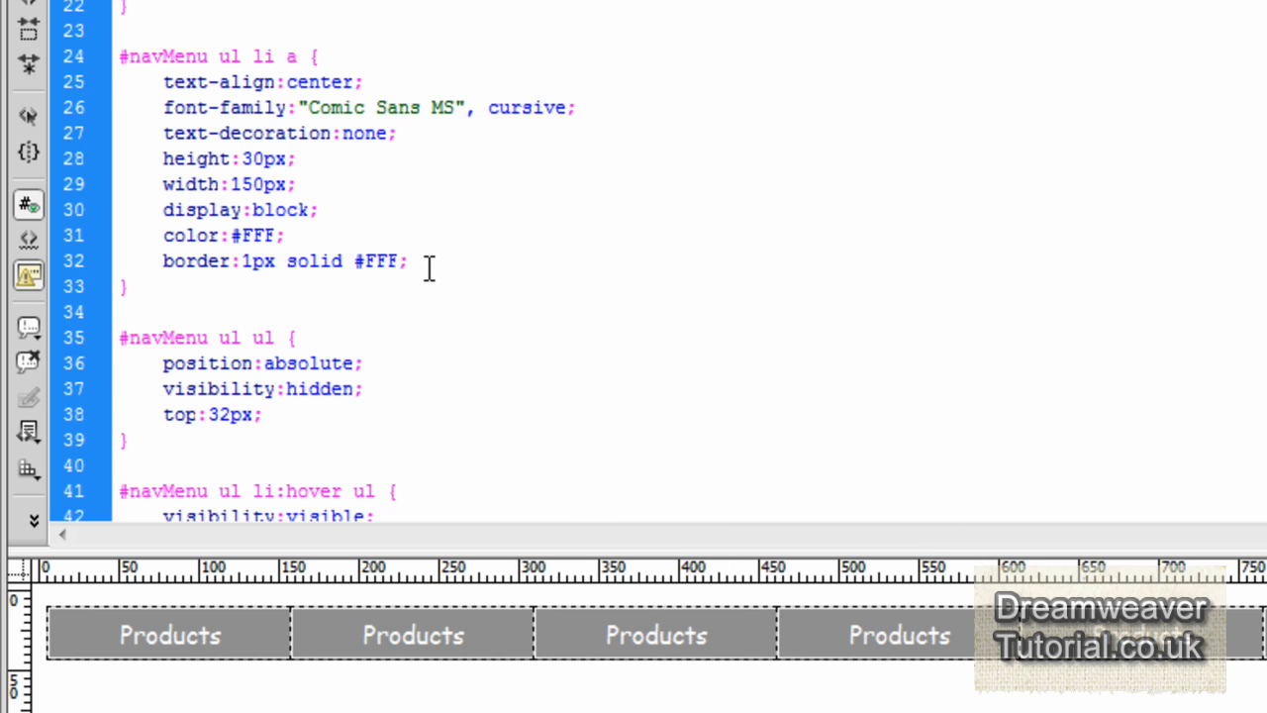
pyautogui.write('text-shadow:')
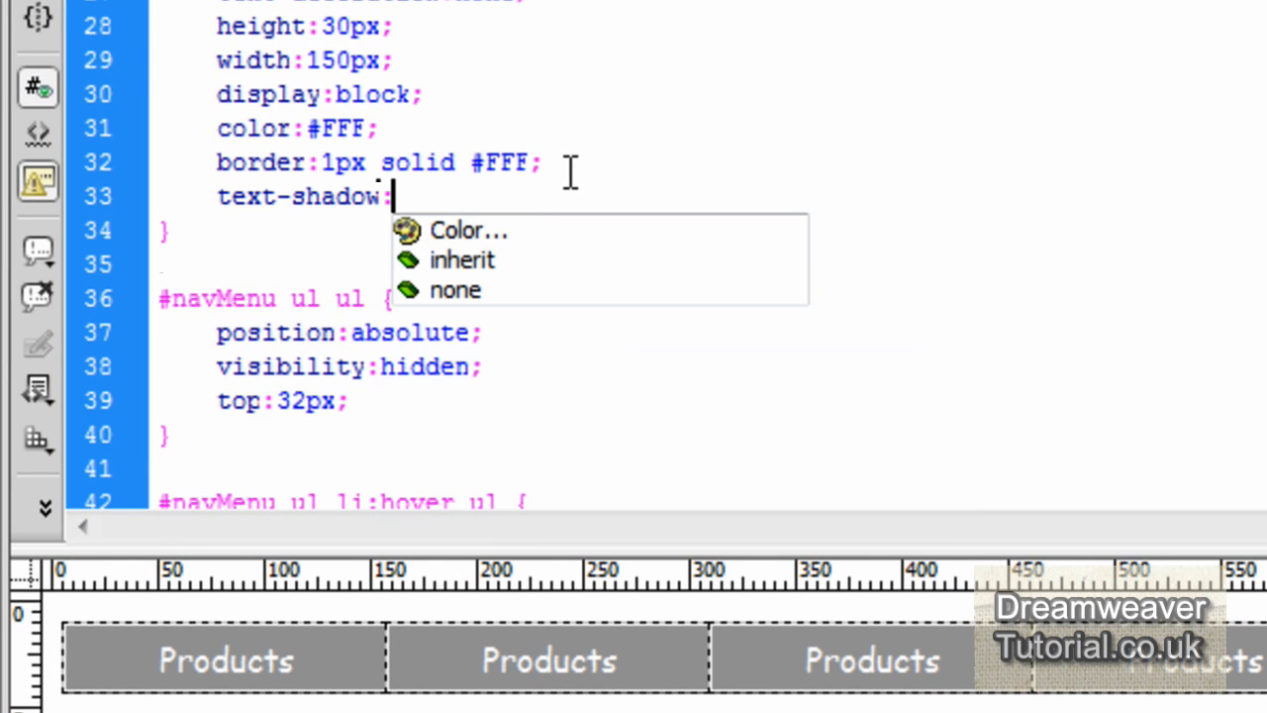
pyautogui.write('1px 1')
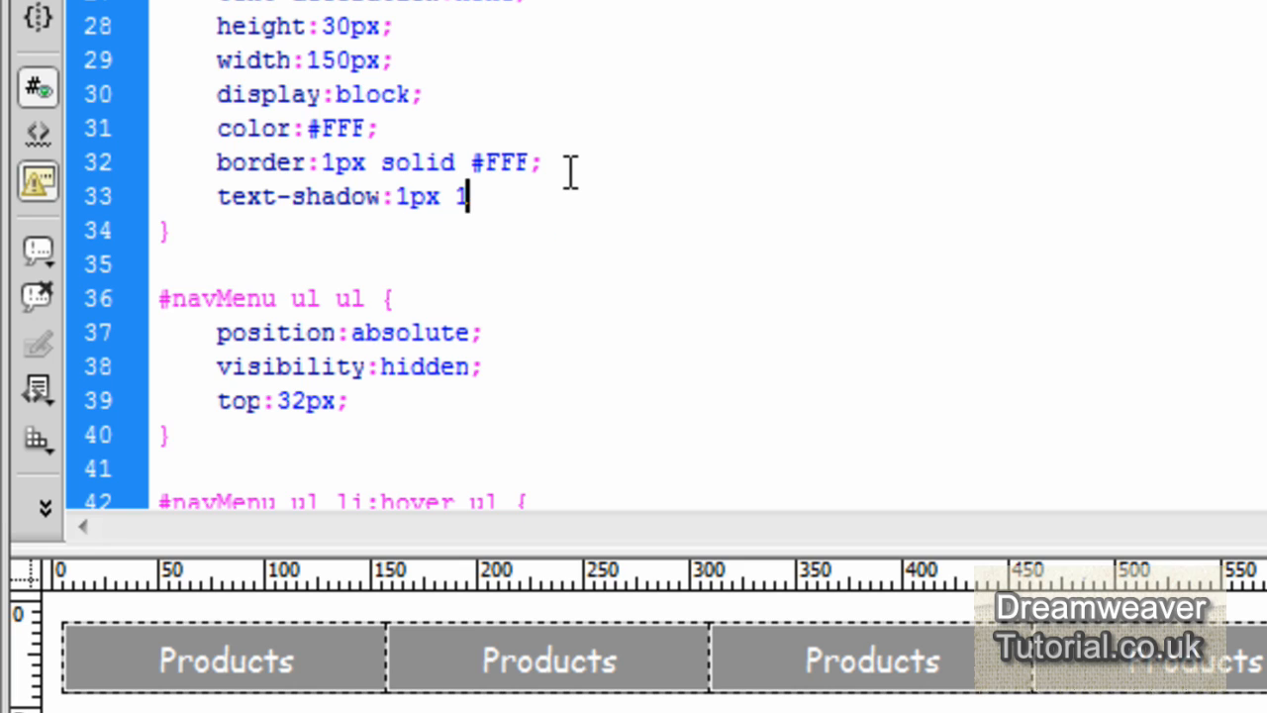
pyautogui.write('px 1px #')
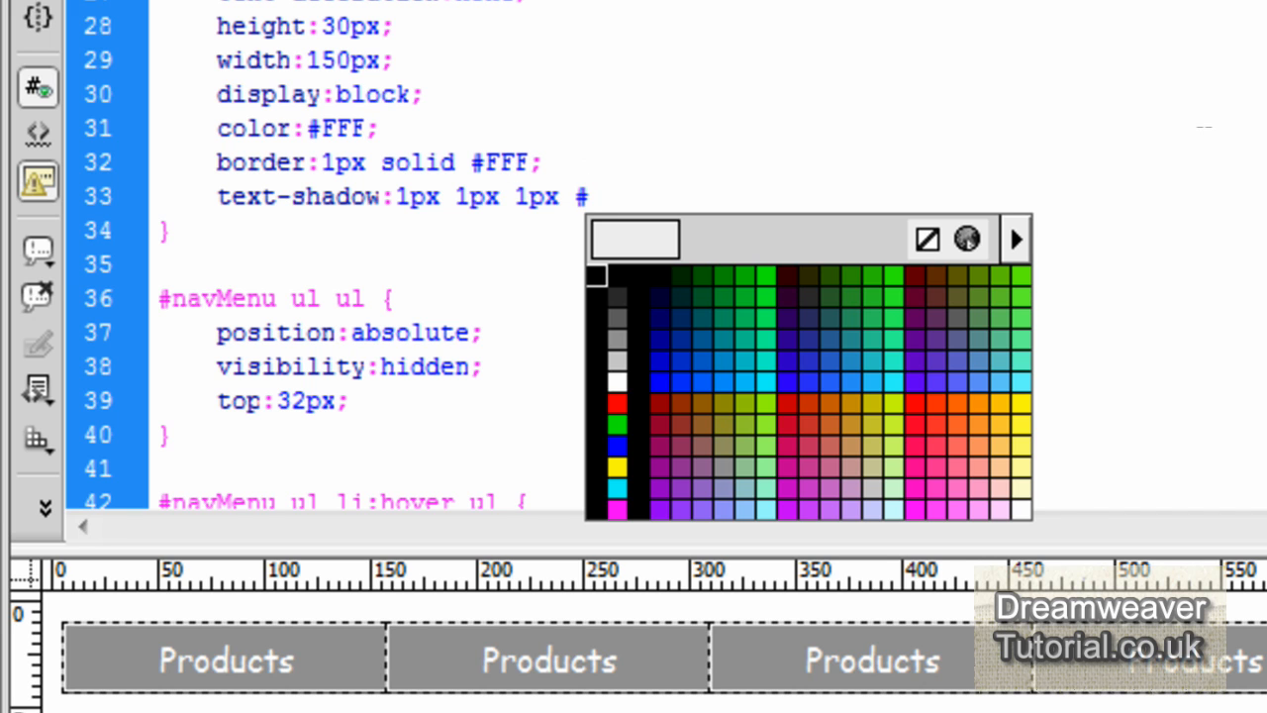
pyautogui.click(616, 381)
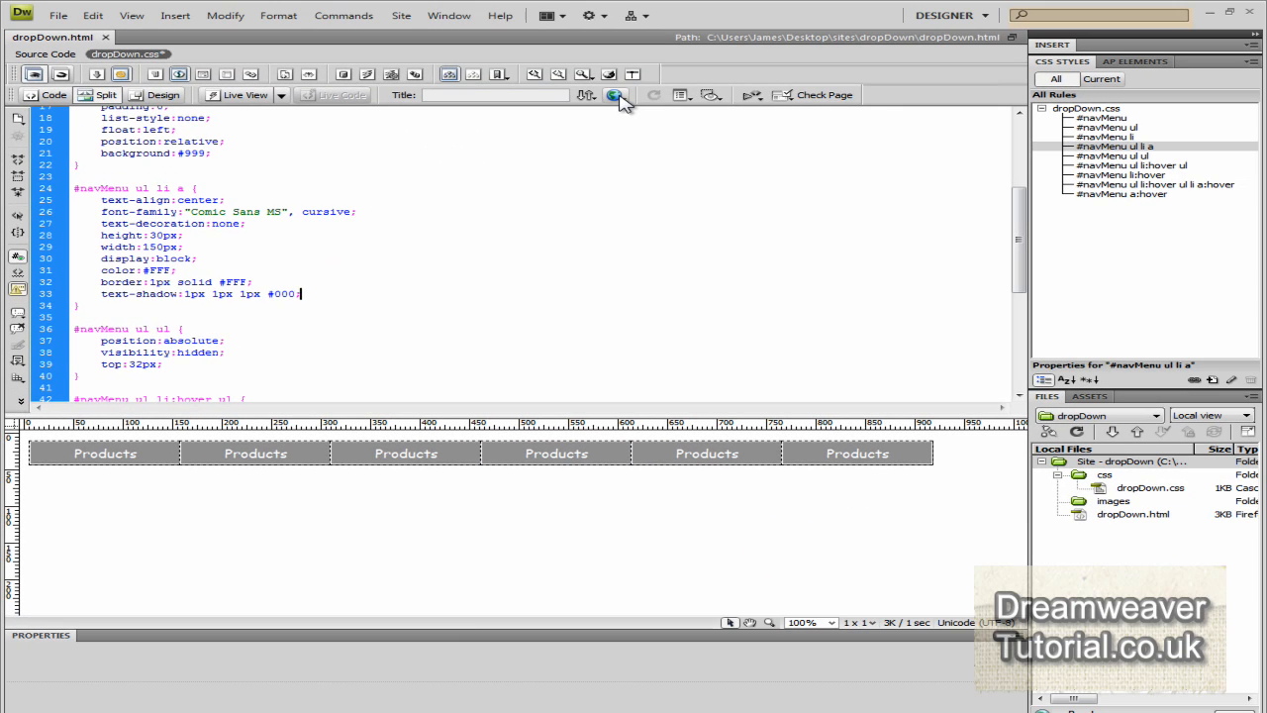
pyautogui.click(616, 95)
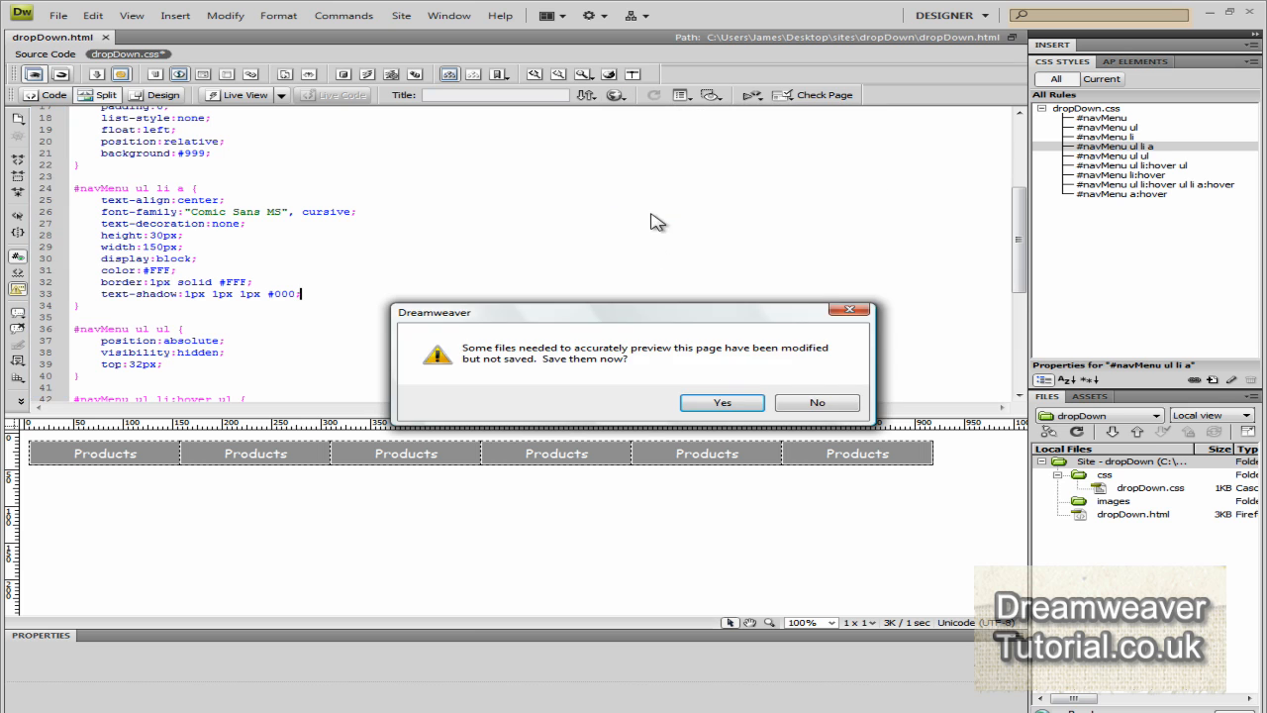
pyautogui.click(722, 403)
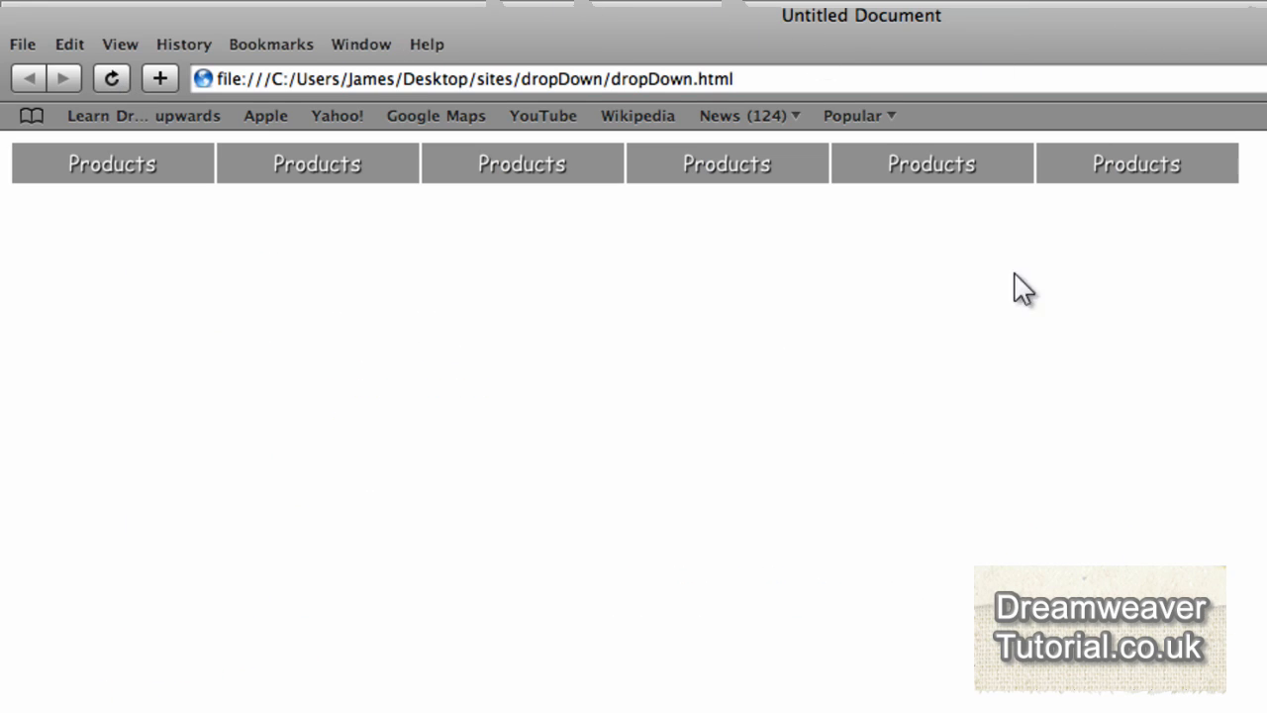
pyautogui.moveTo(931, 163)
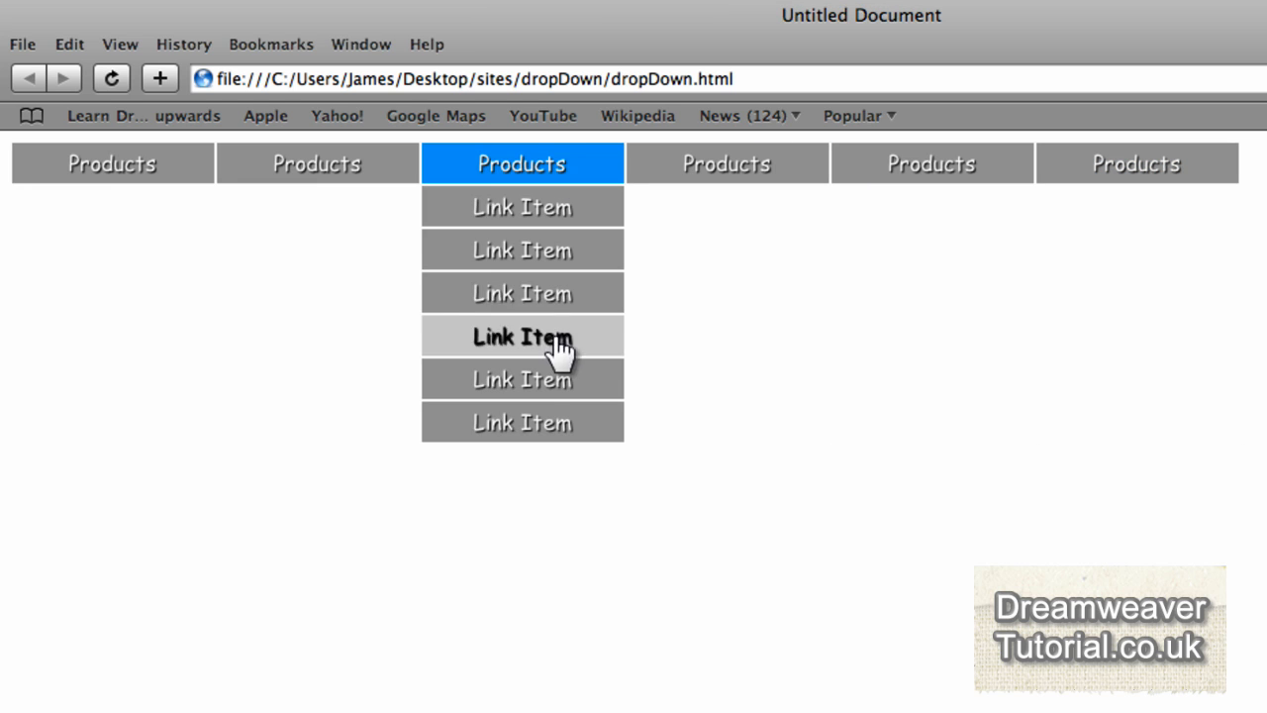
pyautogui.moveTo(112, 163)
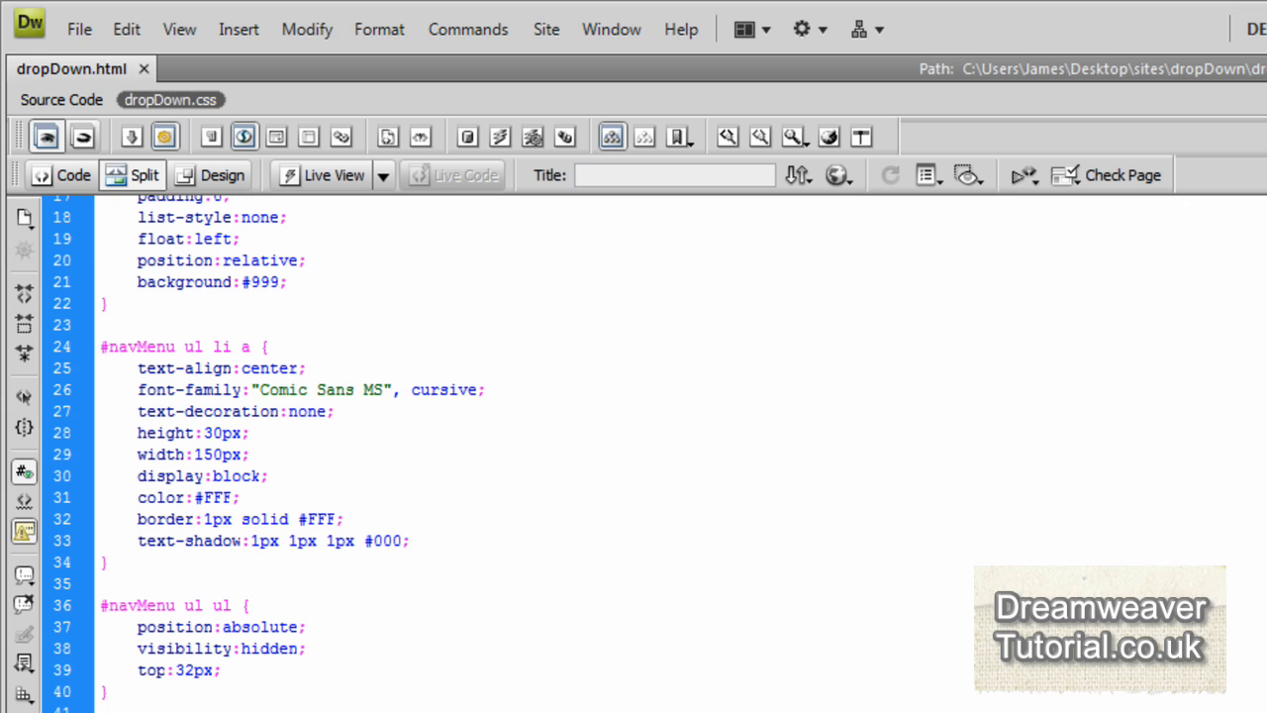
# - Type <br class="clearFloat" /> in the HTML source right after the main menu list
pyautogui.click(408, 541)
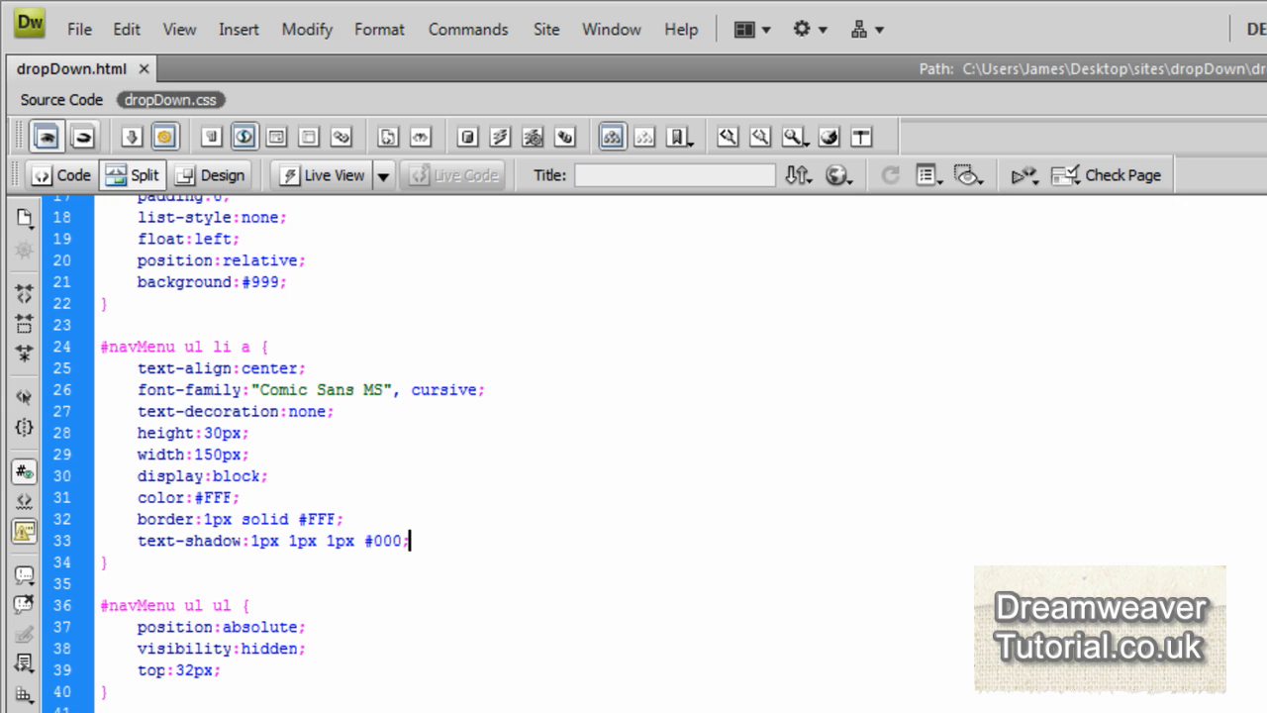
pyautogui.click(60, 99)
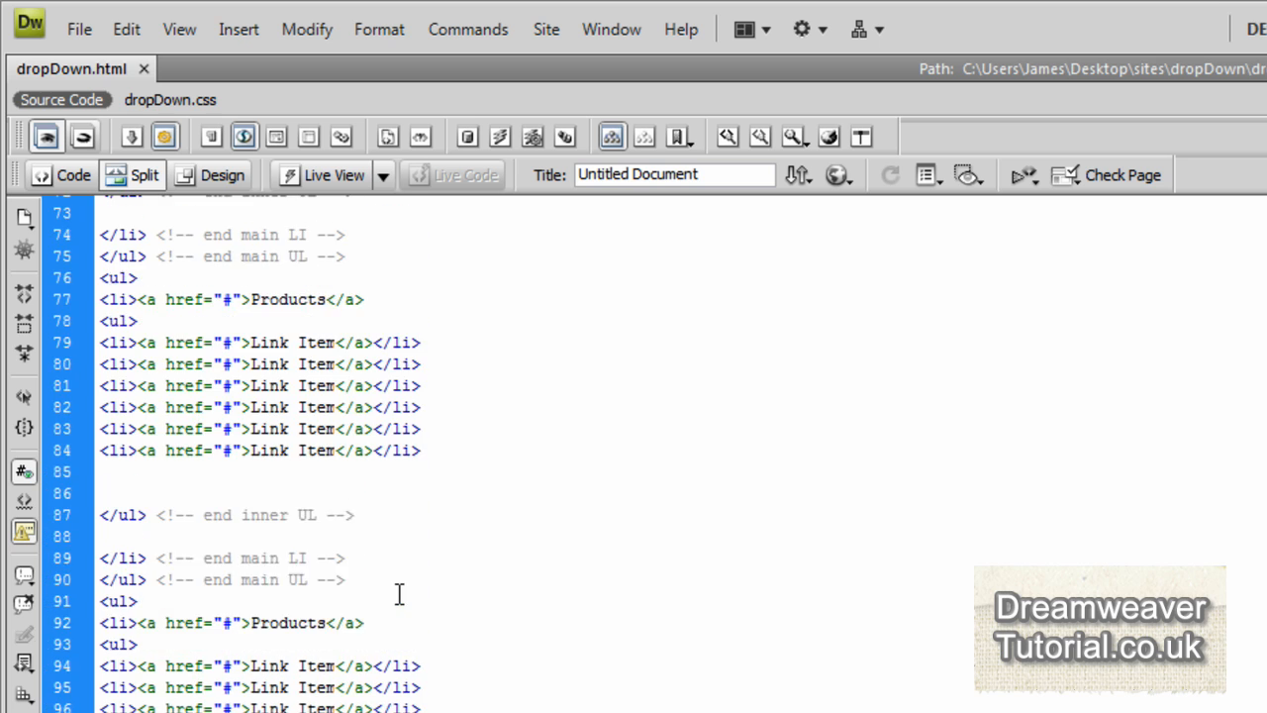
pyautogui.click(144, 175)
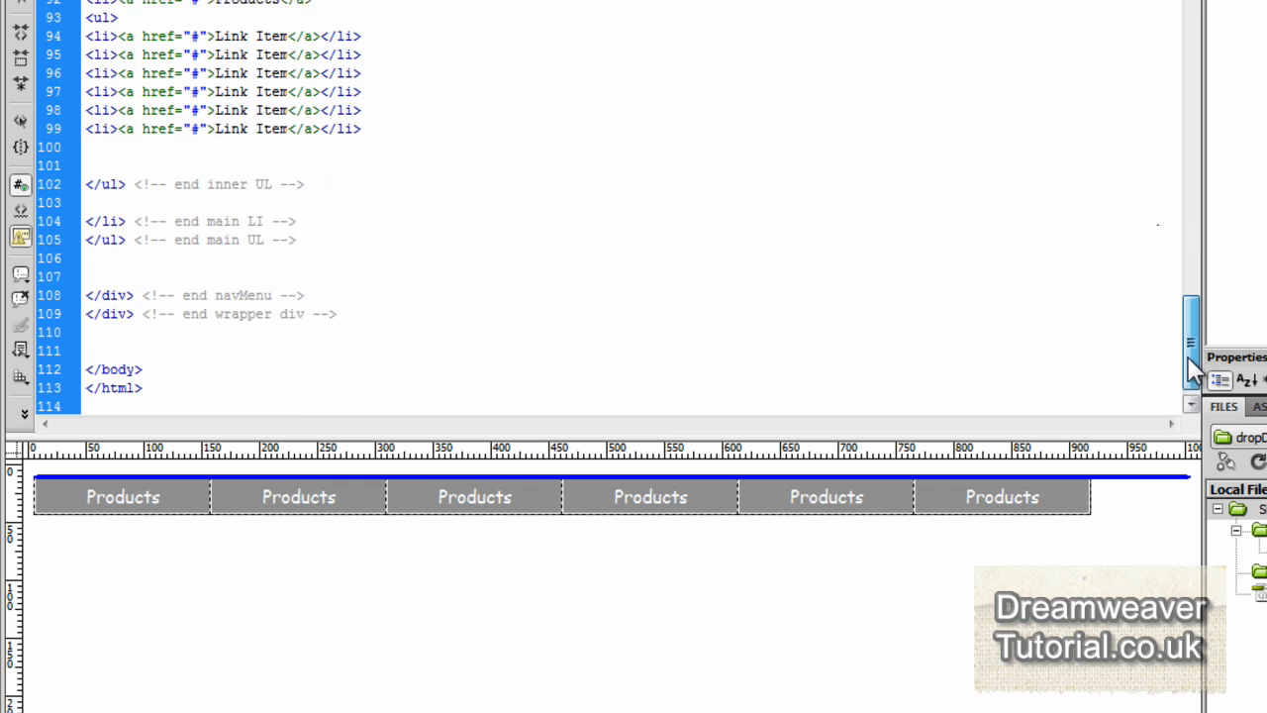
pyautogui.scroll(-3)
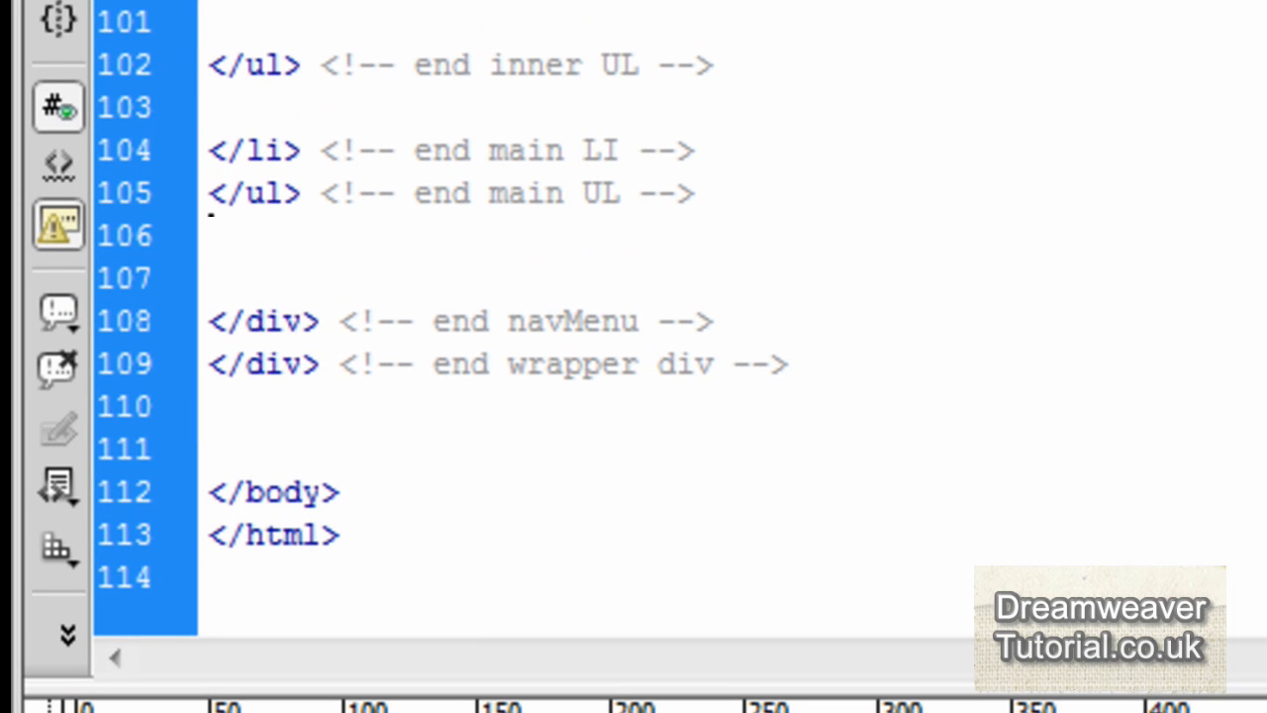
pyautogui.write('<')
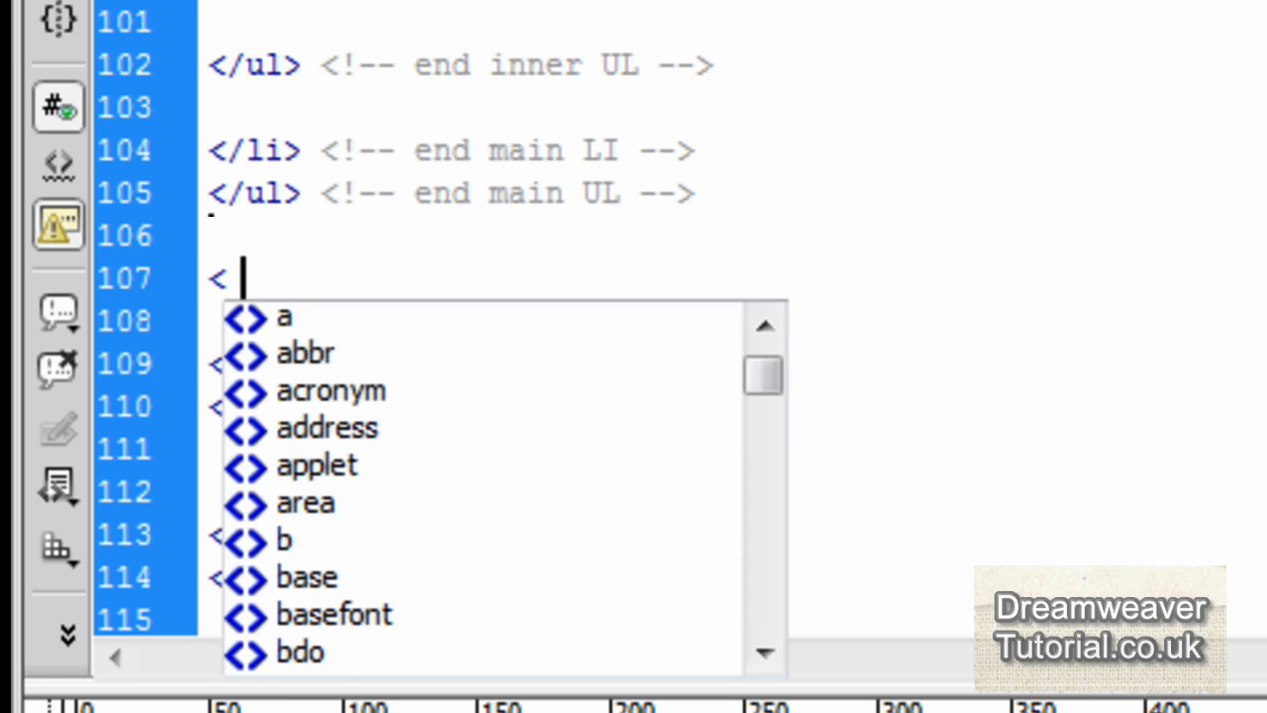
pyautogui.write('br class="" />')
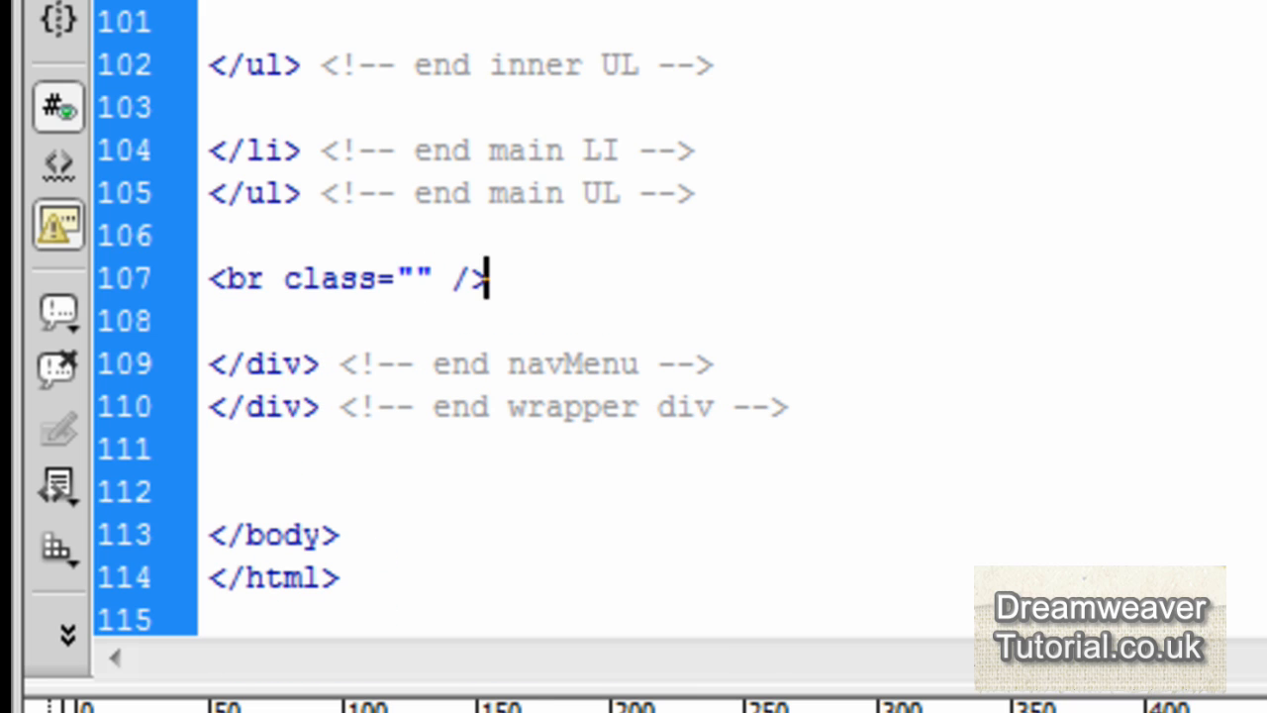
pyautogui.write('clearR')
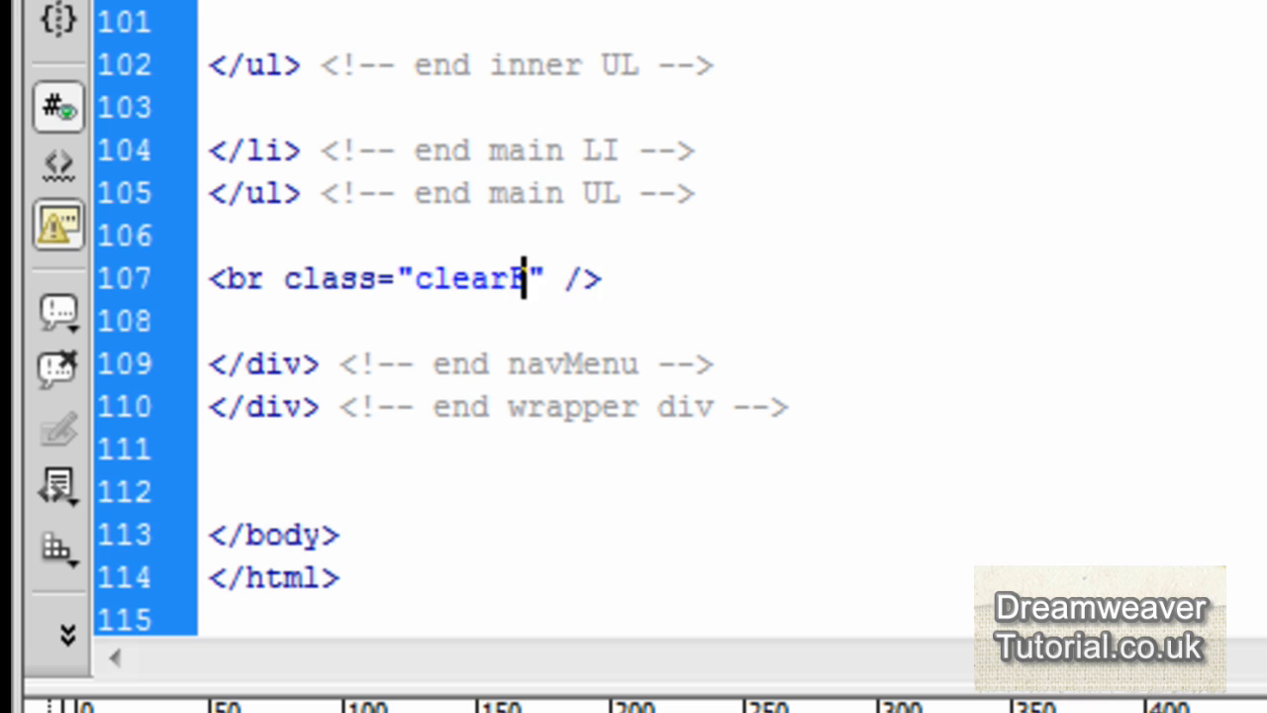
pyautogui.write('Float')
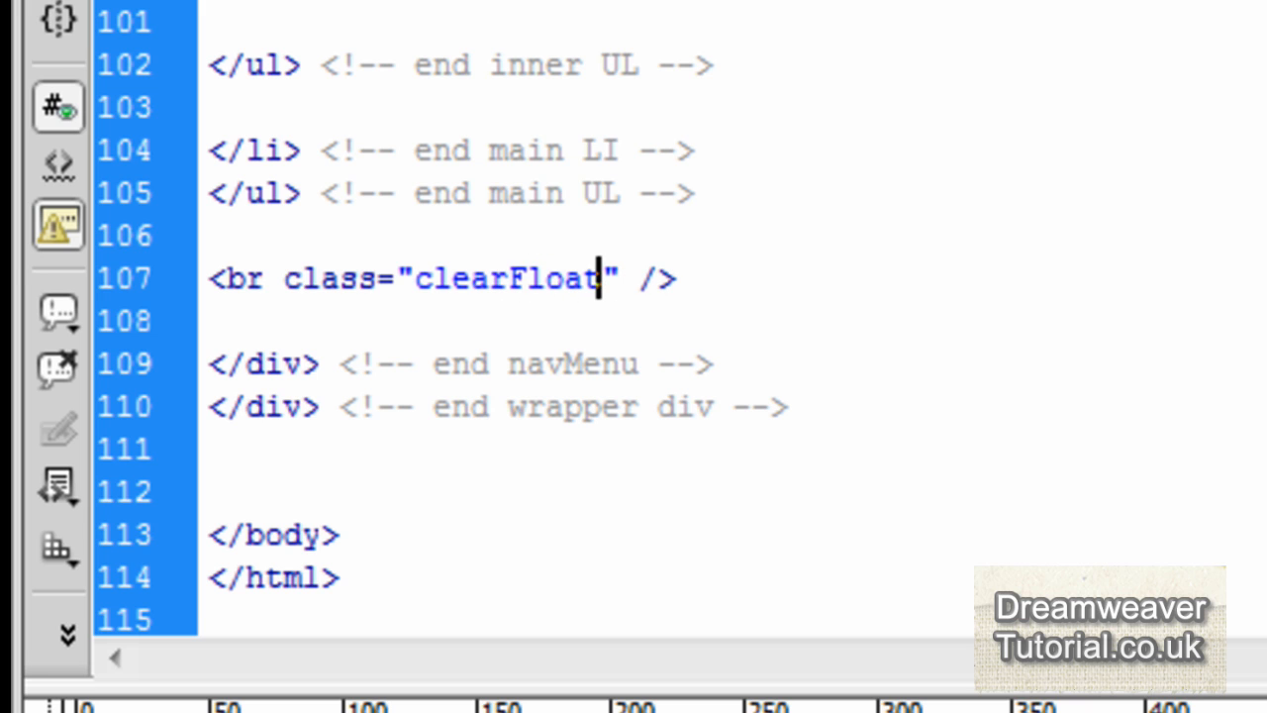
pyautogui.scroll(3)
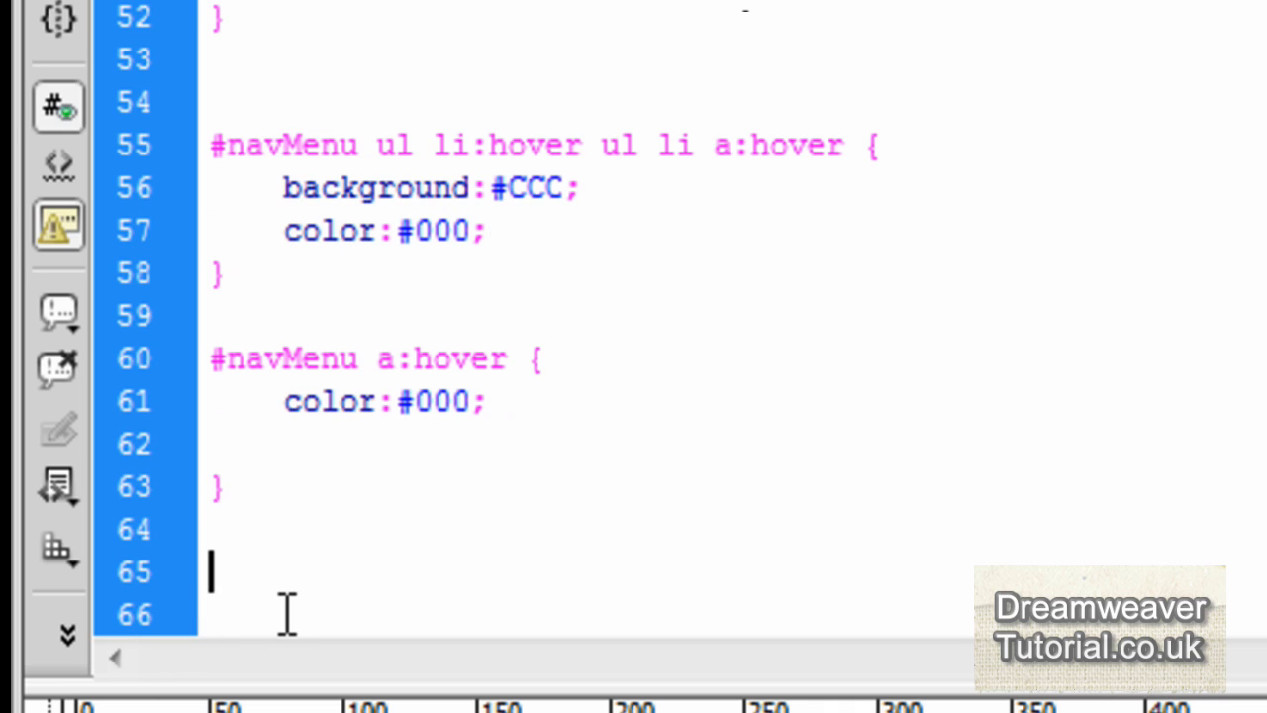
# - Write a .clearFloat rule with clear:both, margin:0 and padding:0 in dropDown.css
pyautogui.write('.cl')
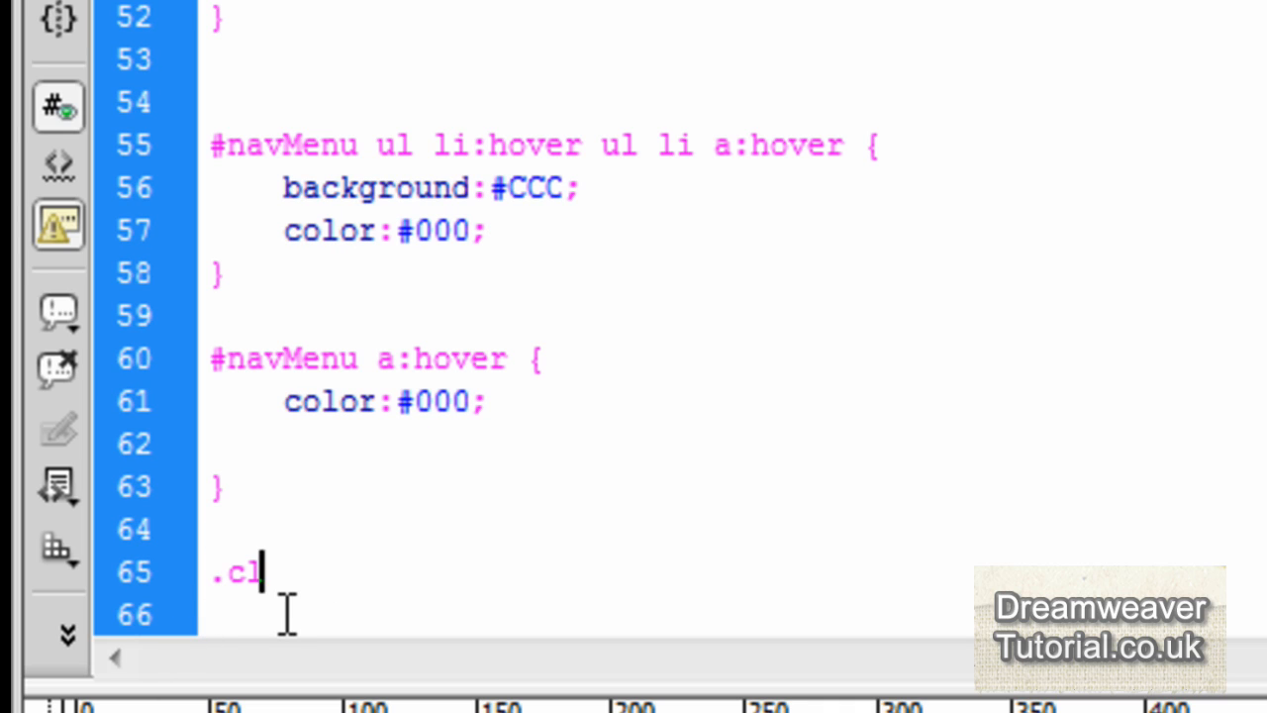
pyautogui.write('earFloat {')
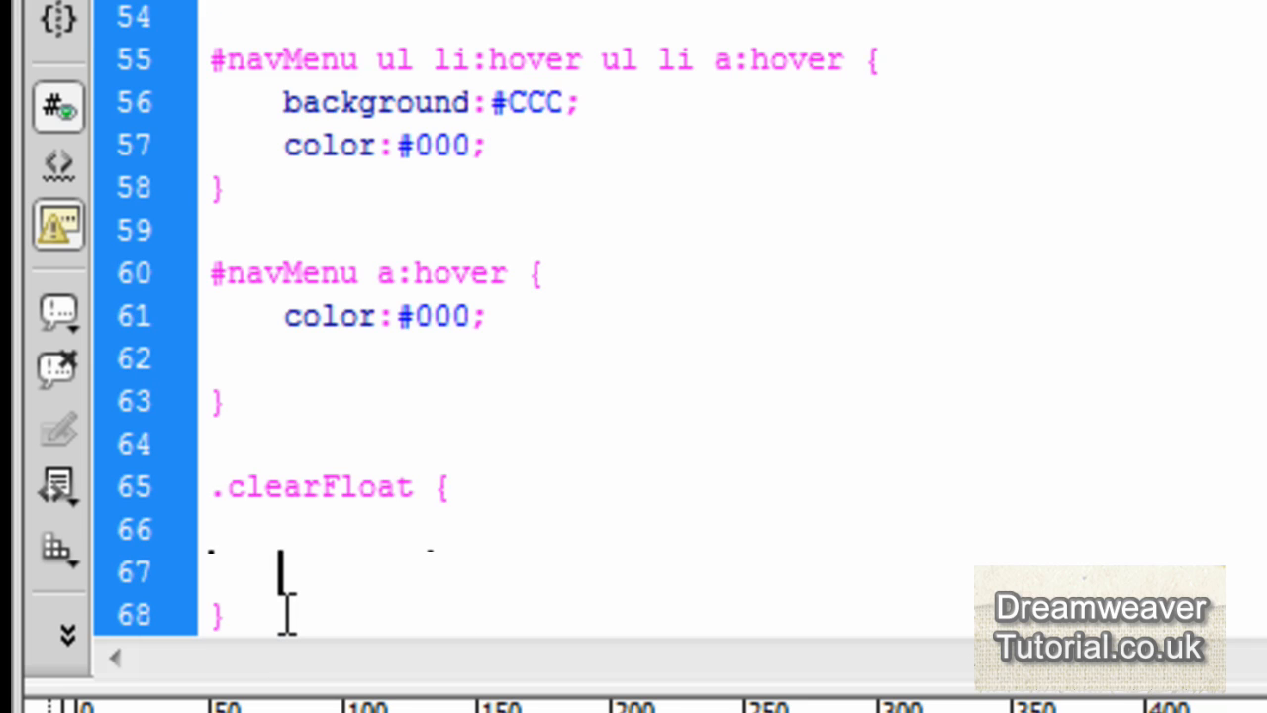
pyautogui.write('cl')
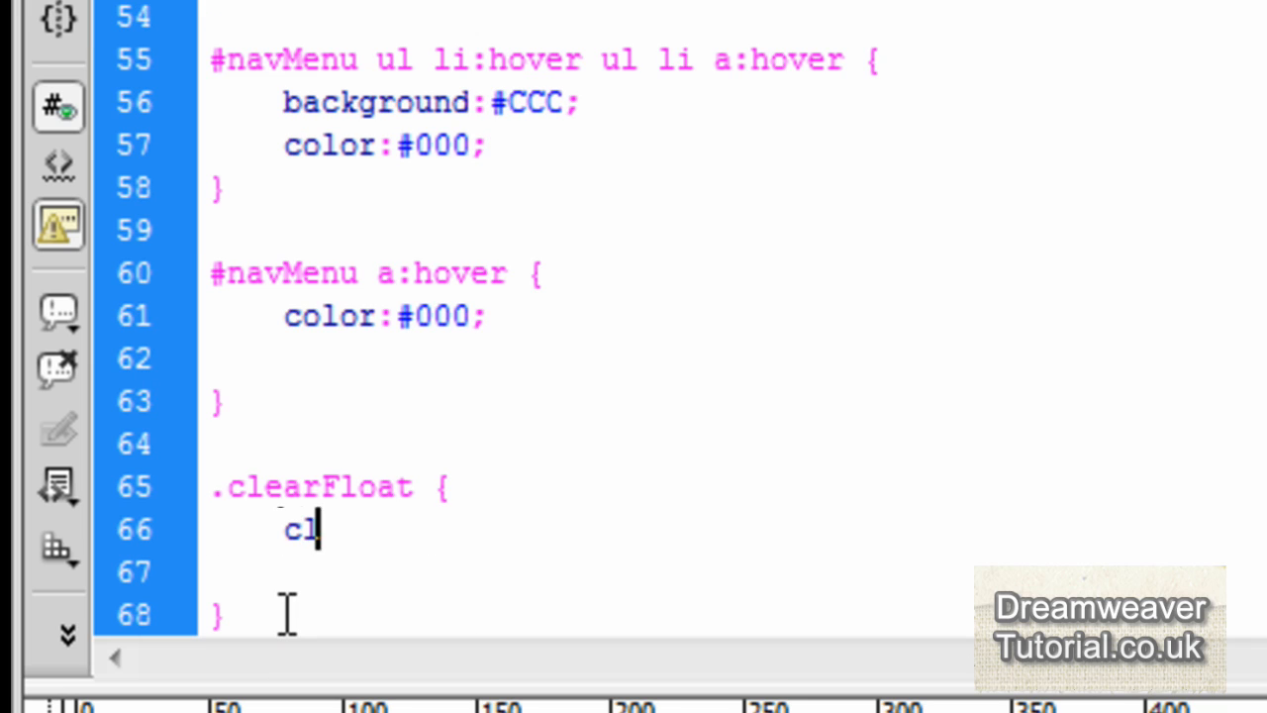
pyautogui.write('ear:both')
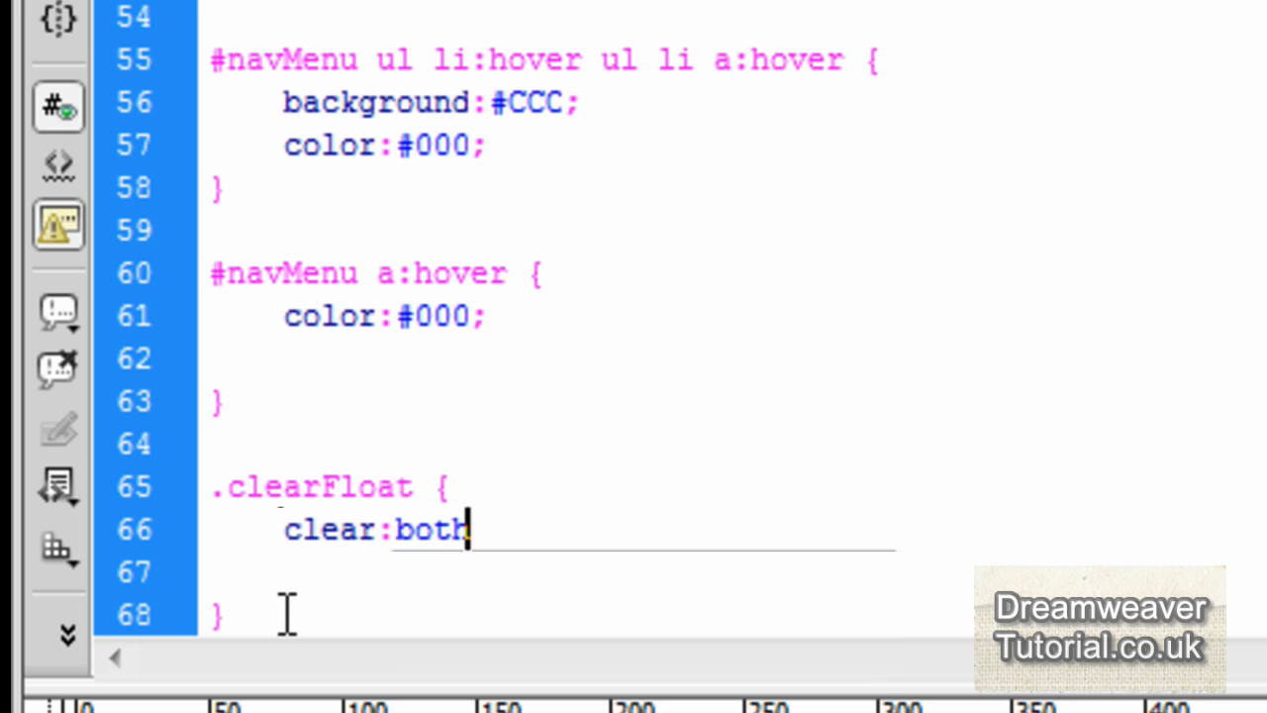
pyautogui.write('margin:0')
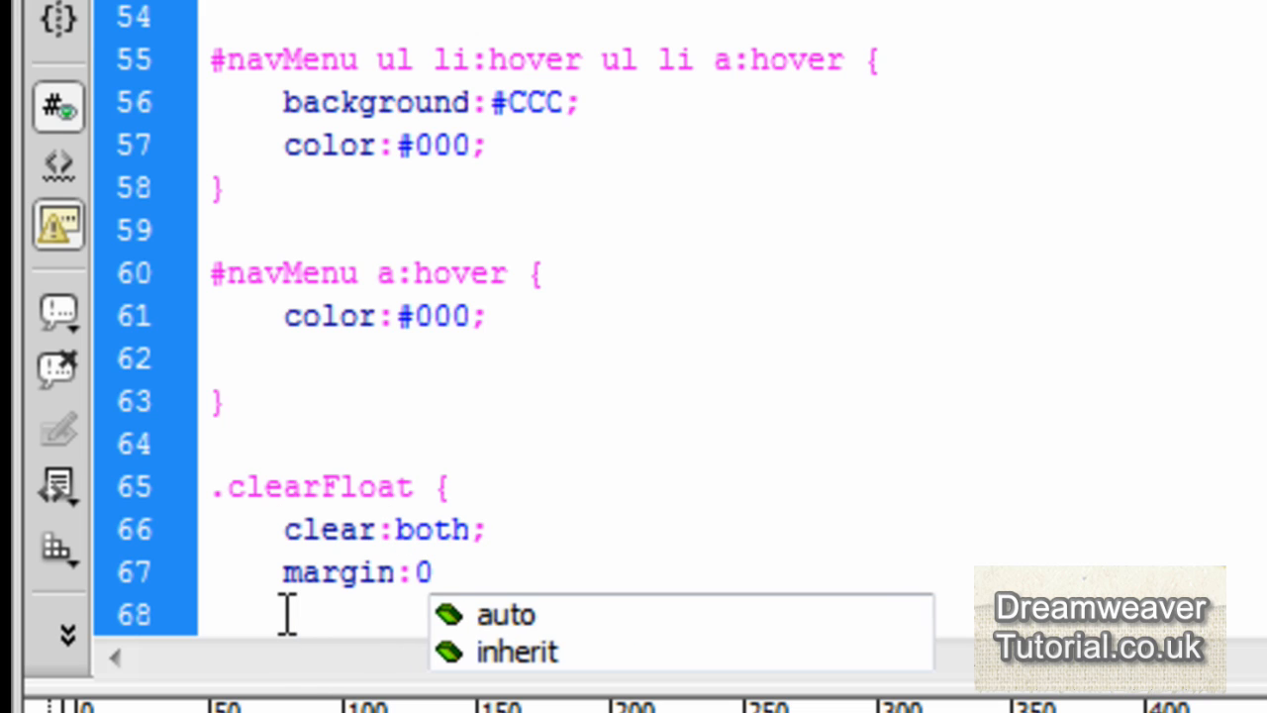
pyautogui.write('padding:0;')
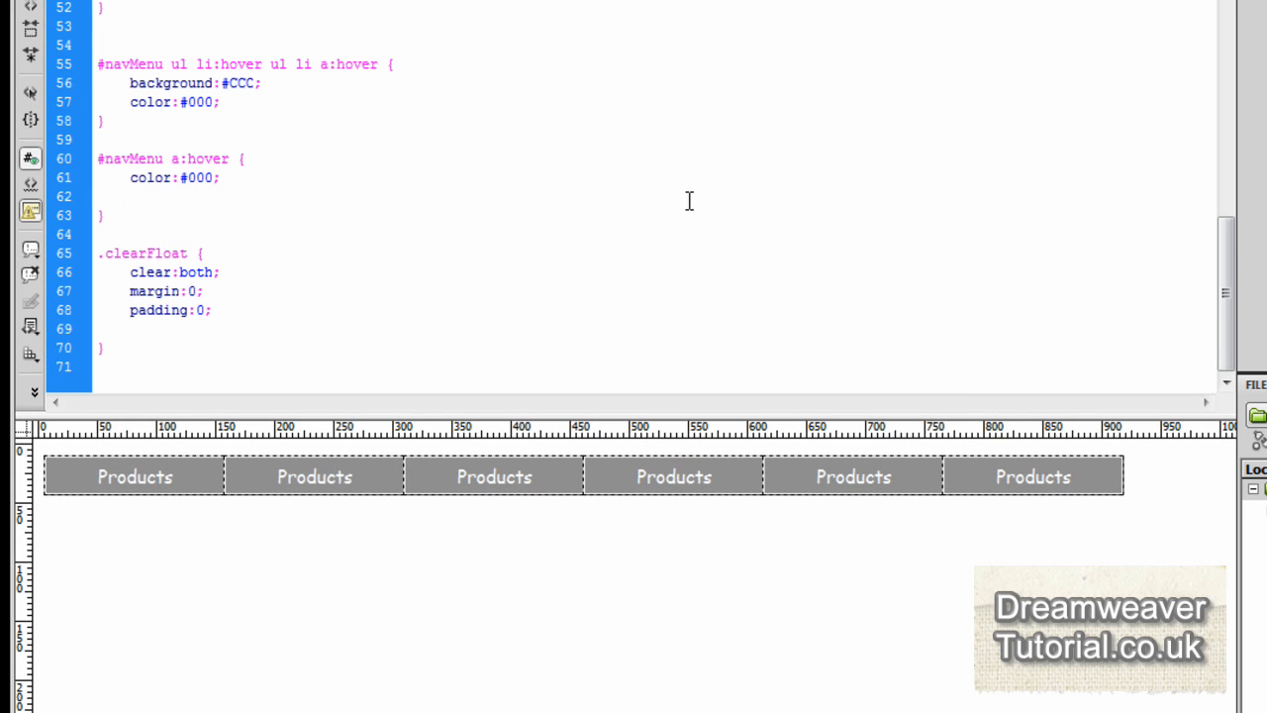
pyautogui.click(210, 309)
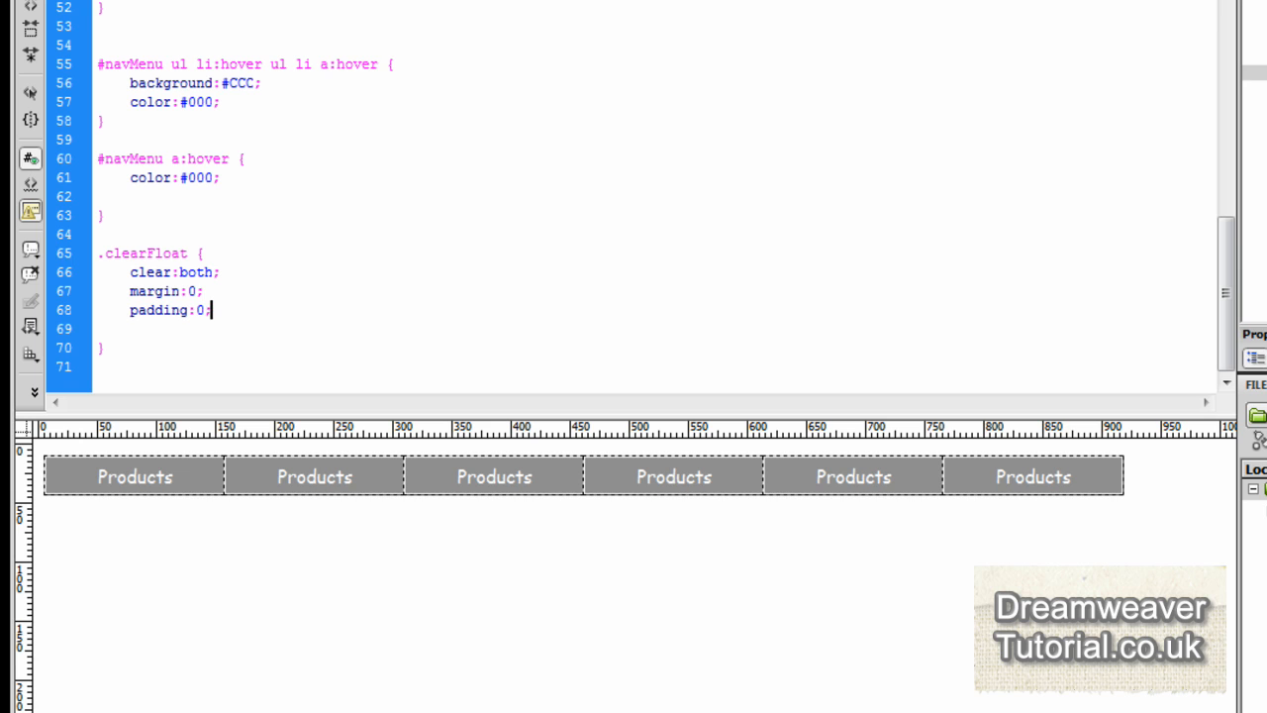
pyautogui.scroll(-3)
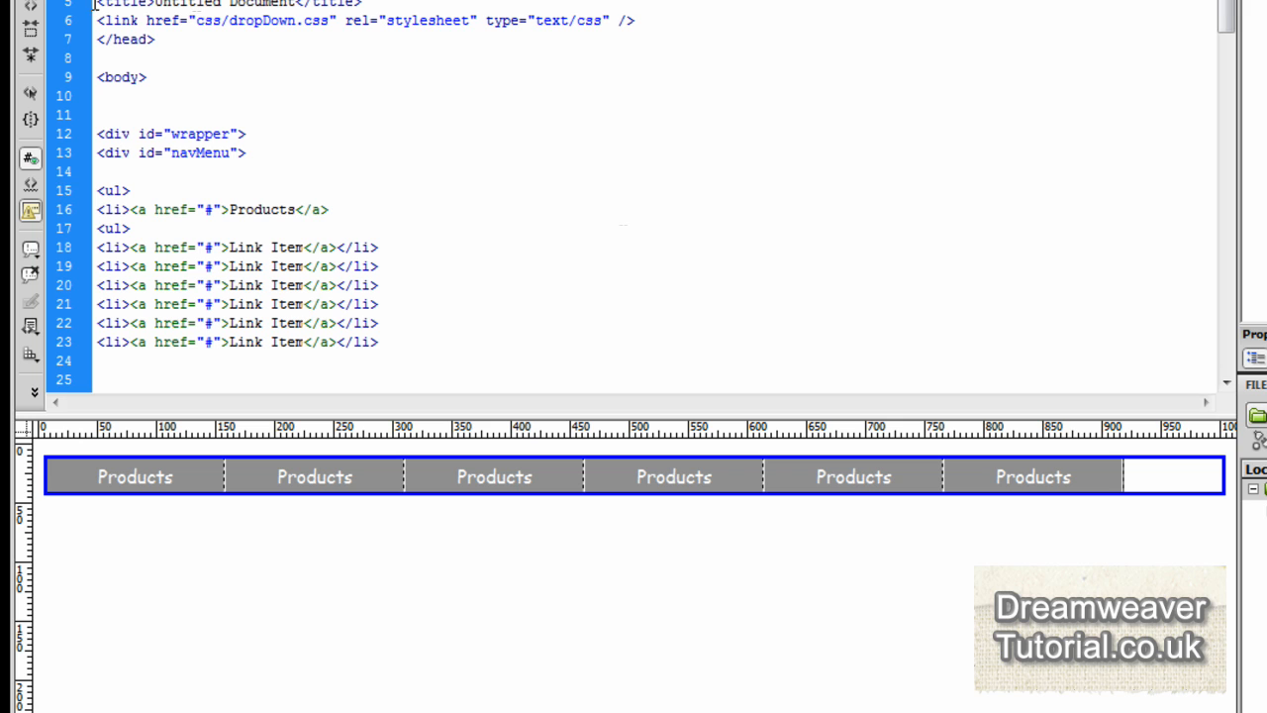
# - Scroll down through the page code
pyautogui.scroll(-3)
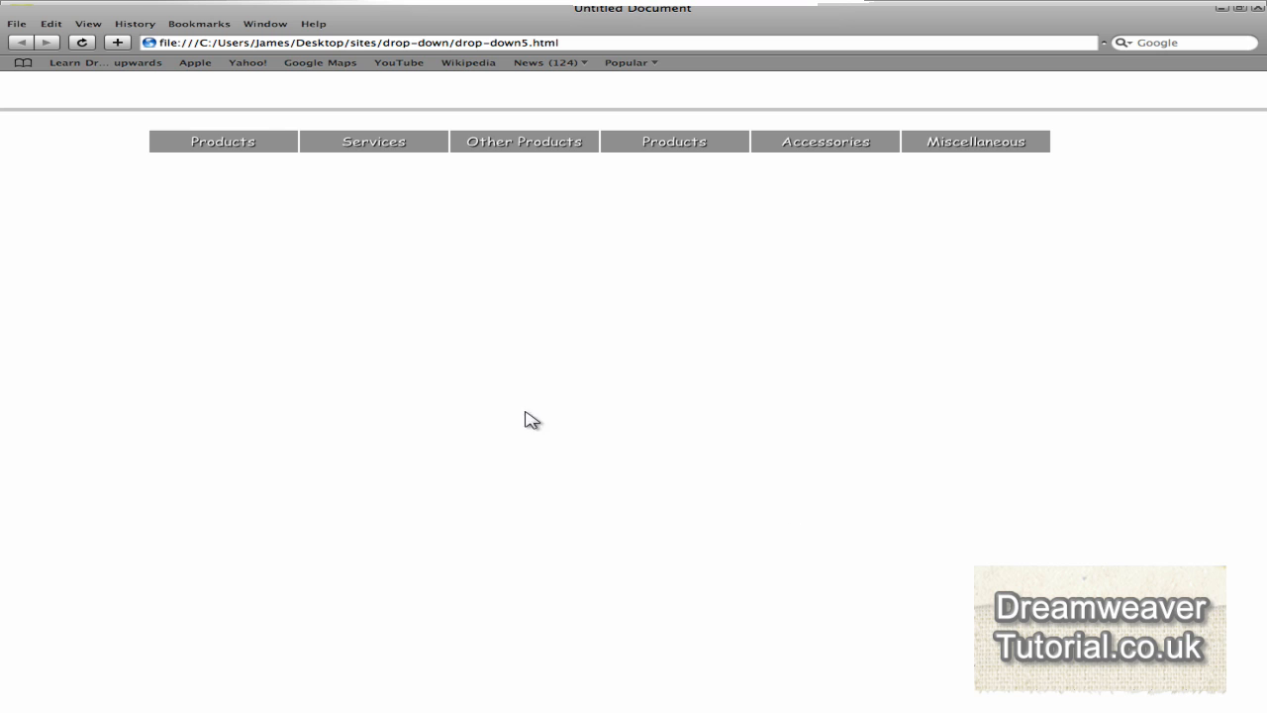
pyautogui.moveTo(222, 140)
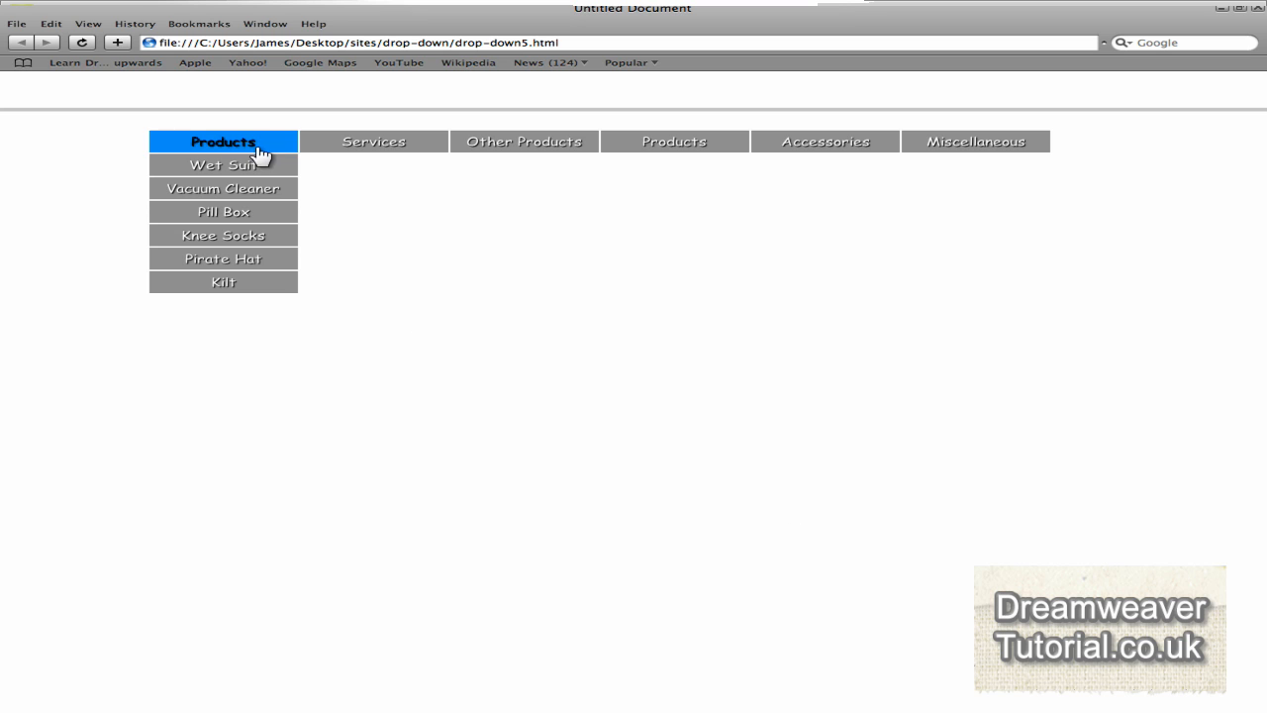